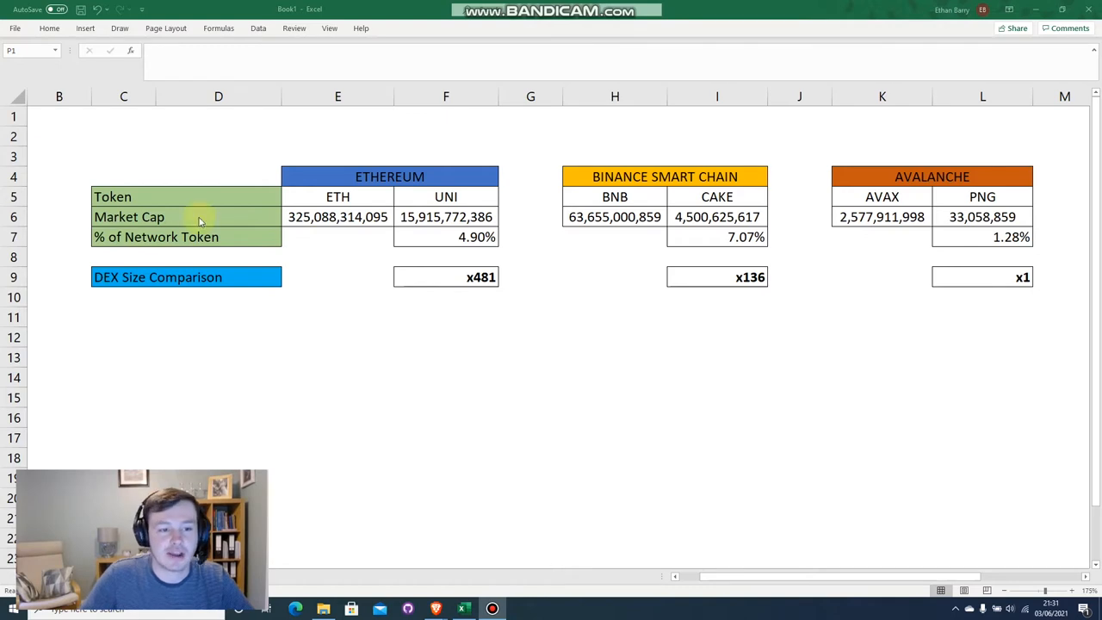
pyautogui.moveTo(627, 239)
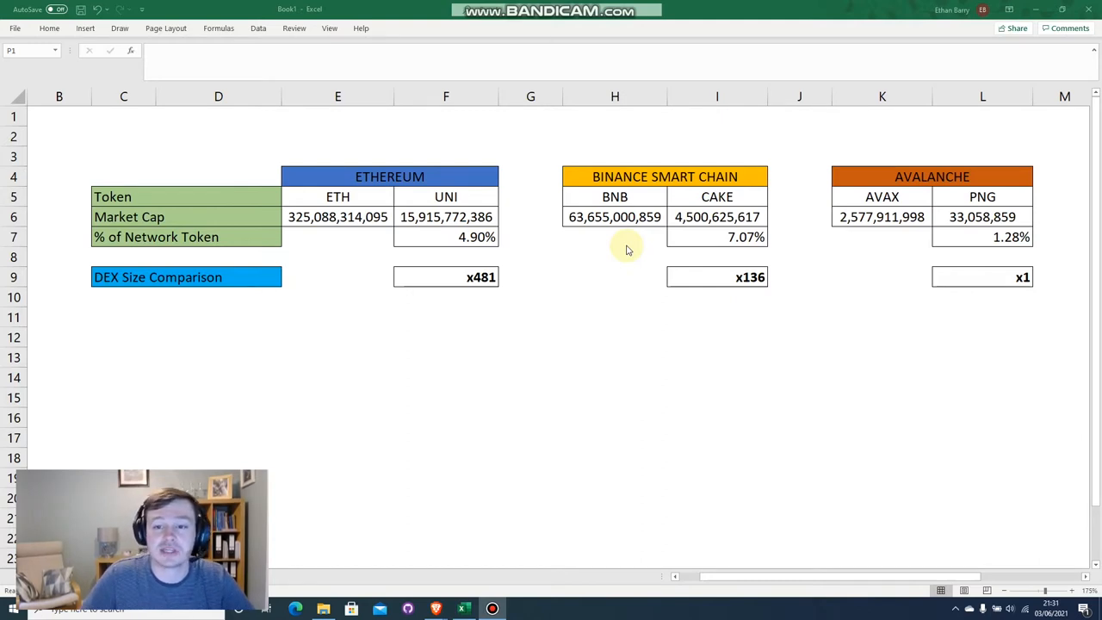
pyautogui.moveTo(222, 247)
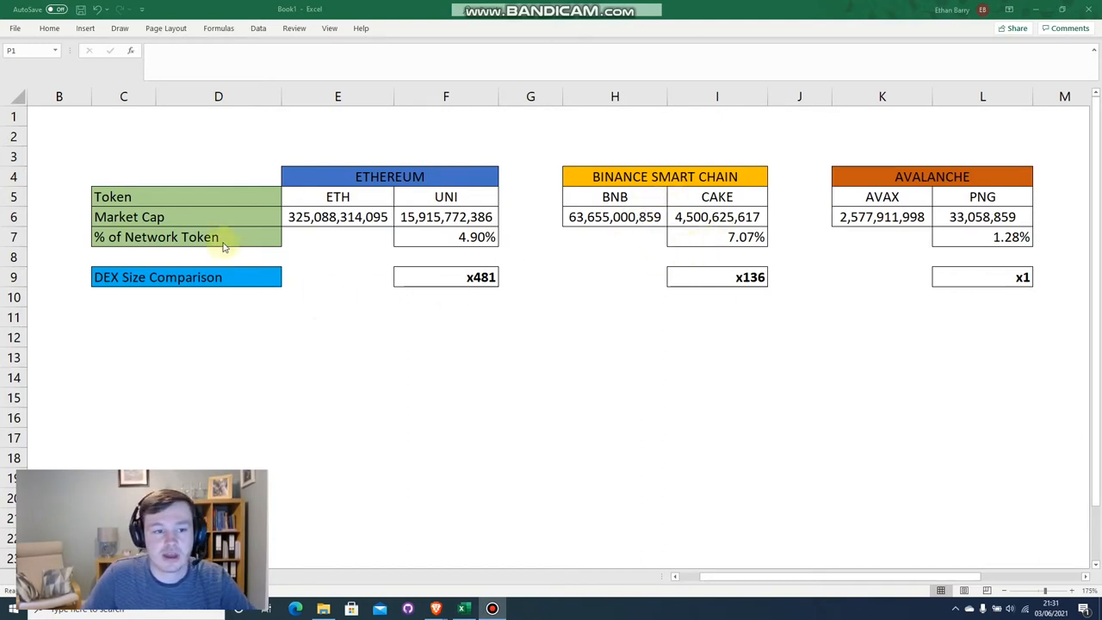
pyautogui.moveTo(858, 276)
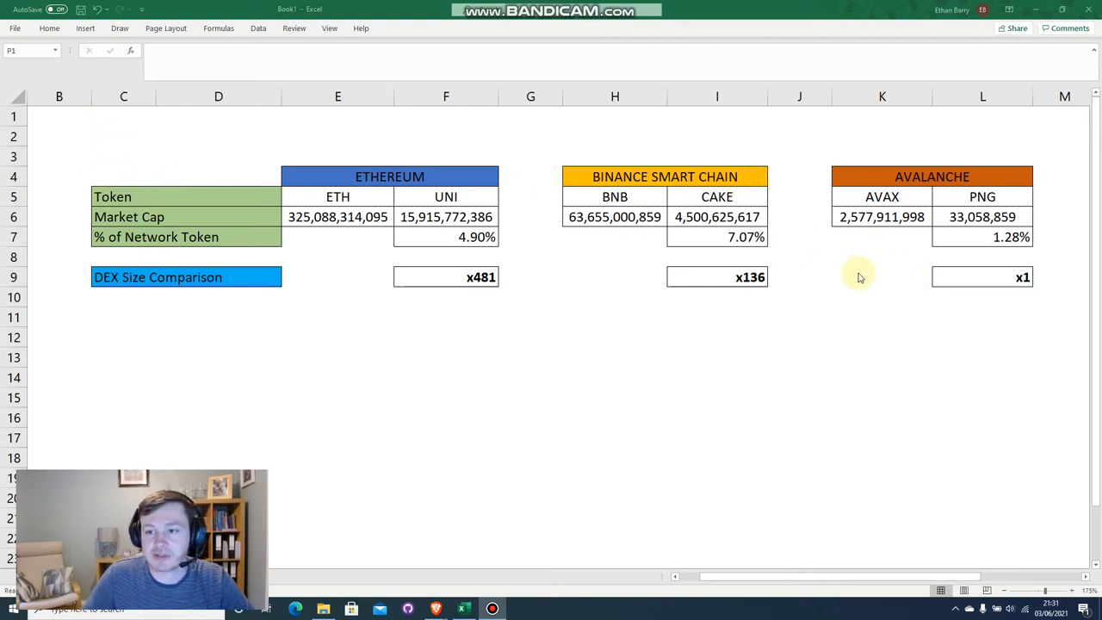
pyautogui.moveTo(917, 216)
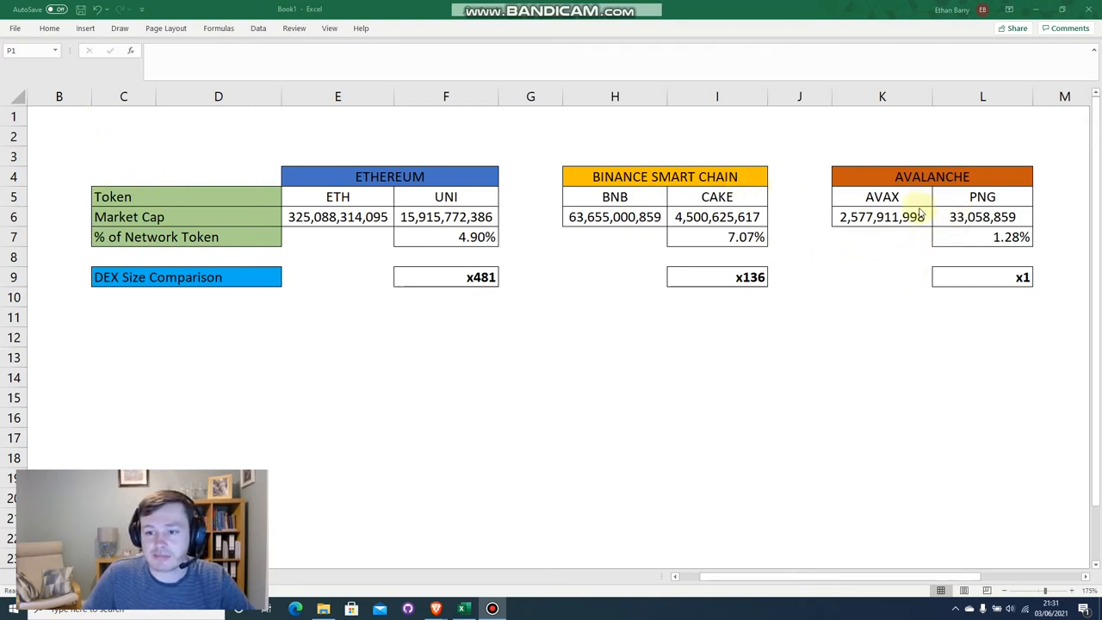
# Check the 1.0121 AVAX MetaMask balance, then go to Pangolin Exchange's swap page
pyautogui.click(882, 207)
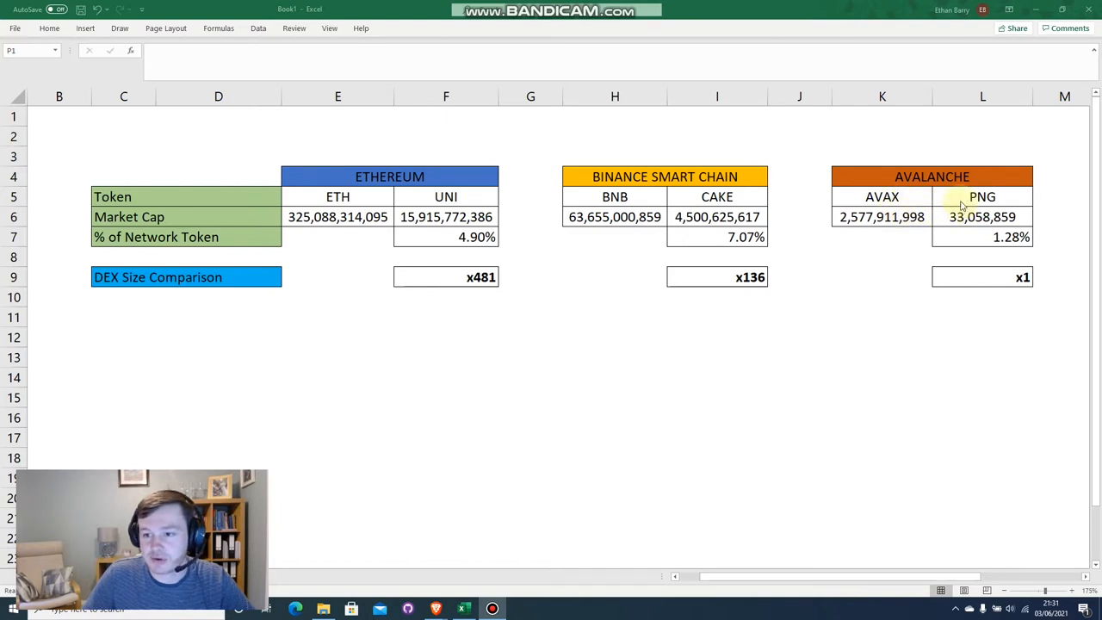
pyautogui.moveTo(991, 245)
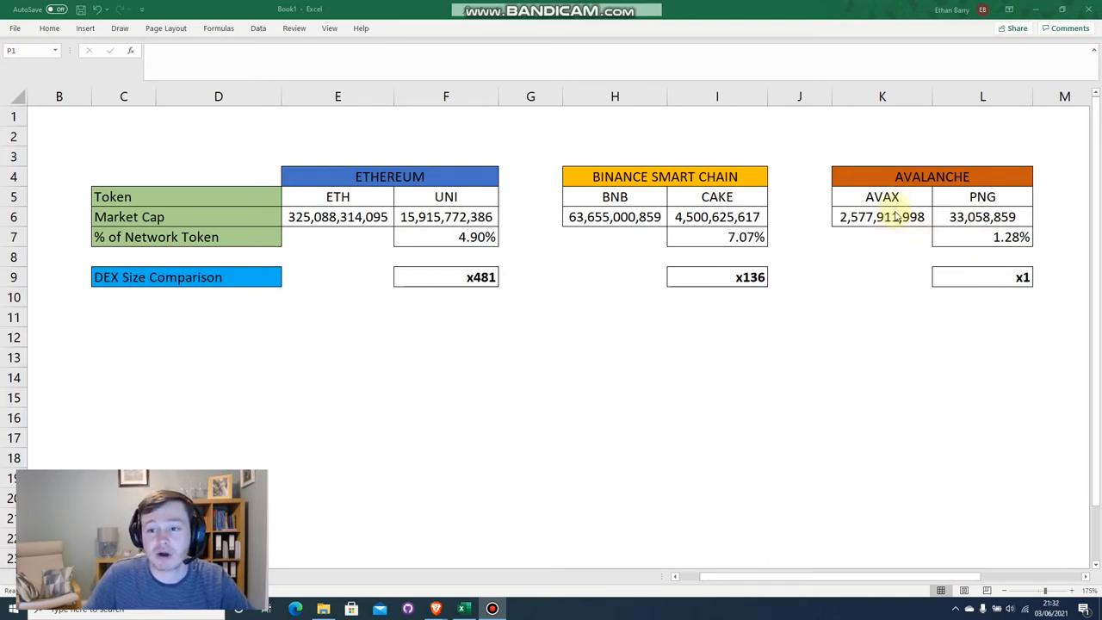
pyautogui.moveTo(895, 215)
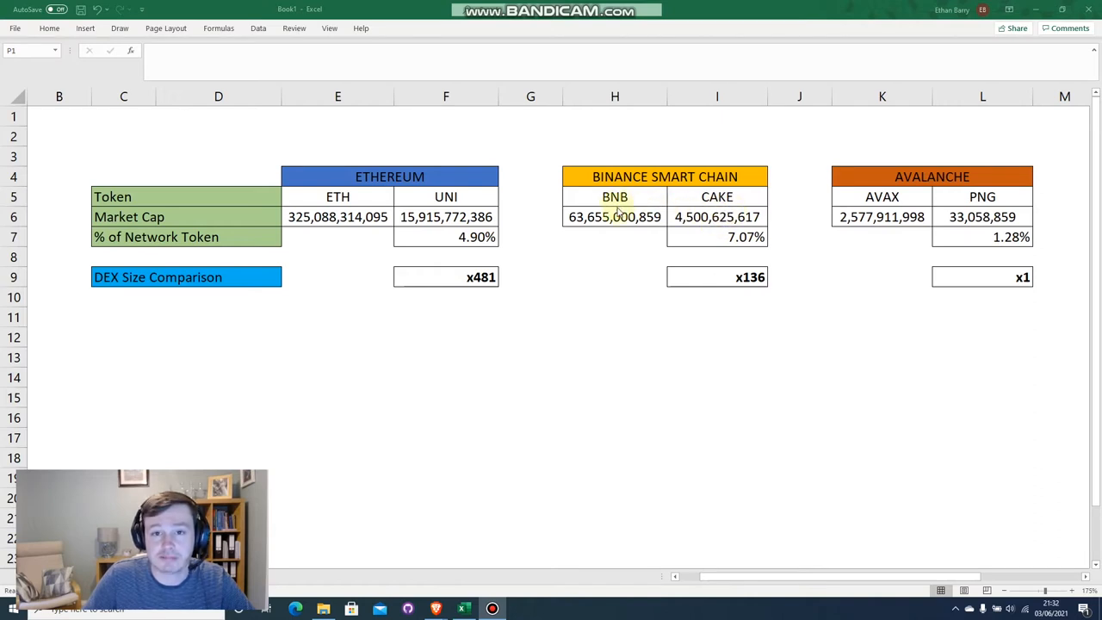
pyautogui.moveTo(615, 211)
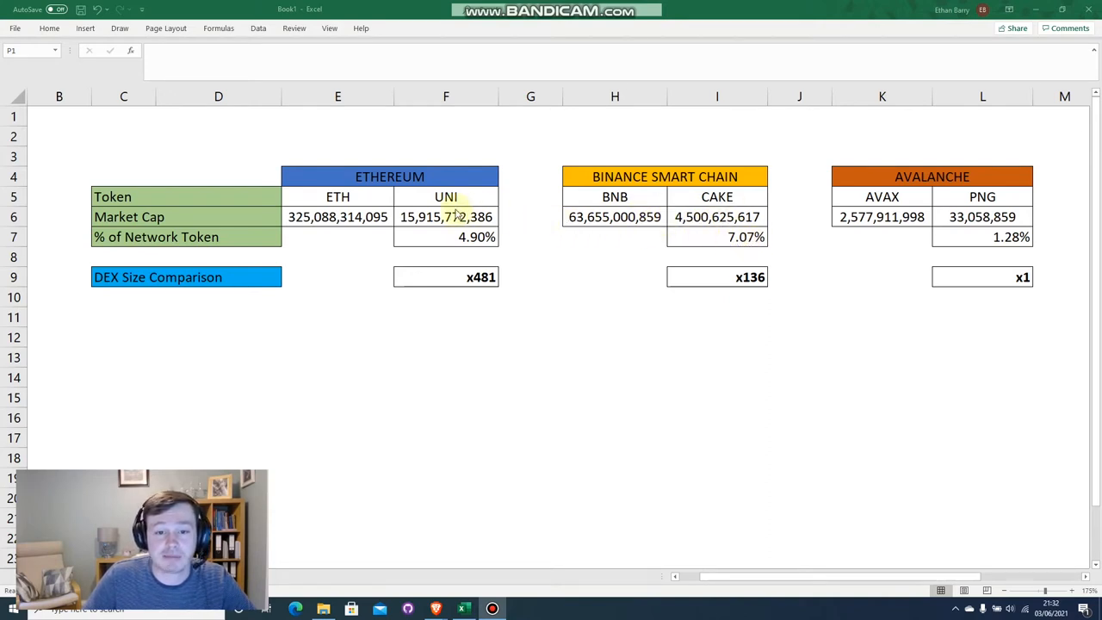
pyautogui.moveTo(446, 239)
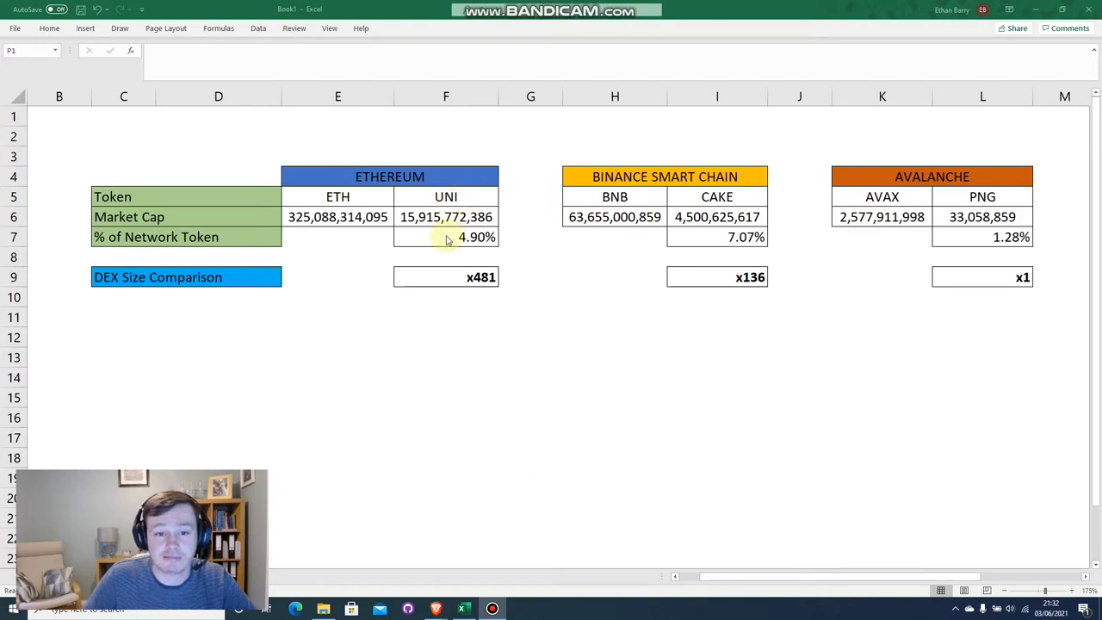
pyautogui.moveTo(462, 254)
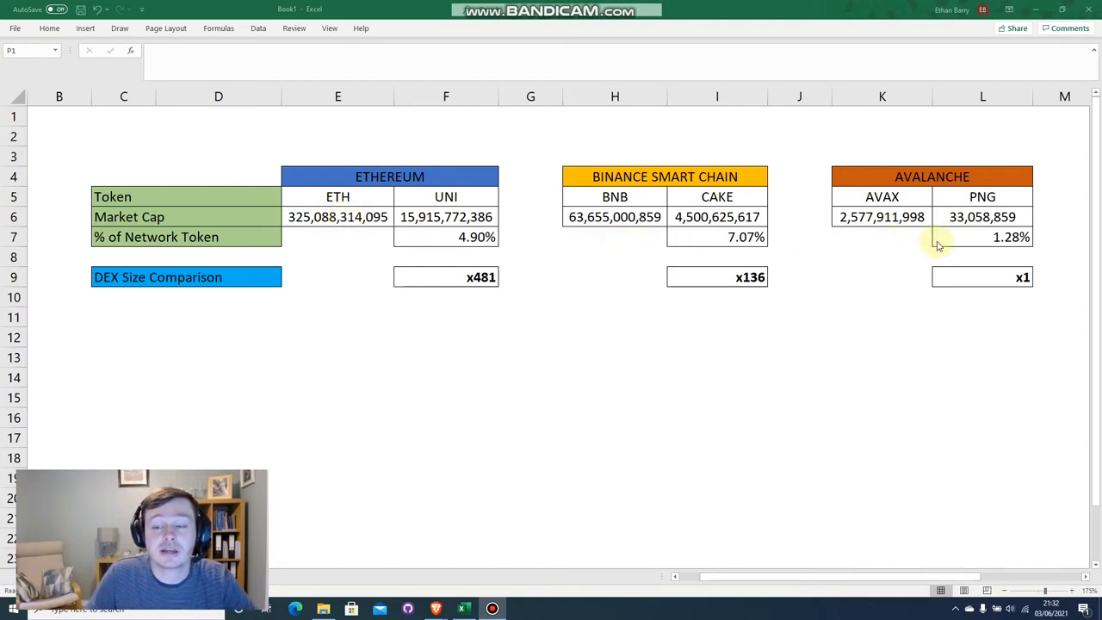
pyautogui.moveTo(995, 248)
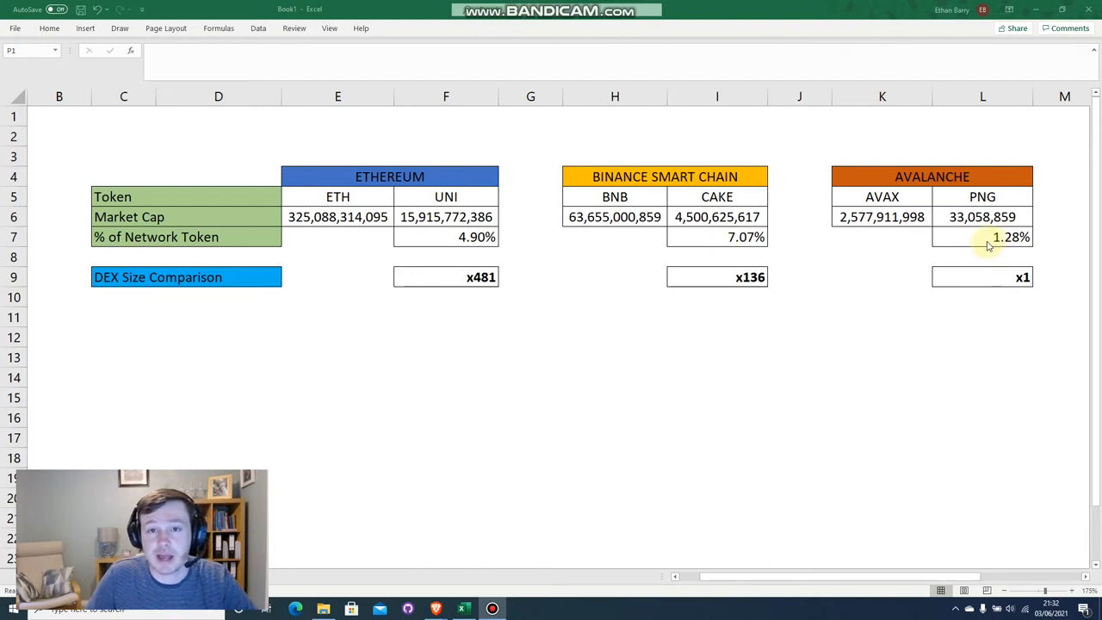
pyautogui.moveTo(982, 243)
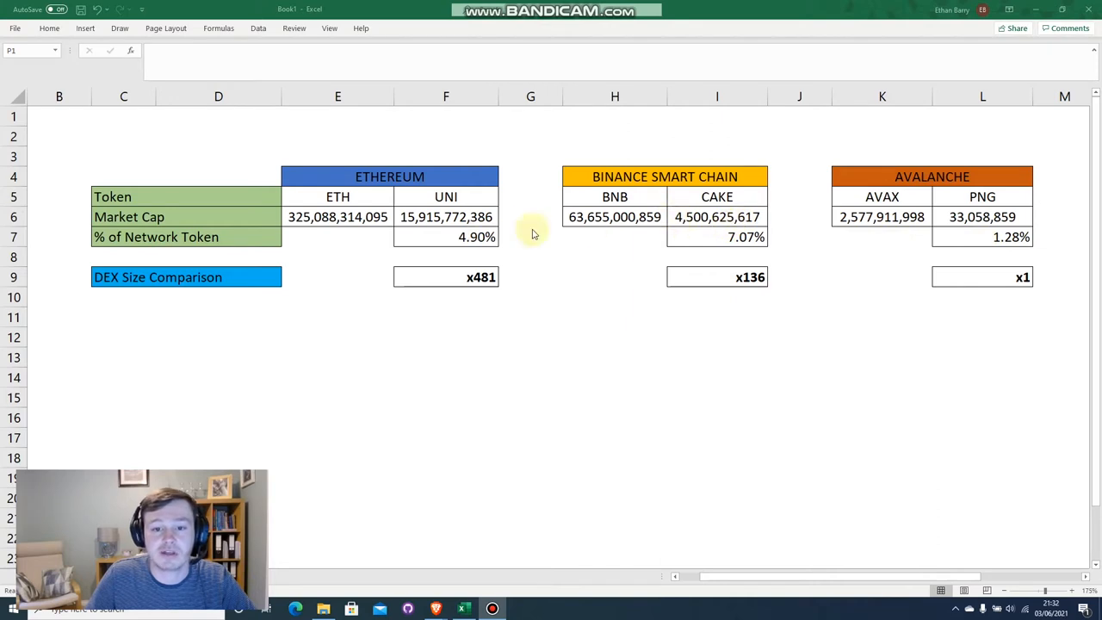
pyautogui.moveTo(670, 229)
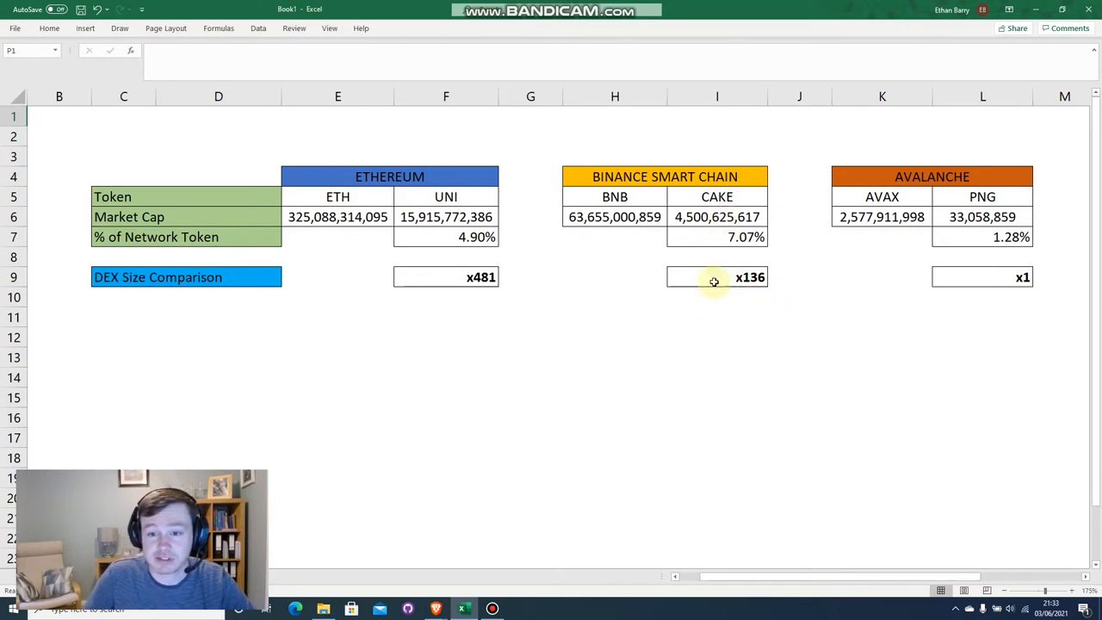
pyautogui.moveTo(452, 281)
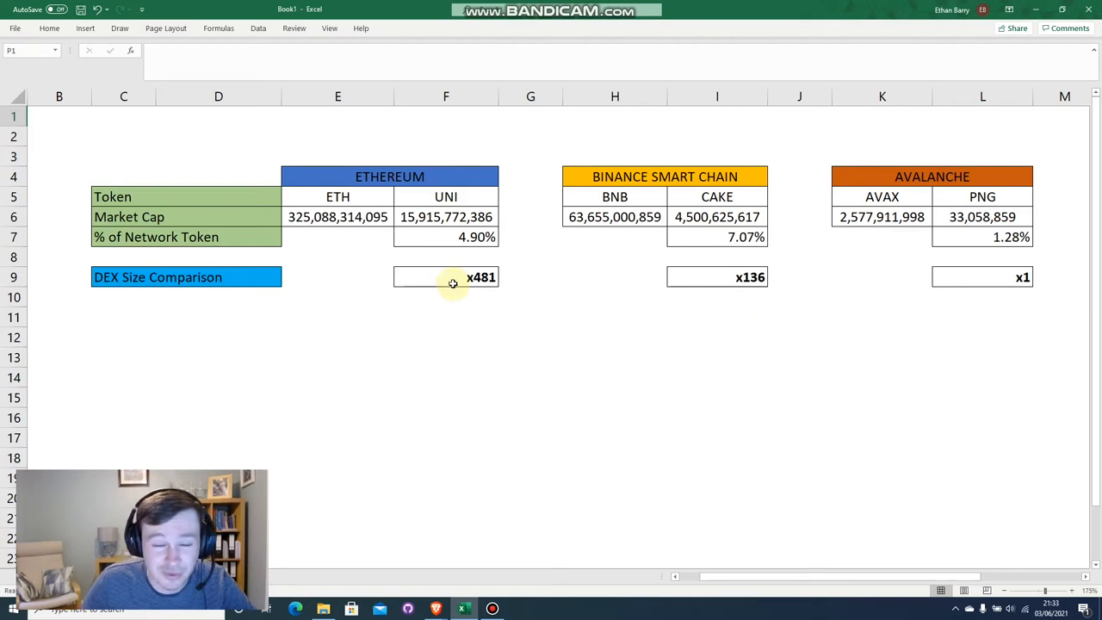
pyautogui.moveTo(532, 297)
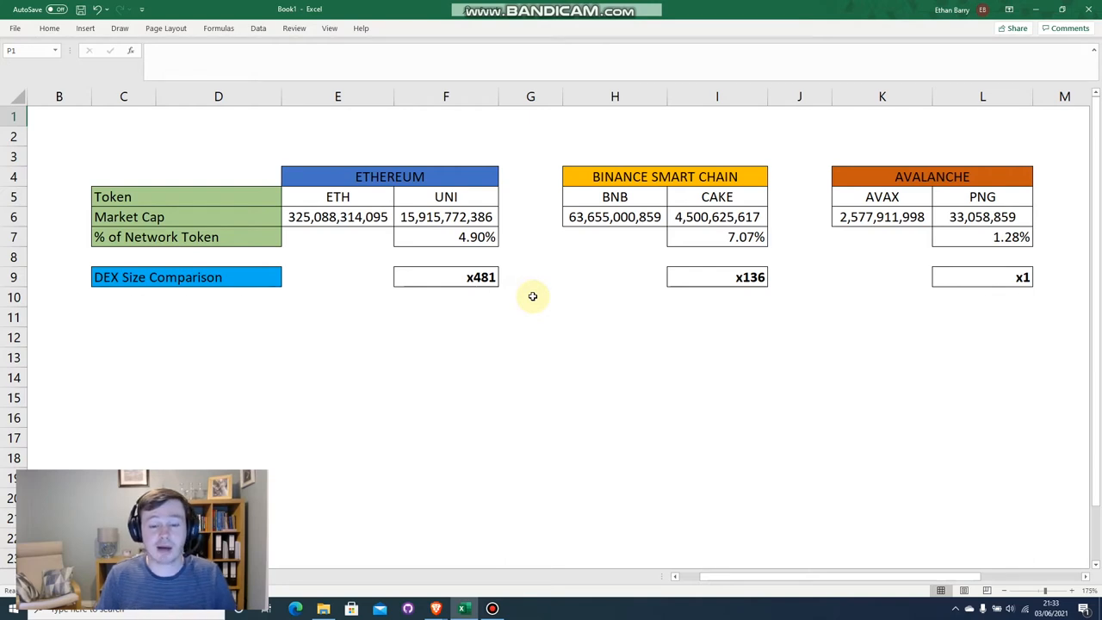
pyautogui.moveTo(568, 316)
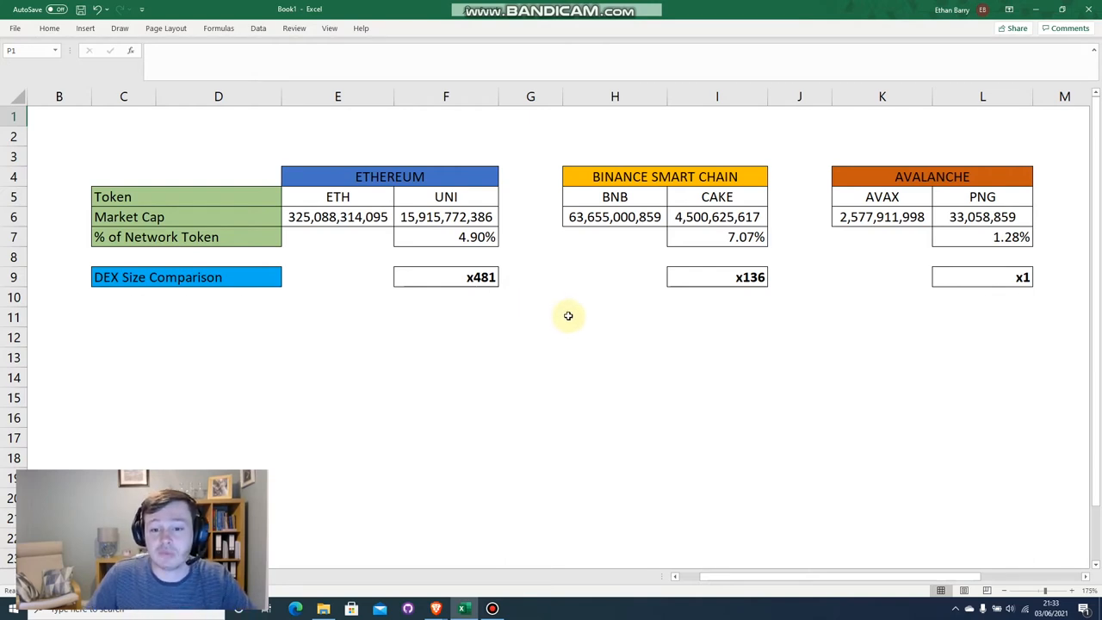
pyautogui.moveTo(564, 325)
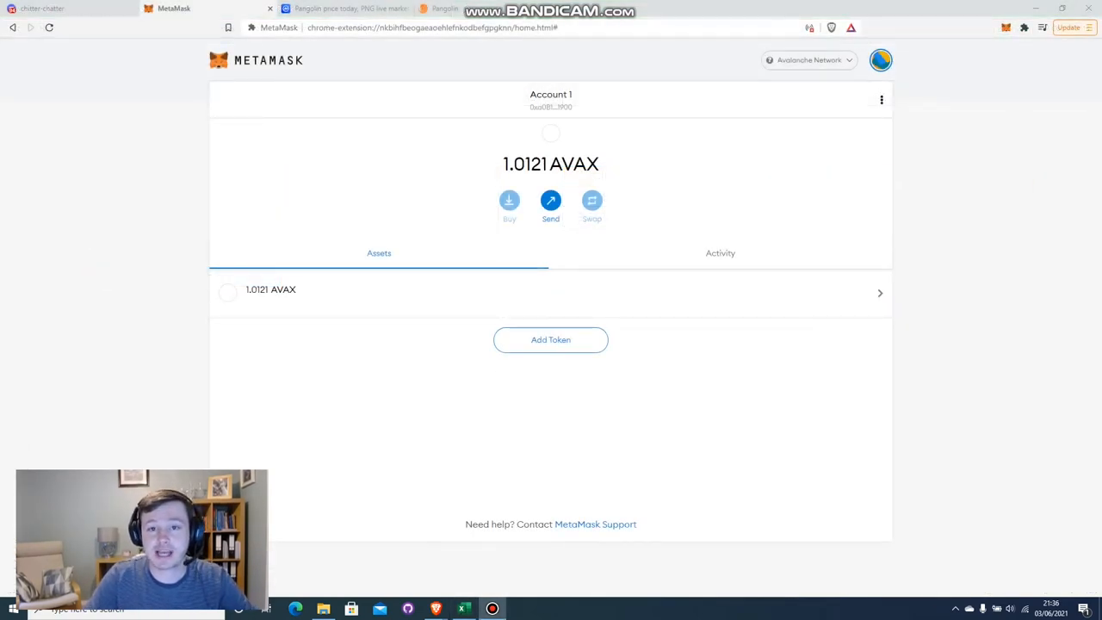
pyautogui.moveTo(493, 144)
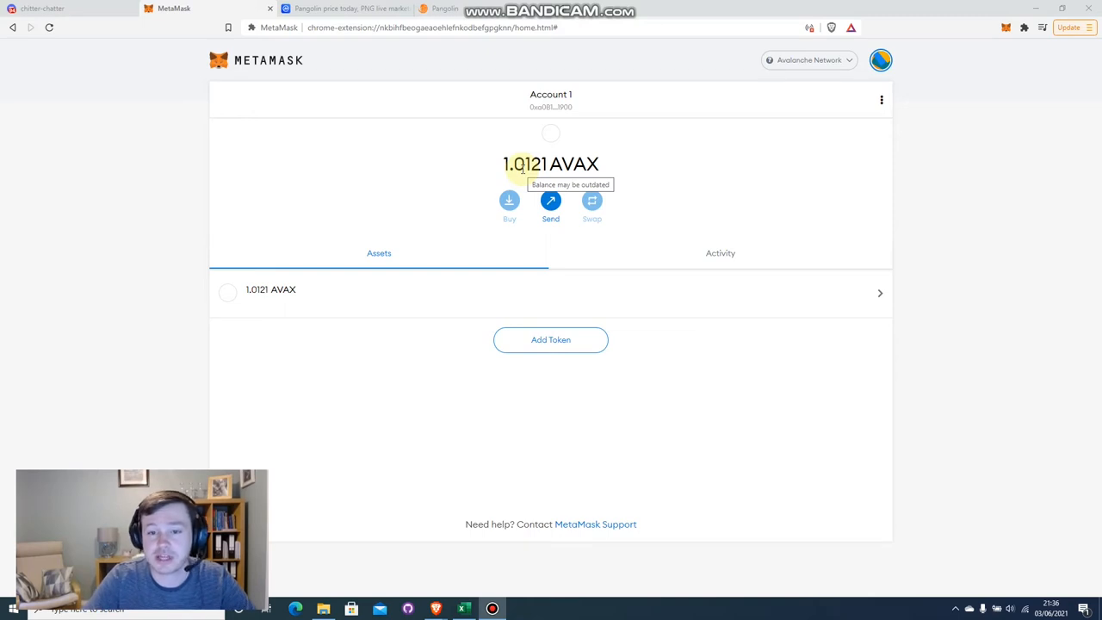
pyautogui.moveTo(564, 159)
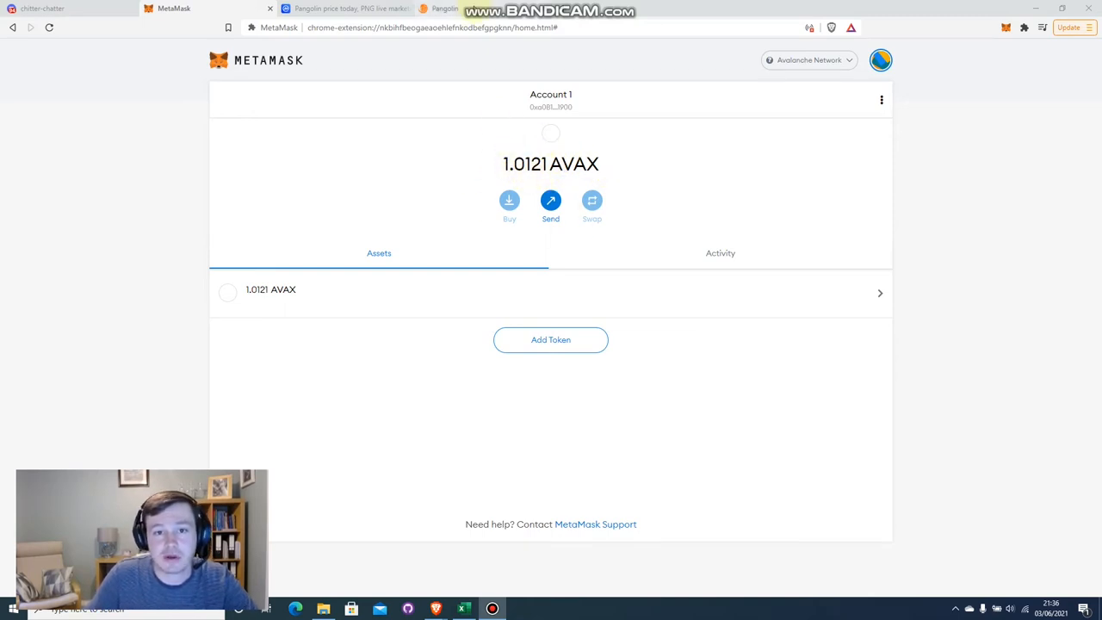
pyautogui.click(445, 9)
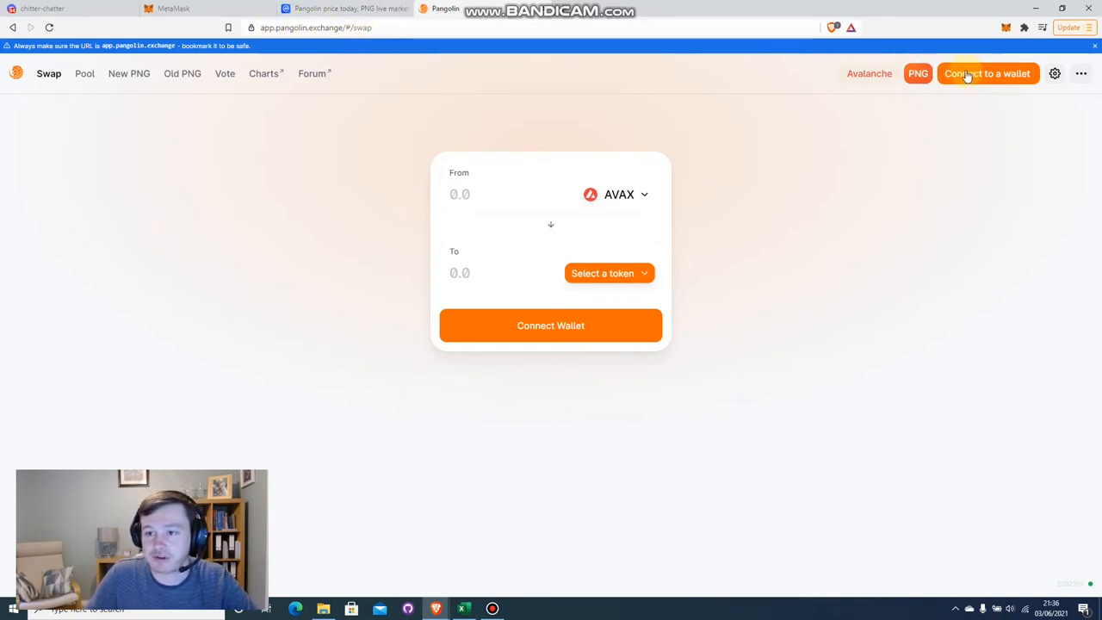
# Connect MetaMask Account 1 to Pangolin Exchange
pyautogui.click(987, 73)
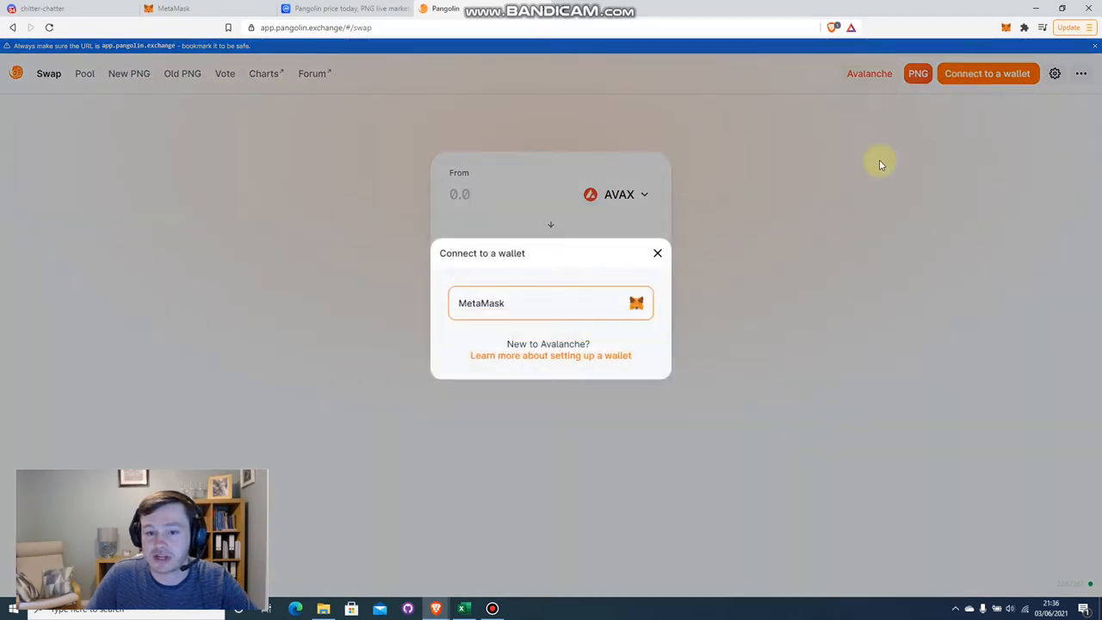
pyautogui.click(550, 302)
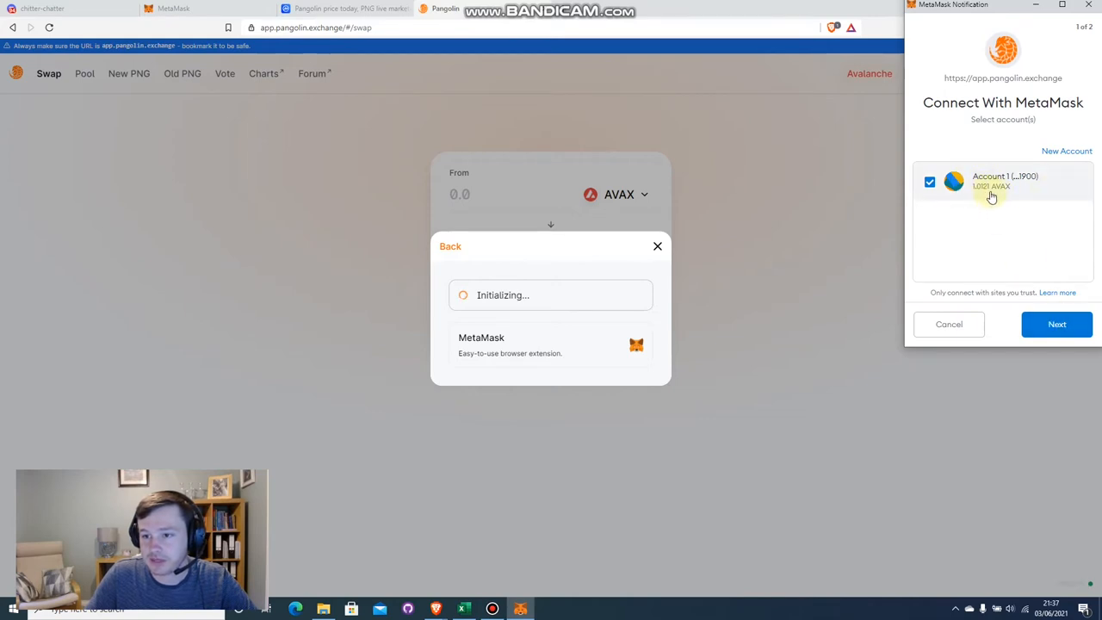
pyautogui.click(1057, 324)
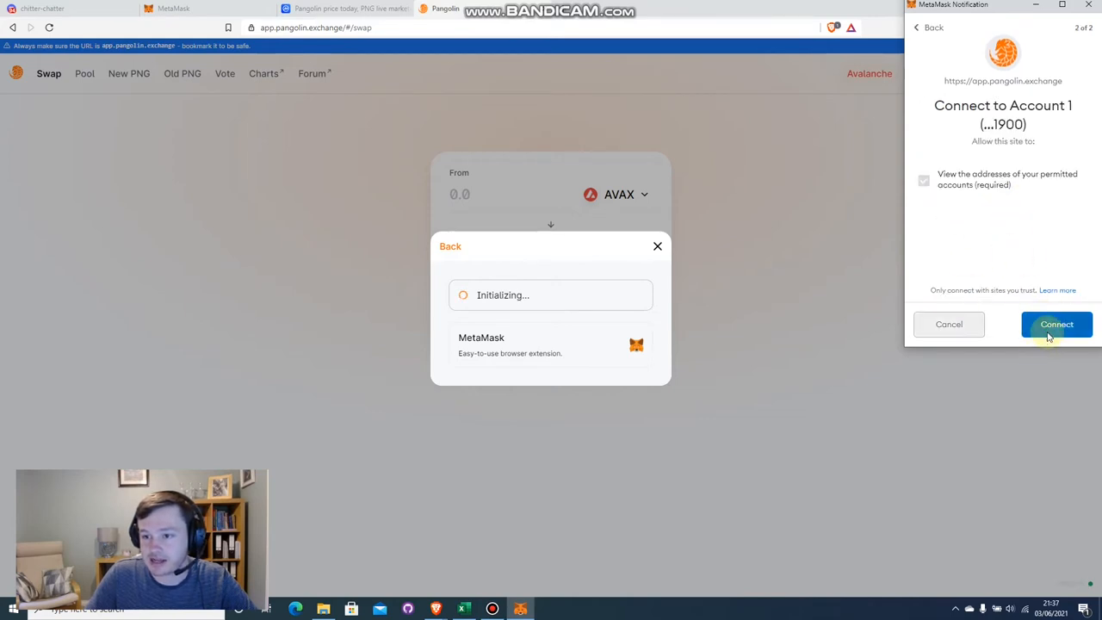
pyautogui.click(1057, 324)
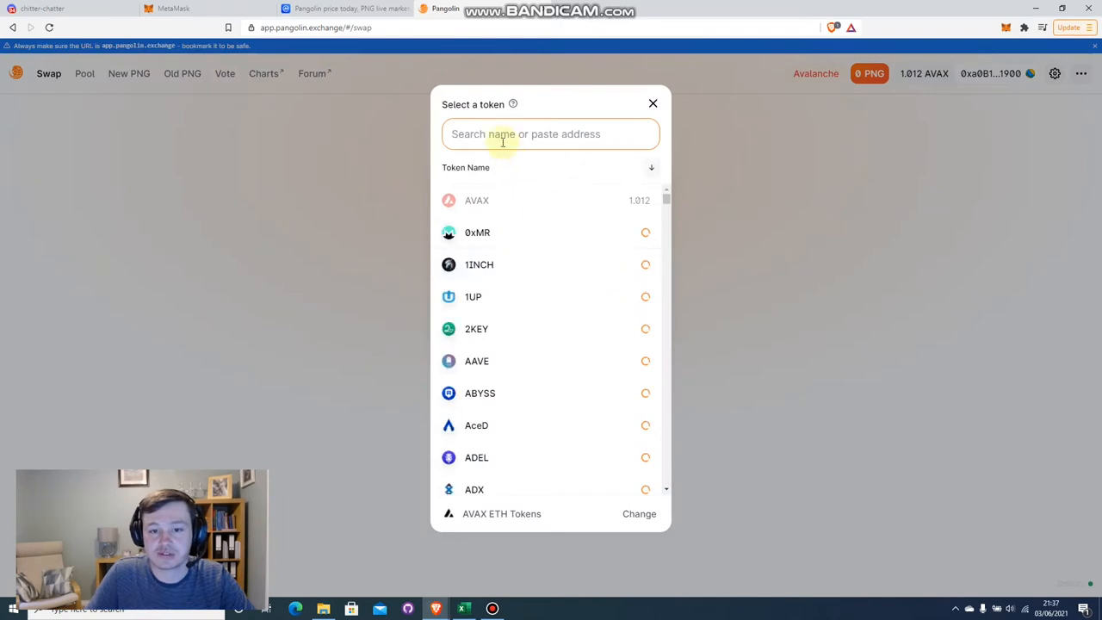
# Choose PNG as the target token and enter 0.4 AVAX to swap
pyautogui.write('PNG')
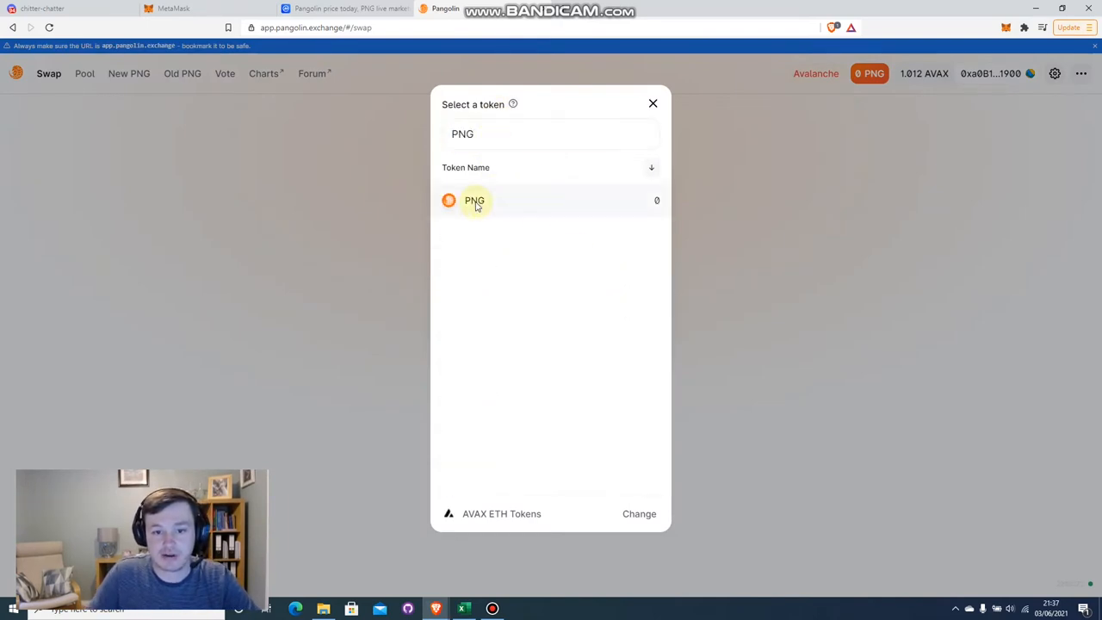
pyautogui.click(474, 199)
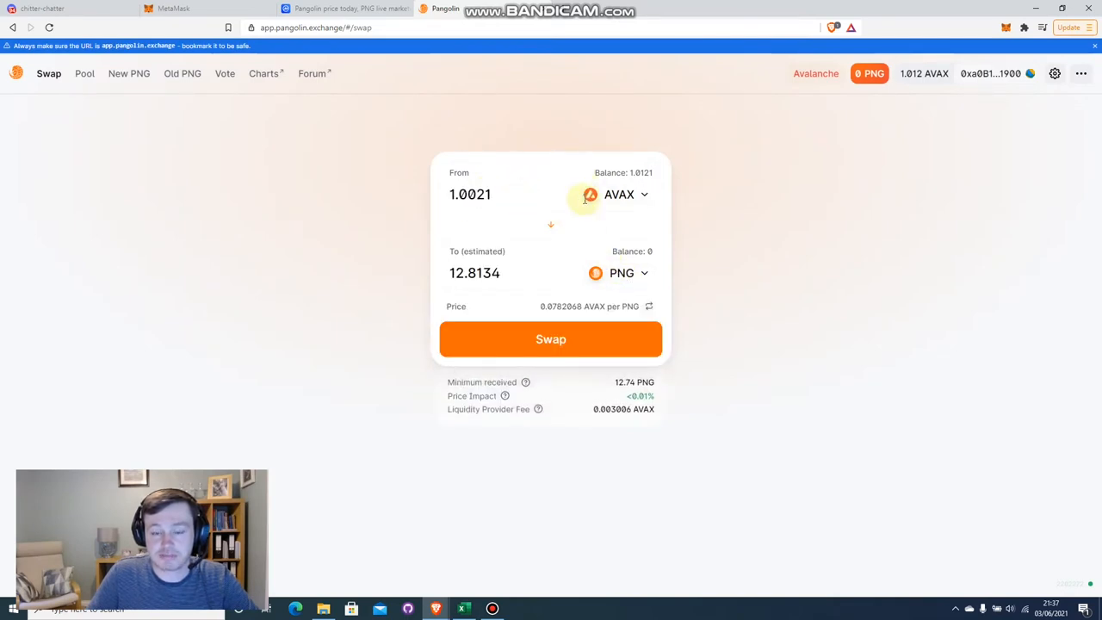
pyautogui.click(470, 194)
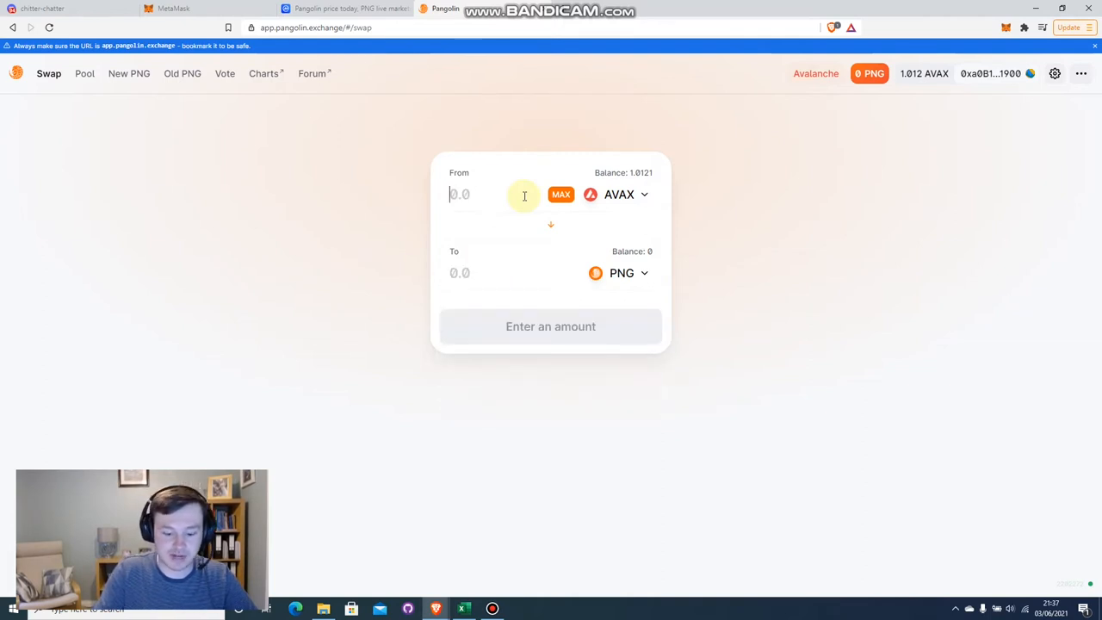
pyautogui.write('0.4')
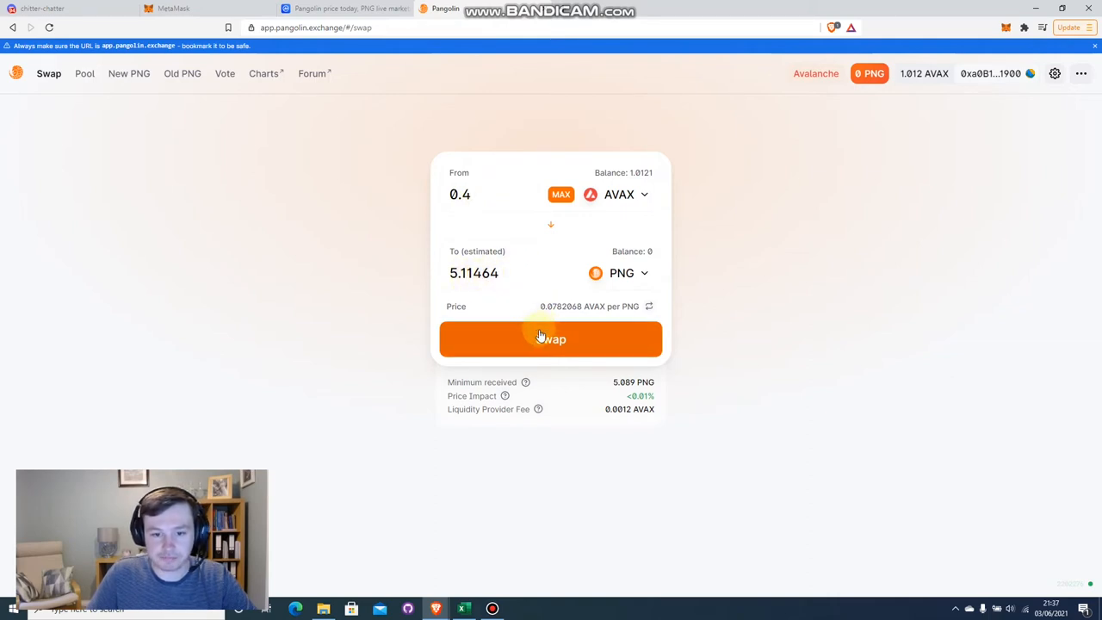
# Submit and confirm the 0.4 AVAX swap in MetaMask, then close the notice
pyautogui.click(550, 339)
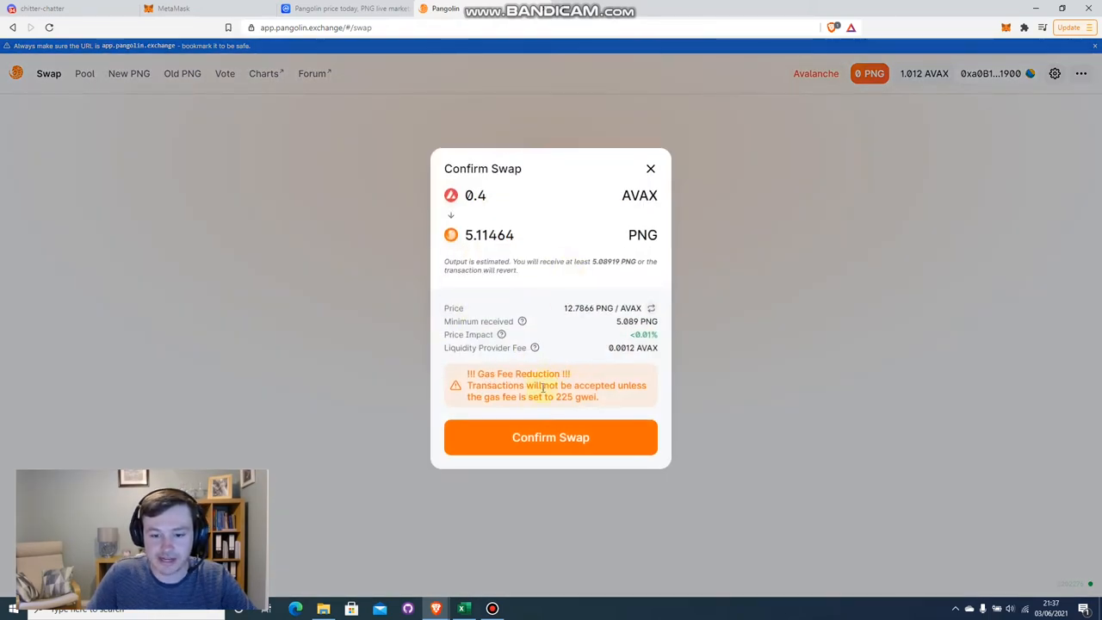
pyautogui.click(550, 436)
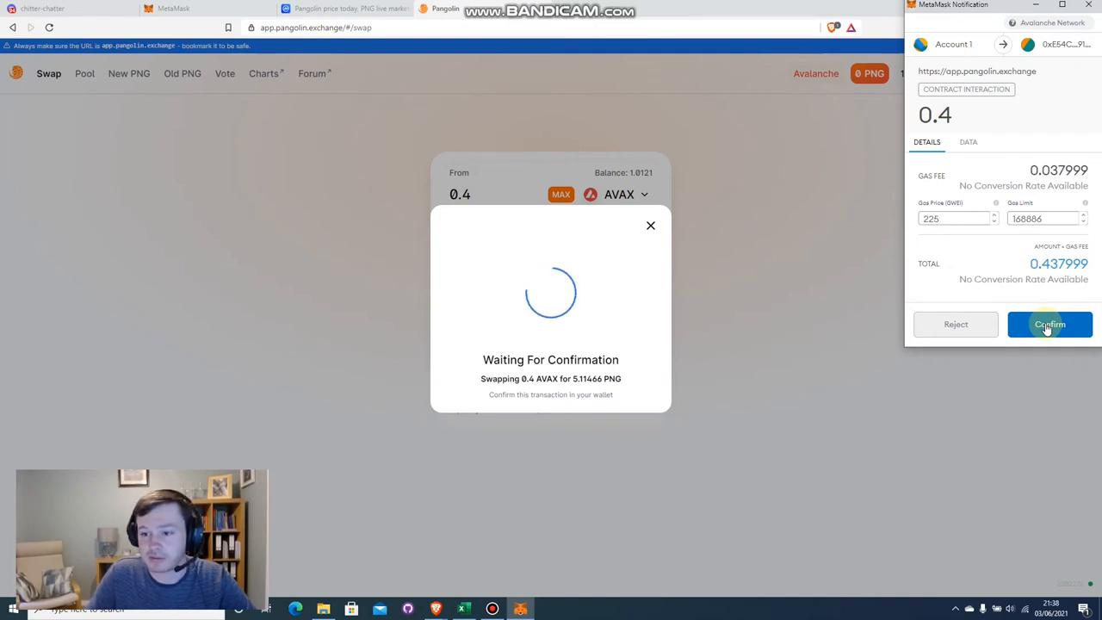
pyautogui.click(1050, 324)
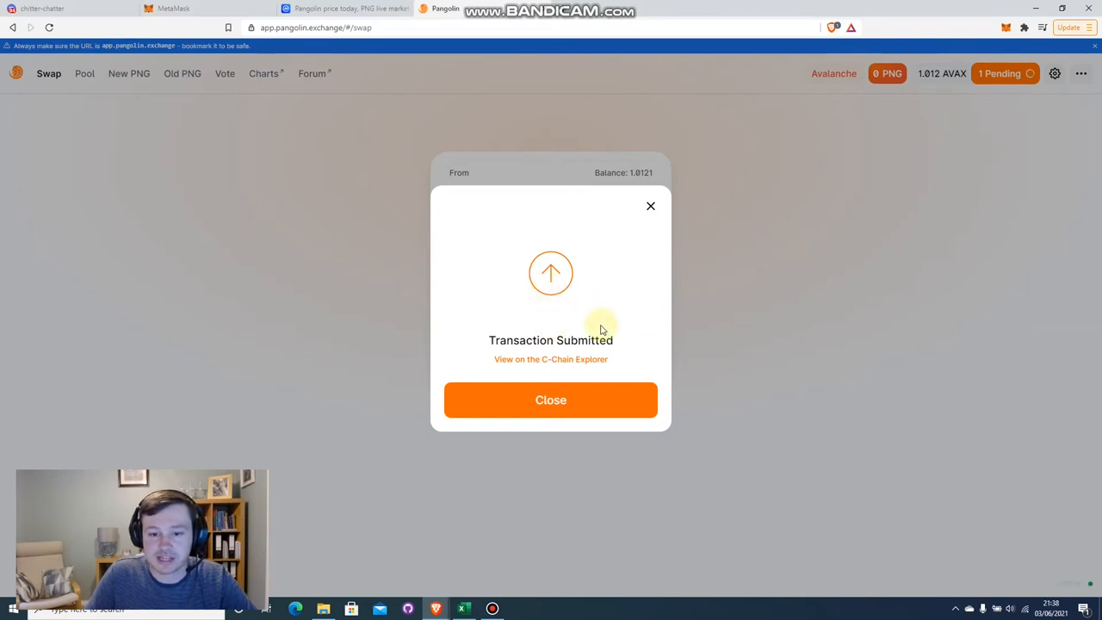
pyautogui.moveTo(597, 334)
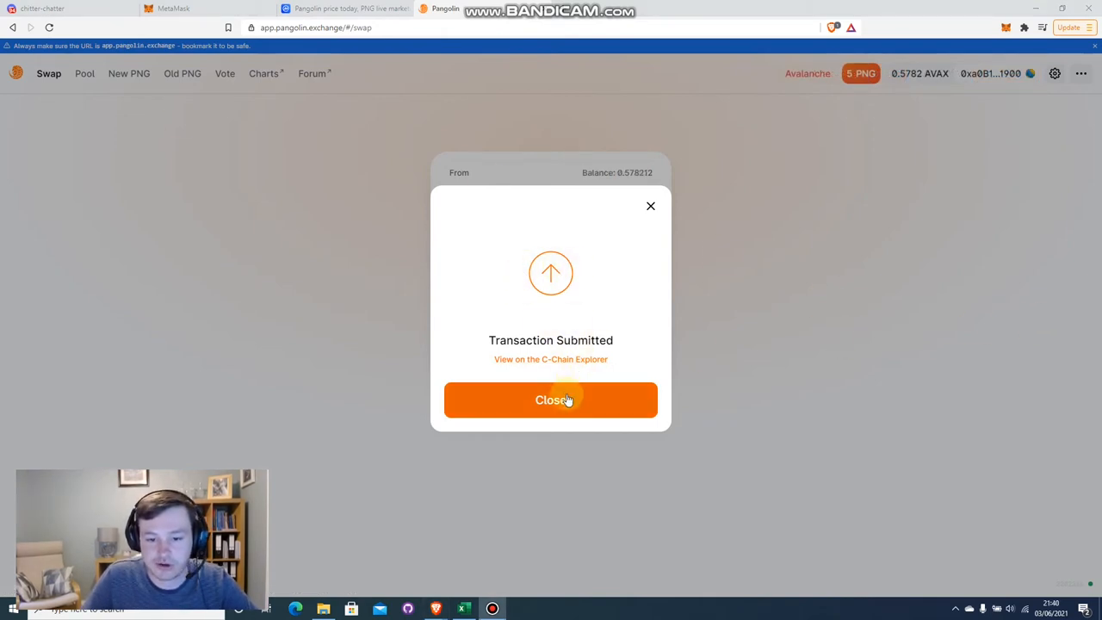
pyautogui.click(550, 399)
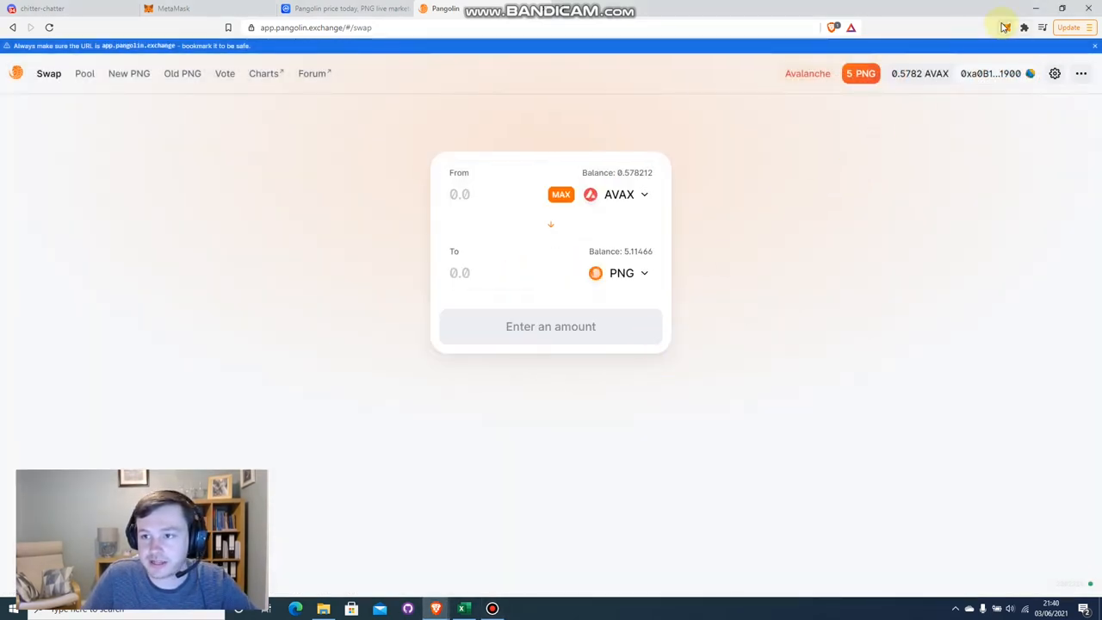
# Open and cancel MetaMask's custom token form, then view CoinMarketCap's Pangolin page
pyautogui.click(1006, 27)
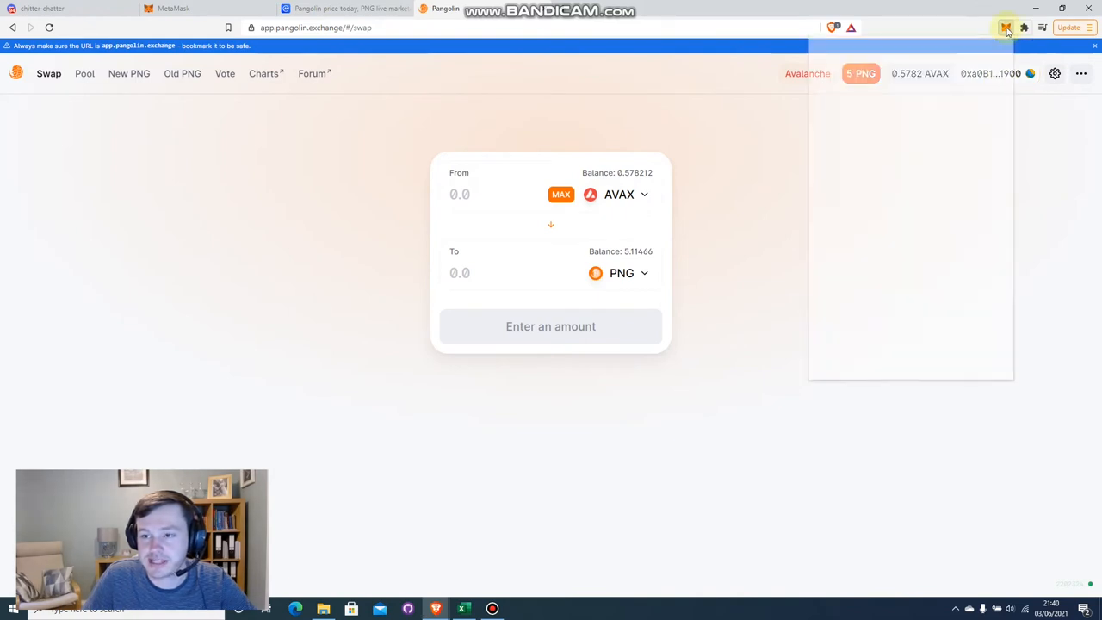
pyautogui.click(1006, 28)
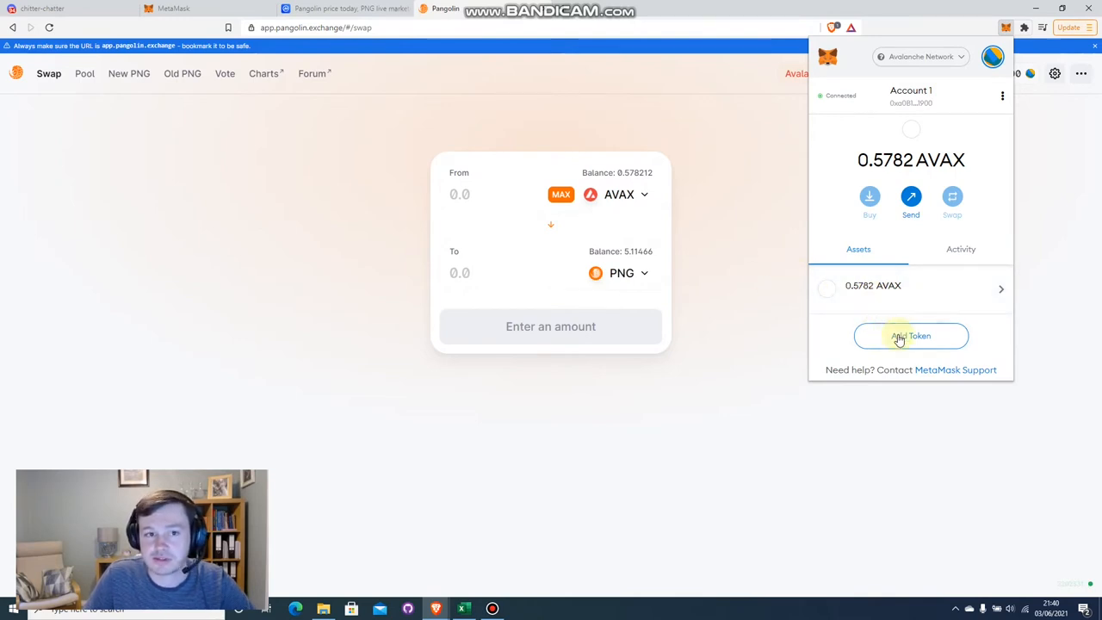
pyautogui.click(910, 336)
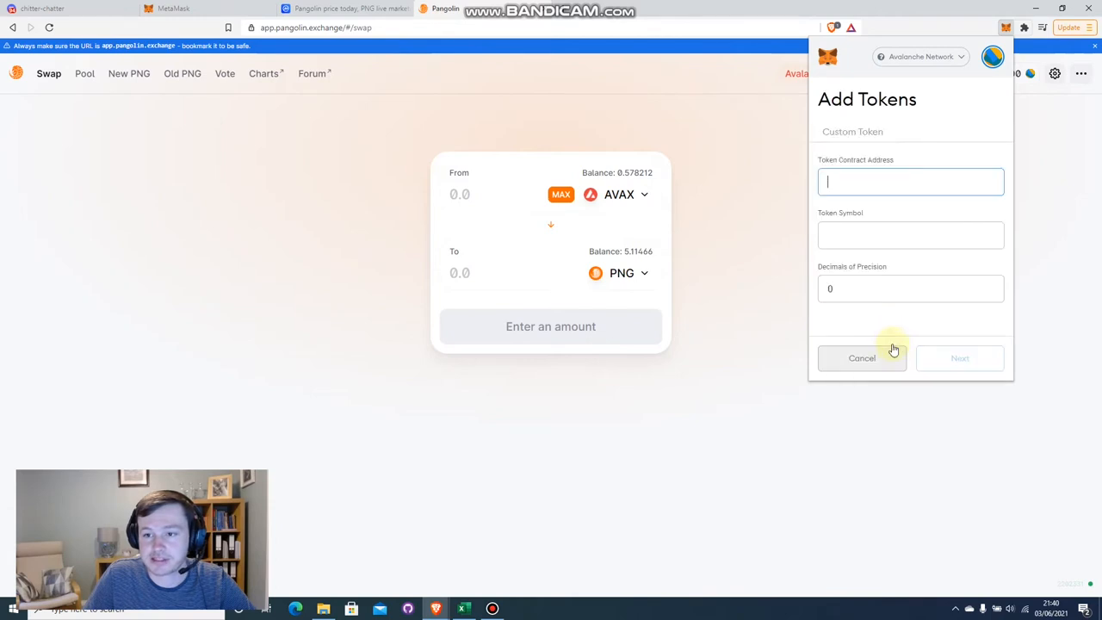
pyautogui.click(861, 357)
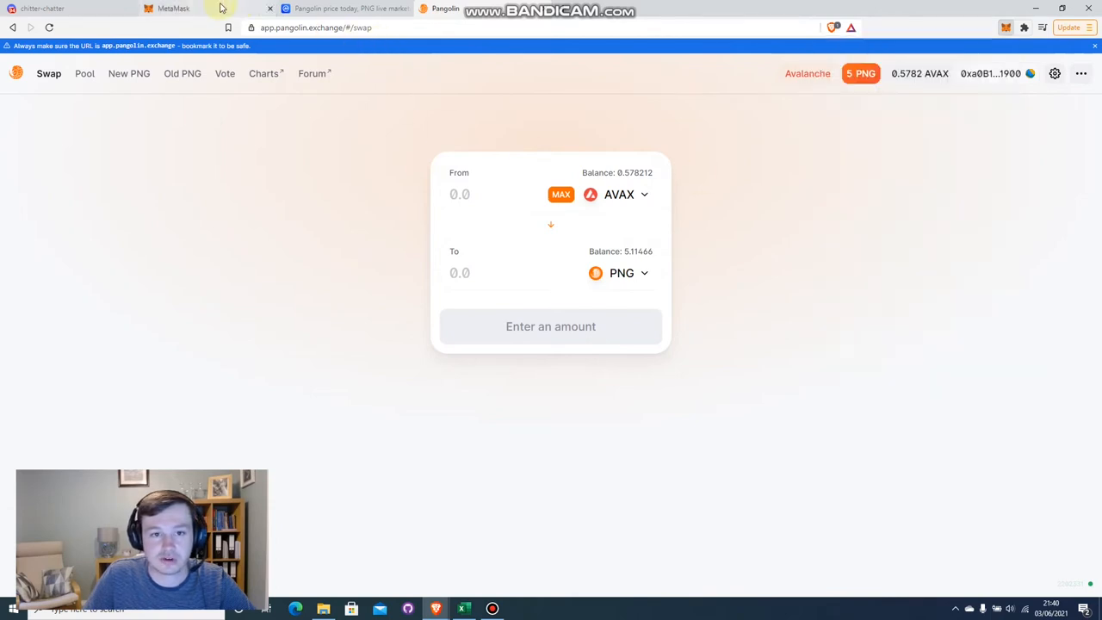
pyautogui.click(344, 9)
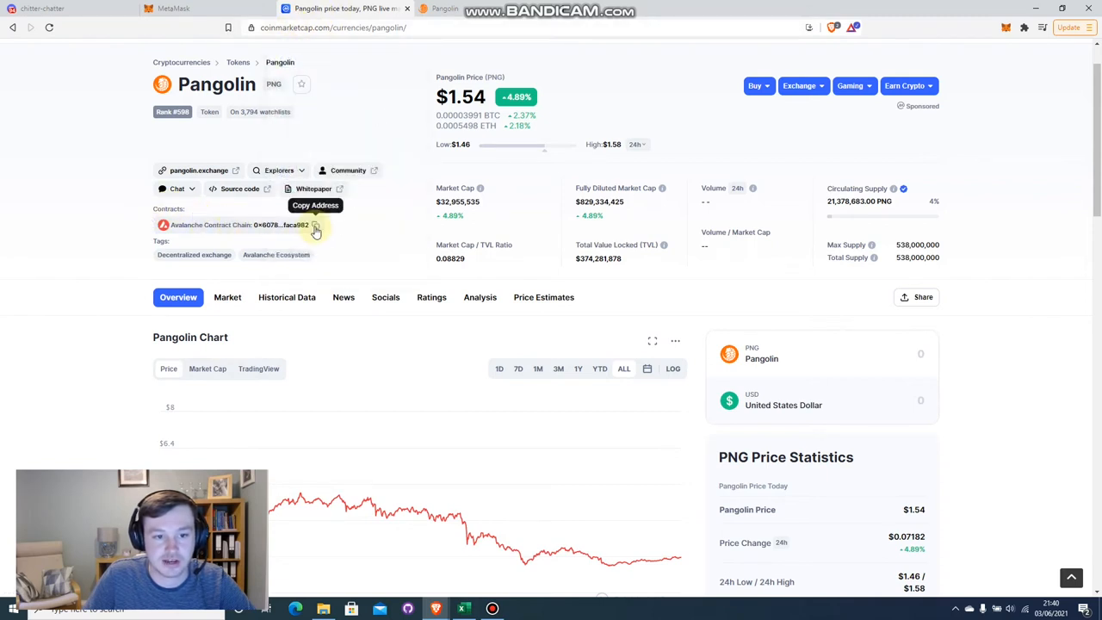
# Add PNG to MetaMask using the copied Avalanche contract address
pyautogui.click(316, 225)
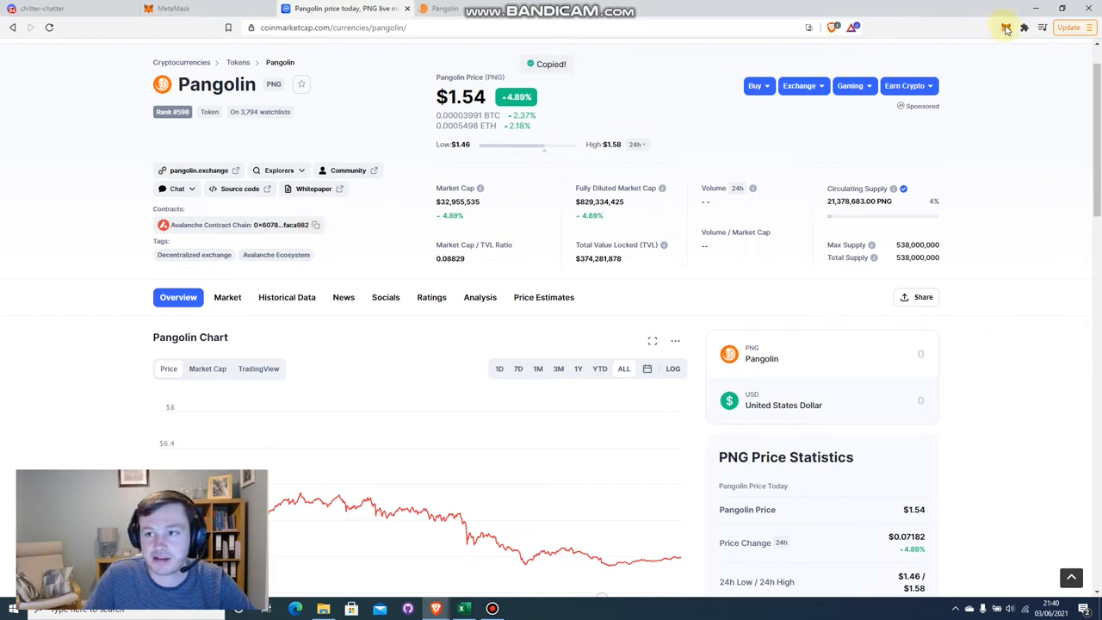
pyautogui.click(1006, 28)
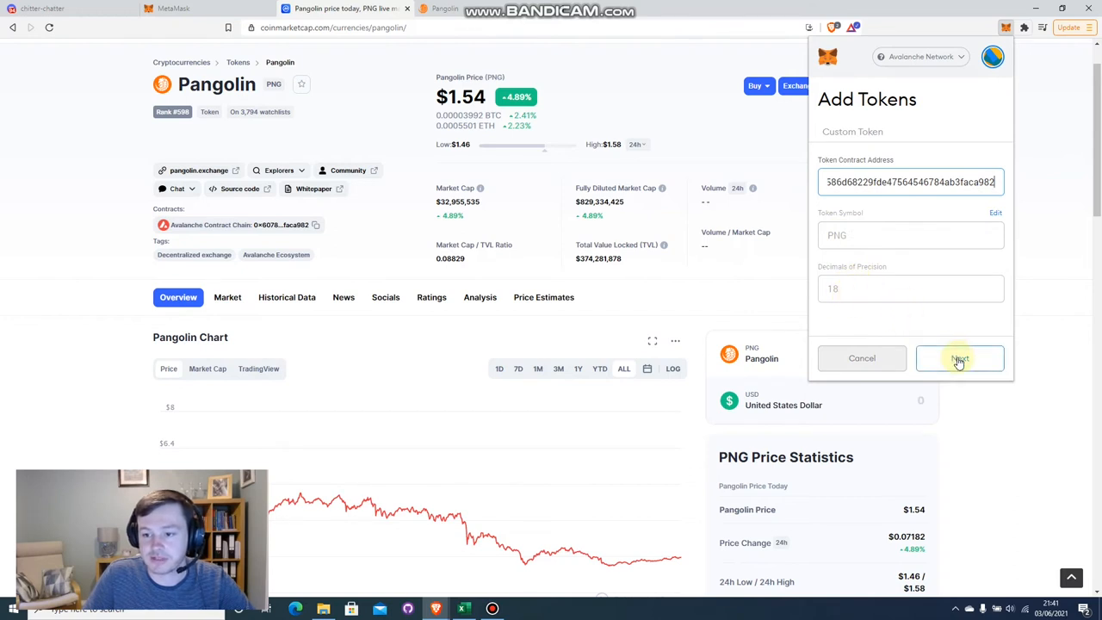
pyautogui.click(959, 358)
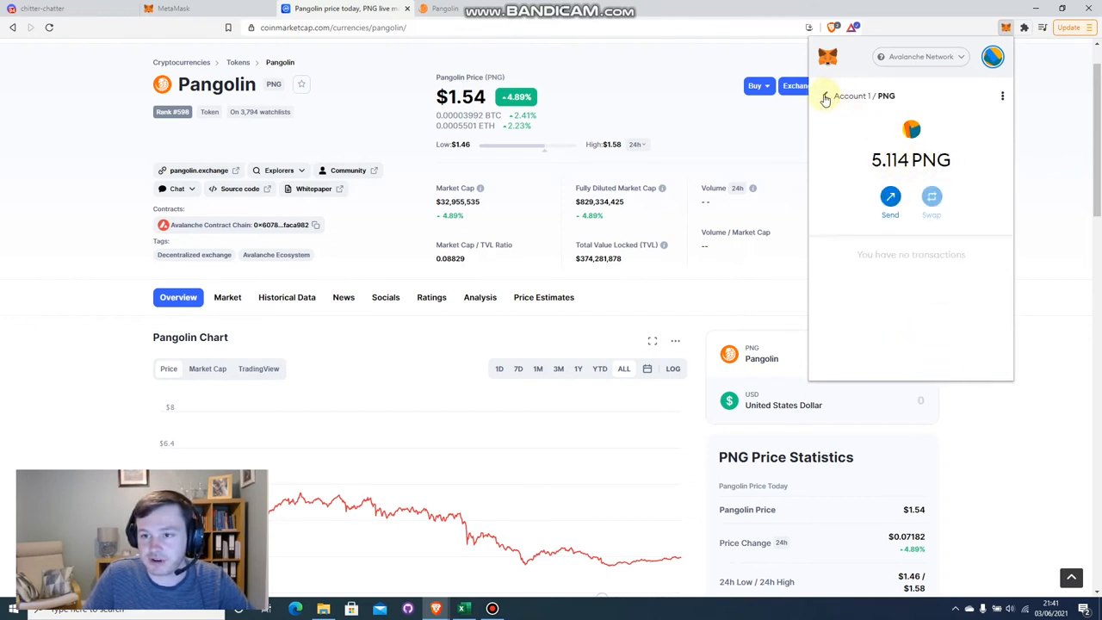
pyautogui.click(824, 96)
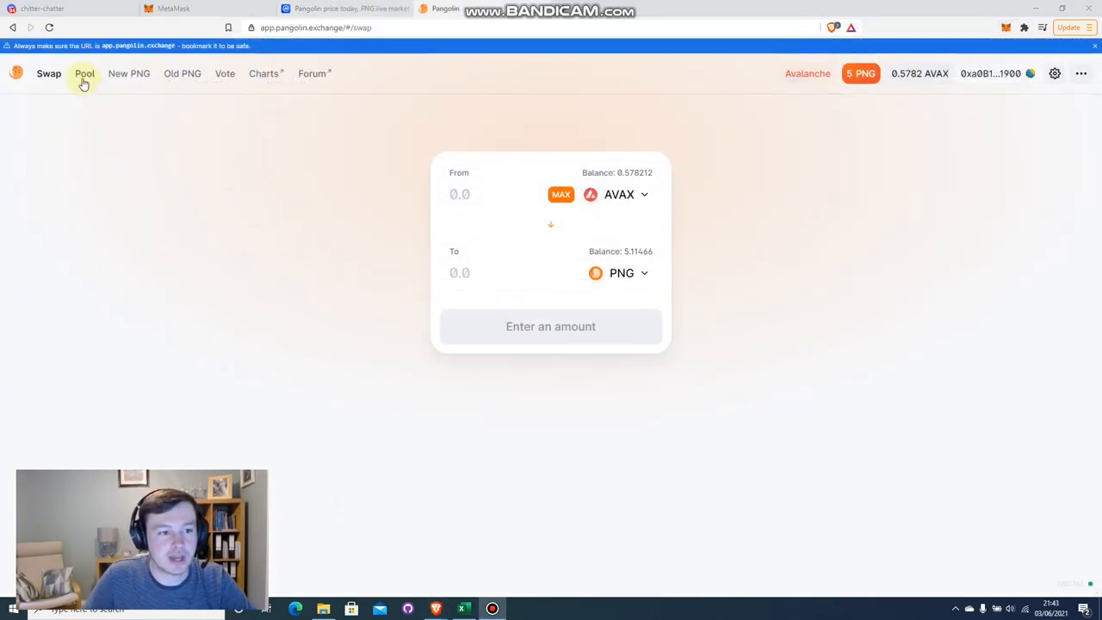
# Start adding AVAX–PNG liquidity with the maximum 5.11466 PNG and 0.398794 AVAX
pyautogui.click(85, 74)
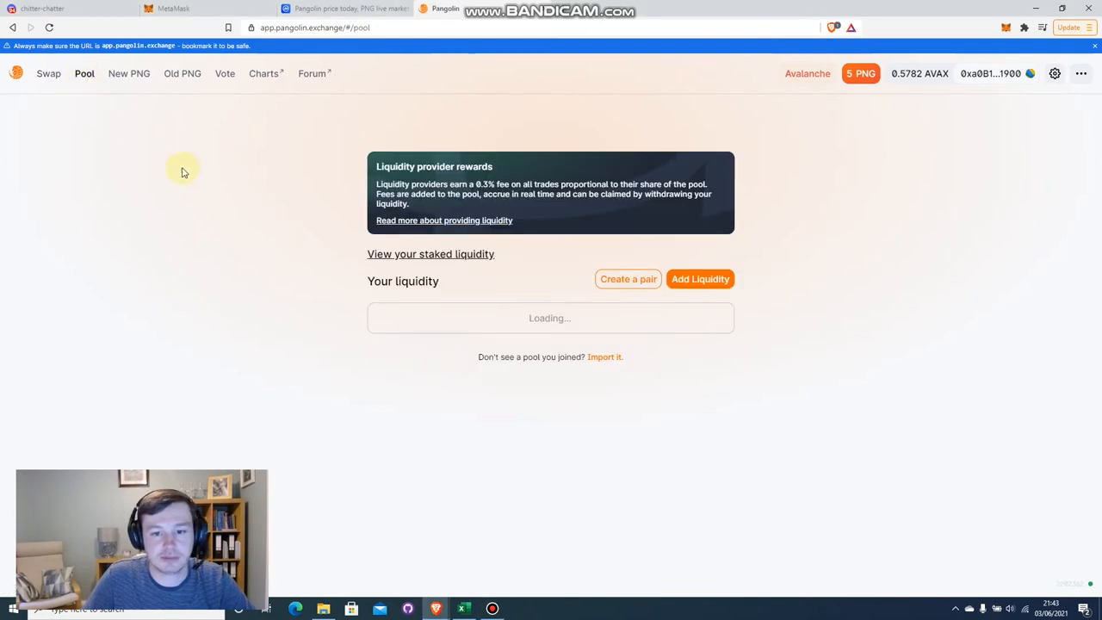
pyautogui.moveTo(519, 302)
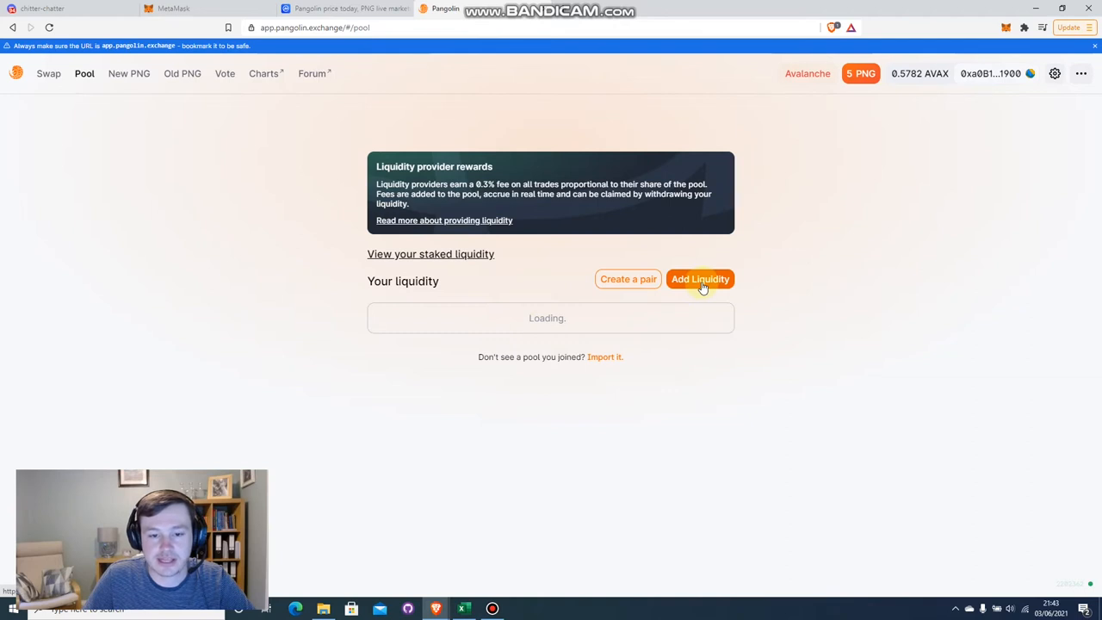
pyautogui.click(700, 279)
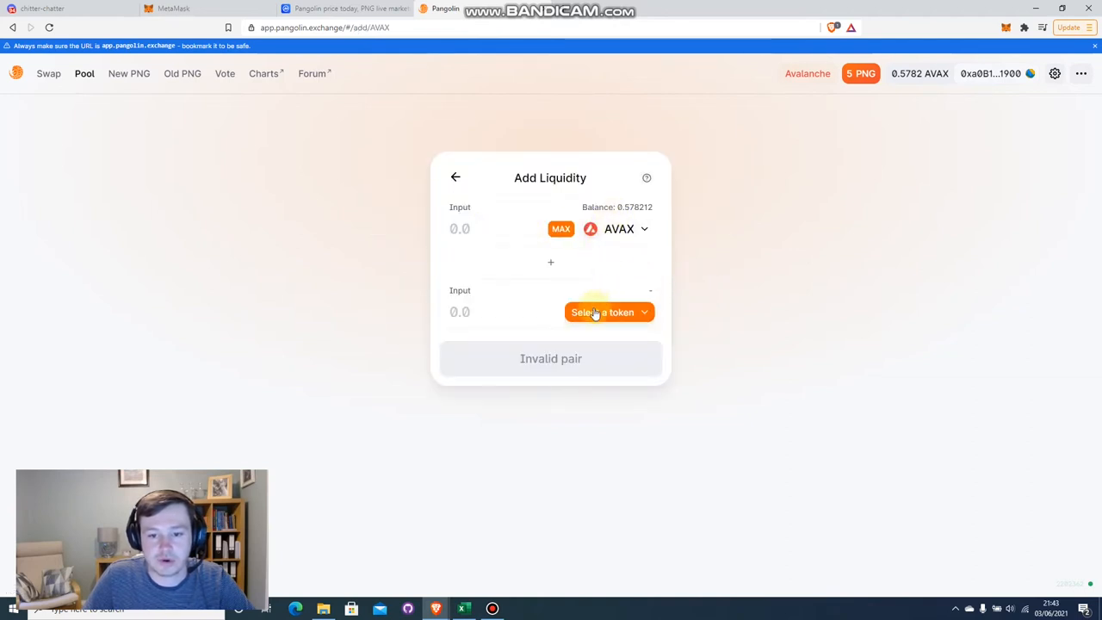
pyautogui.click(603, 312)
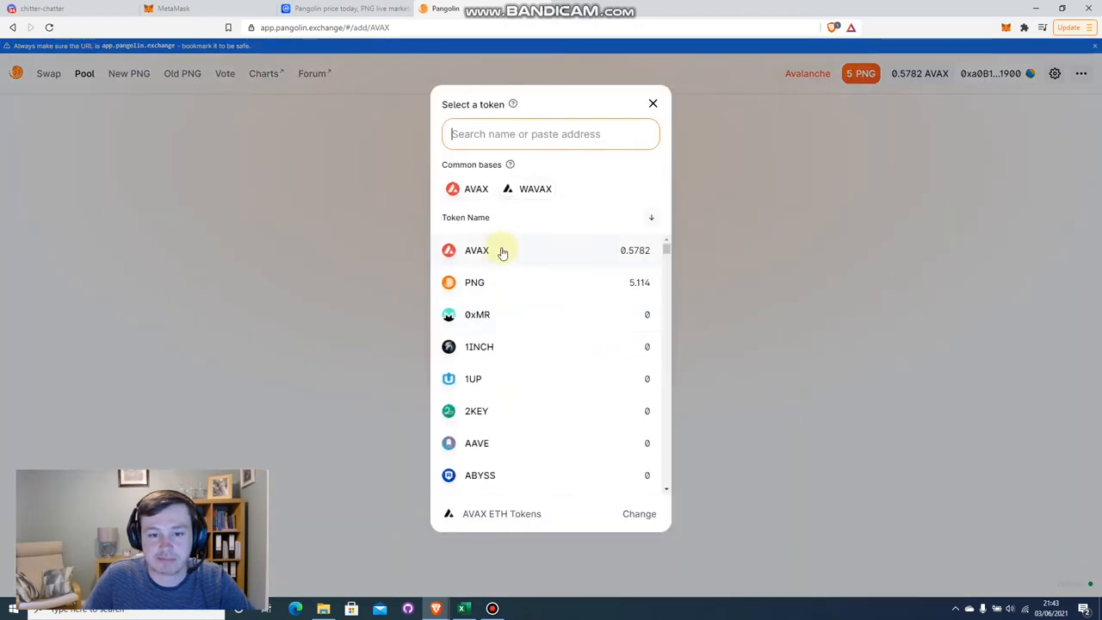
pyautogui.click(476, 250)
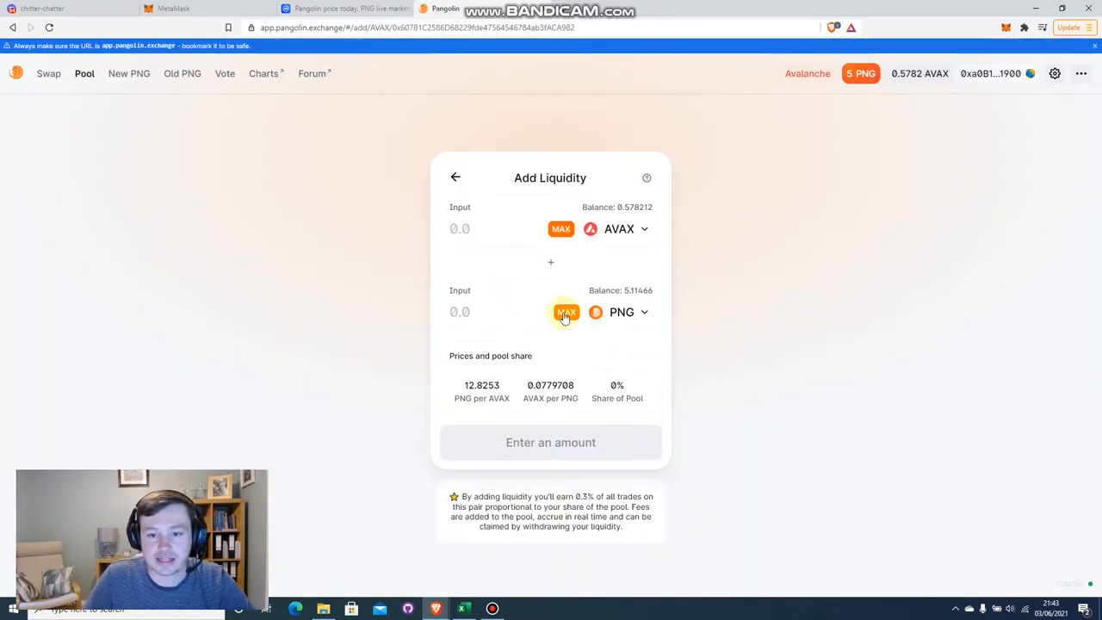
pyautogui.click(567, 312)
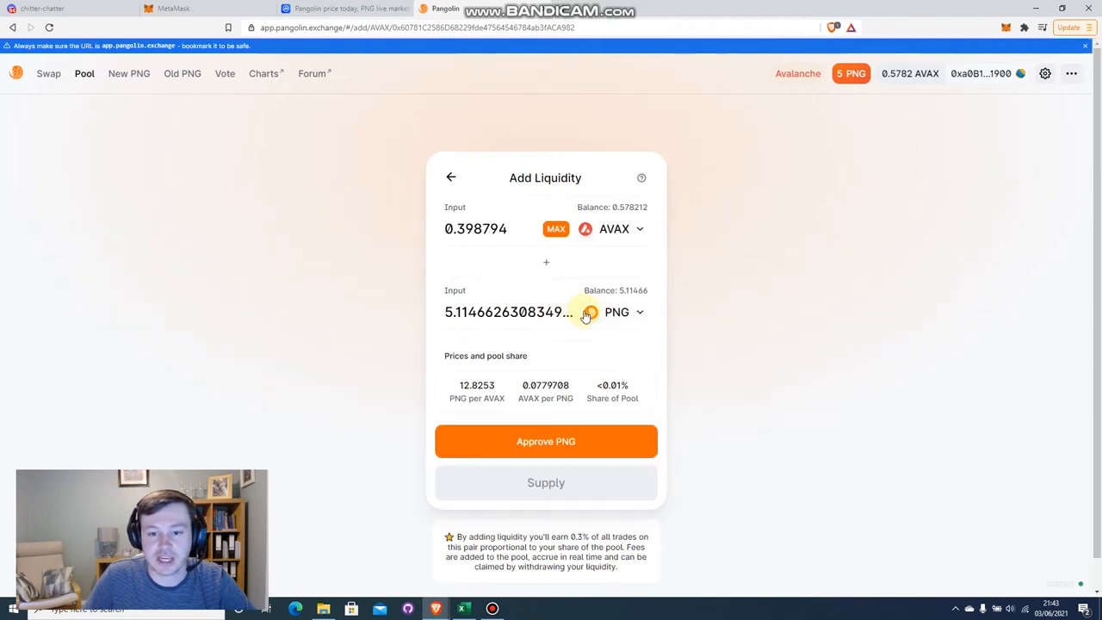
pyautogui.moveTo(585, 311)
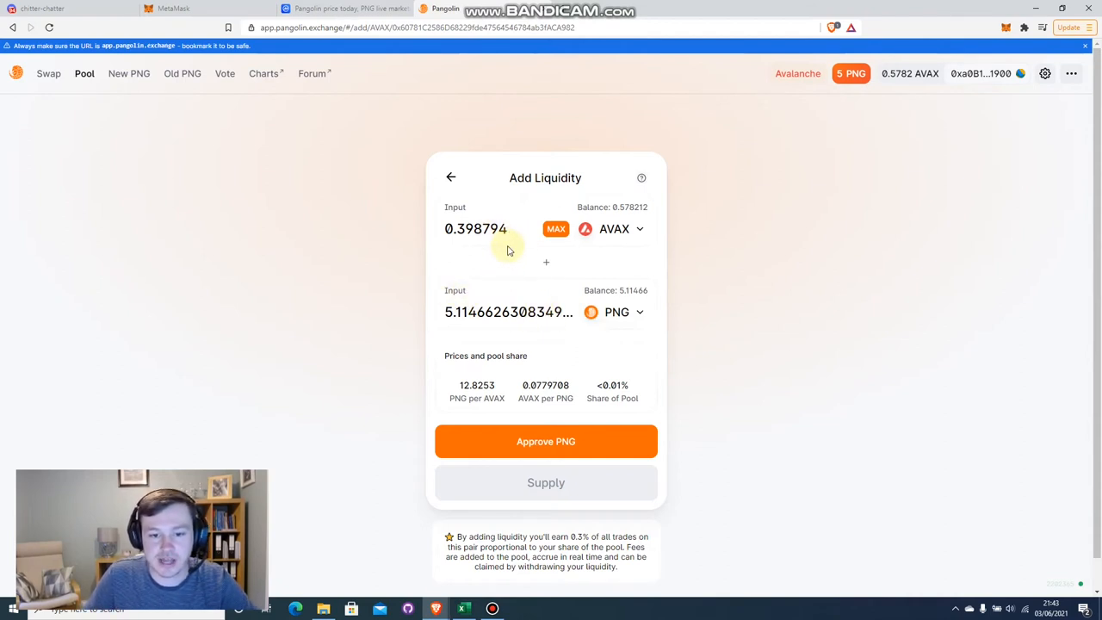
pyautogui.moveTo(585, 255)
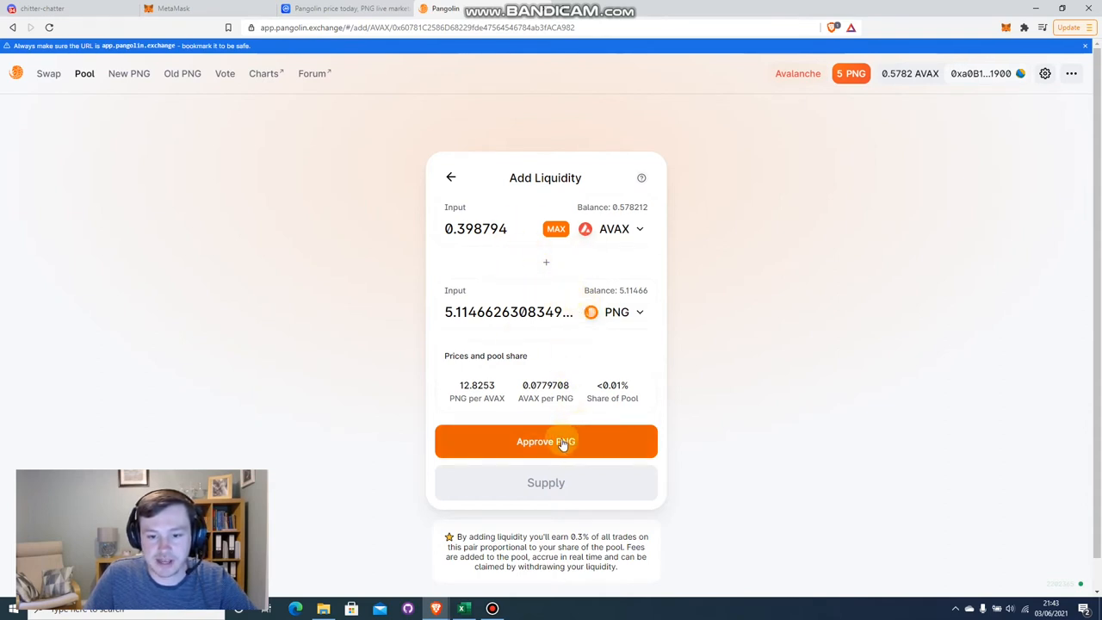
# Approve Pangolin to spend PNG and confirm the approval in MetaMask
pyautogui.click(546, 441)
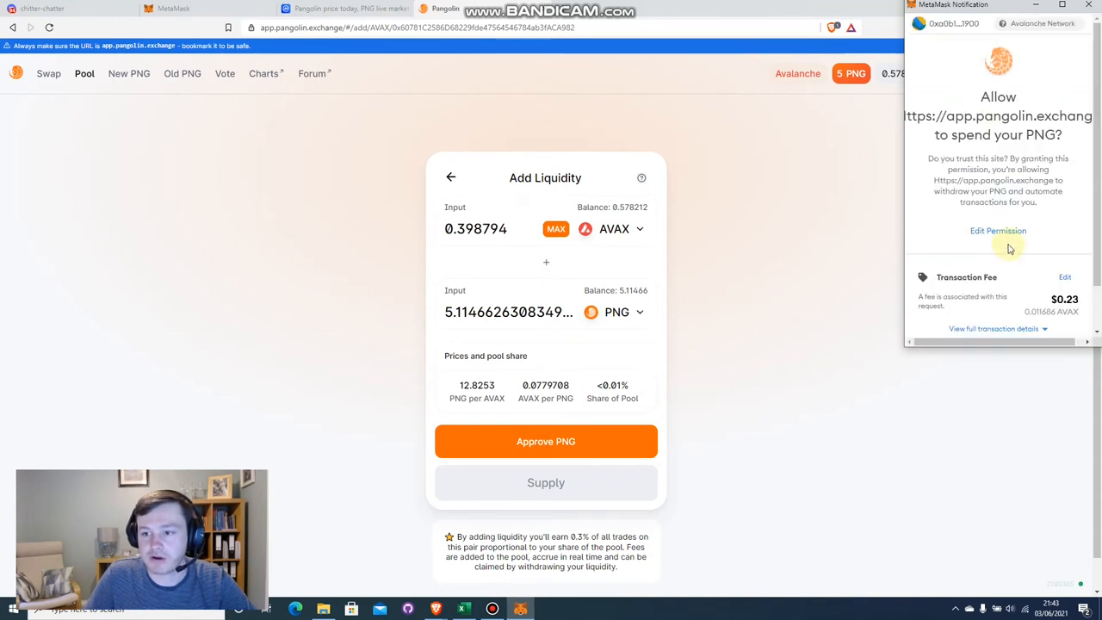
pyautogui.scroll(-3)
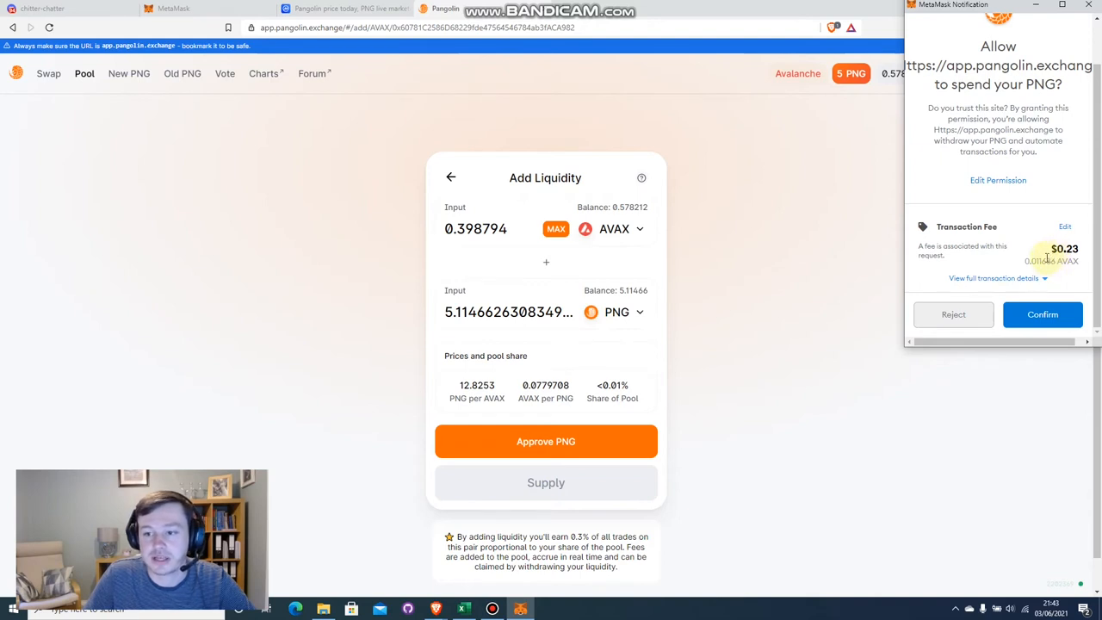
pyautogui.moveTo(1038, 255)
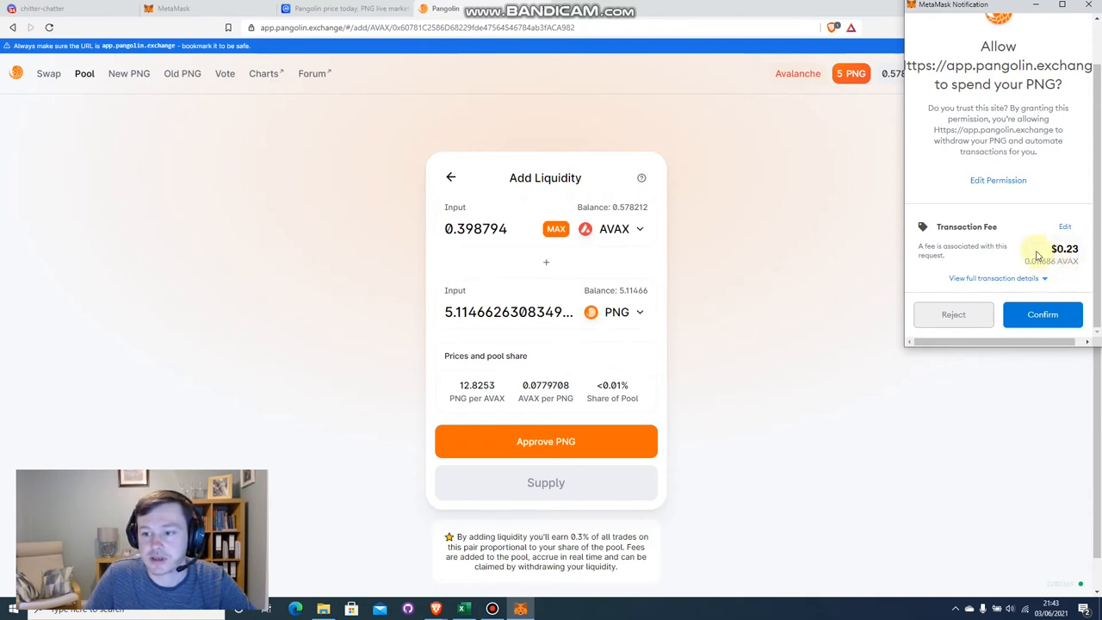
pyautogui.click(1043, 314)
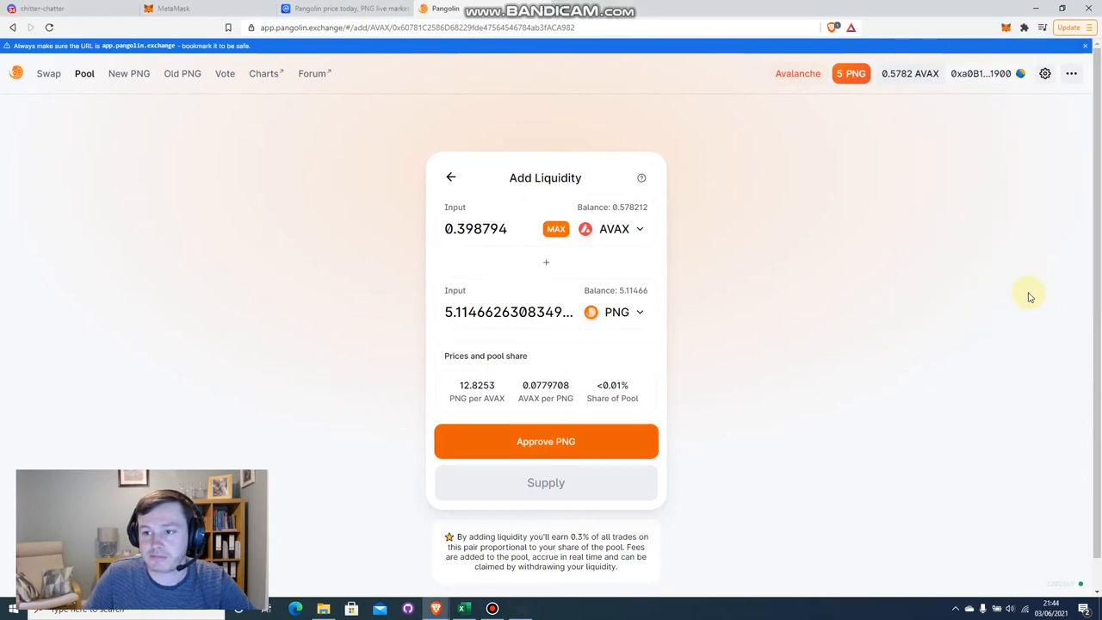
pyautogui.click(545, 440)
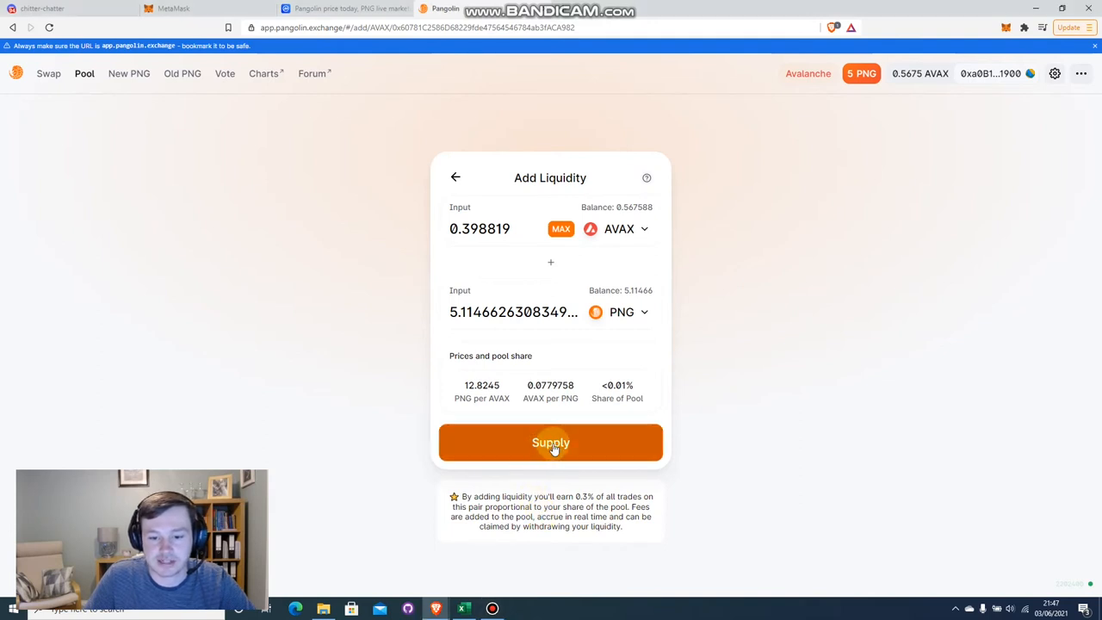
# Supply 0.398819 AVAX and 5.11466 PNG at 225 gwei gas, receiving 1.26777 pool tokens
pyautogui.click(550, 443)
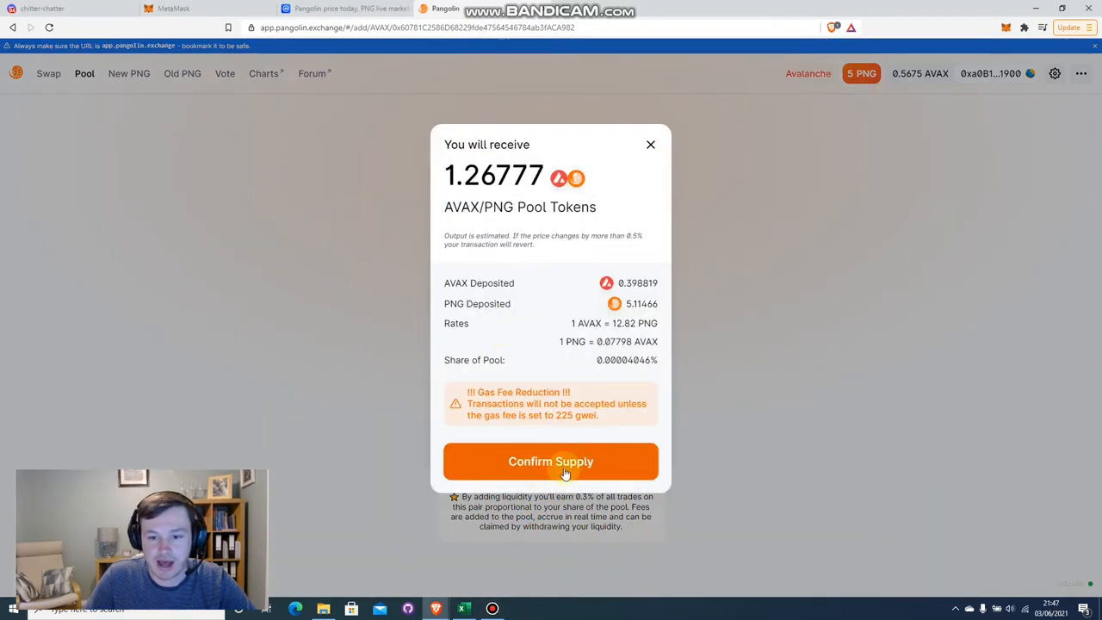
pyautogui.click(550, 462)
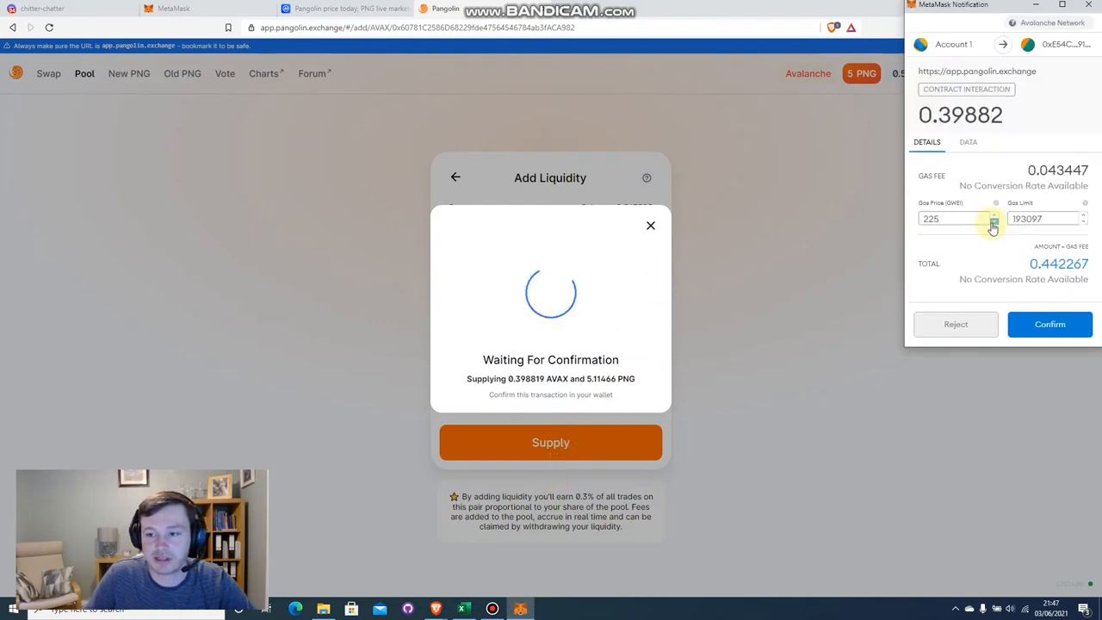
pyautogui.click(1050, 324)
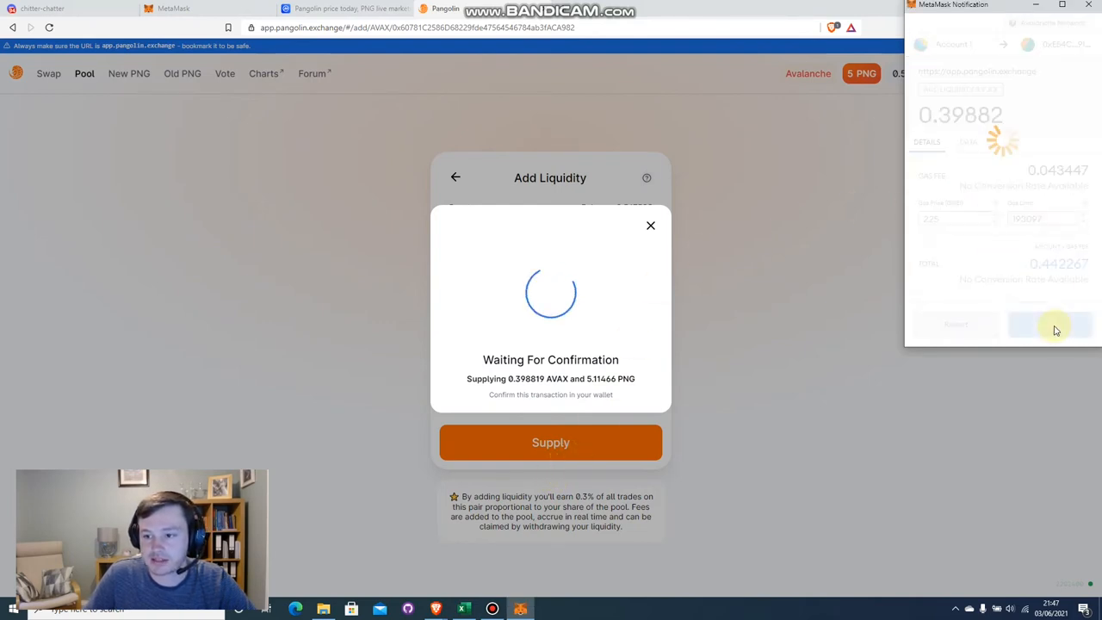
pyautogui.click(1050, 324)
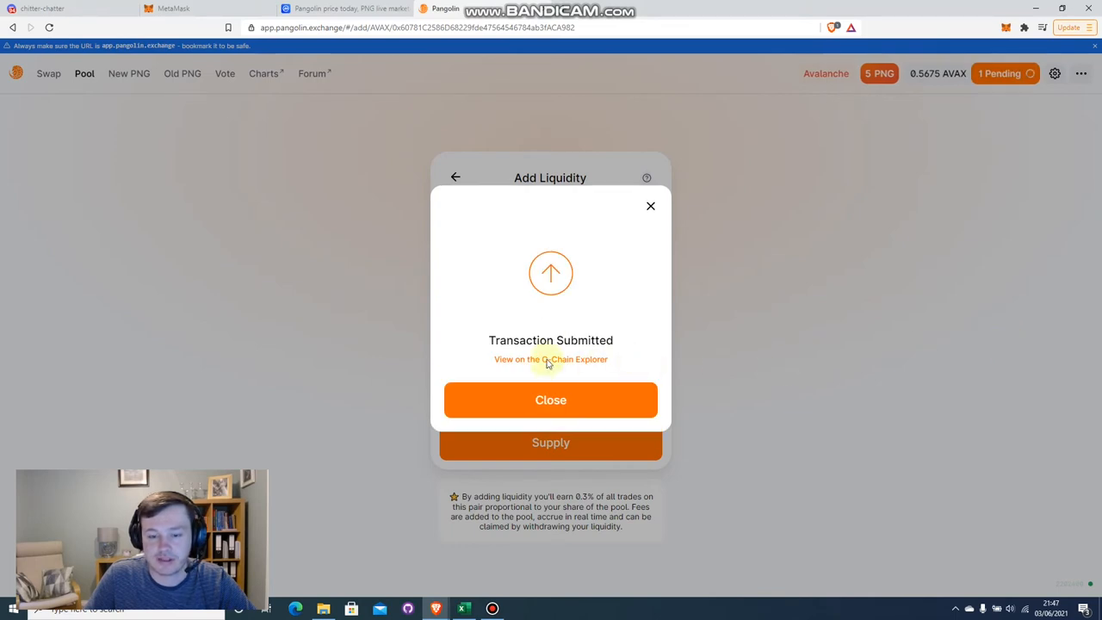
pyautogui.moveTo(658, 418)
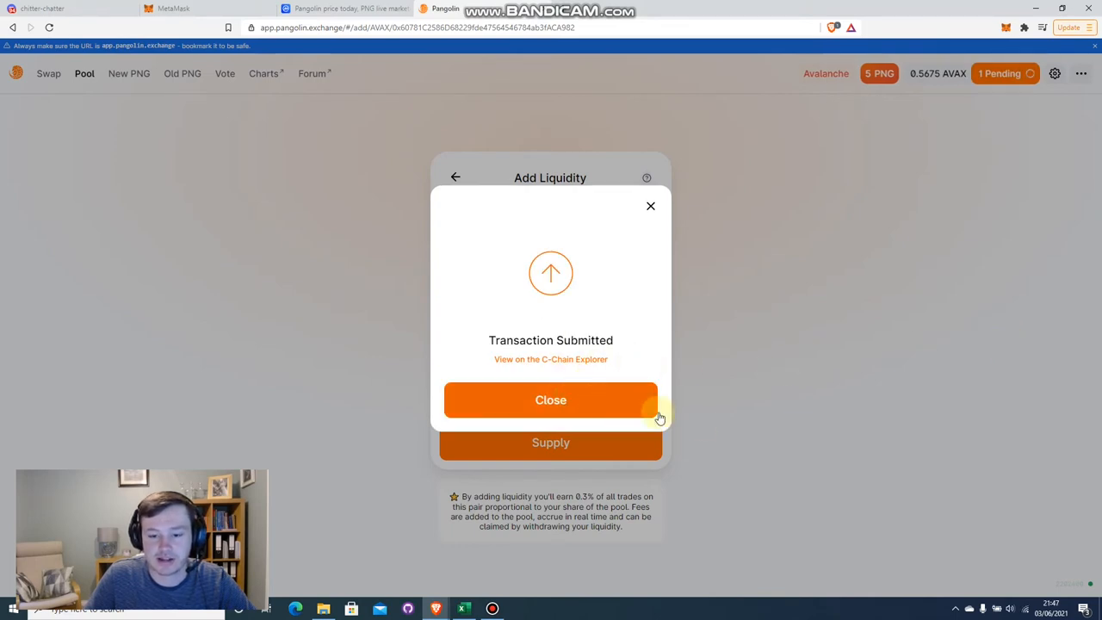
pyautogui.click(550, 400)
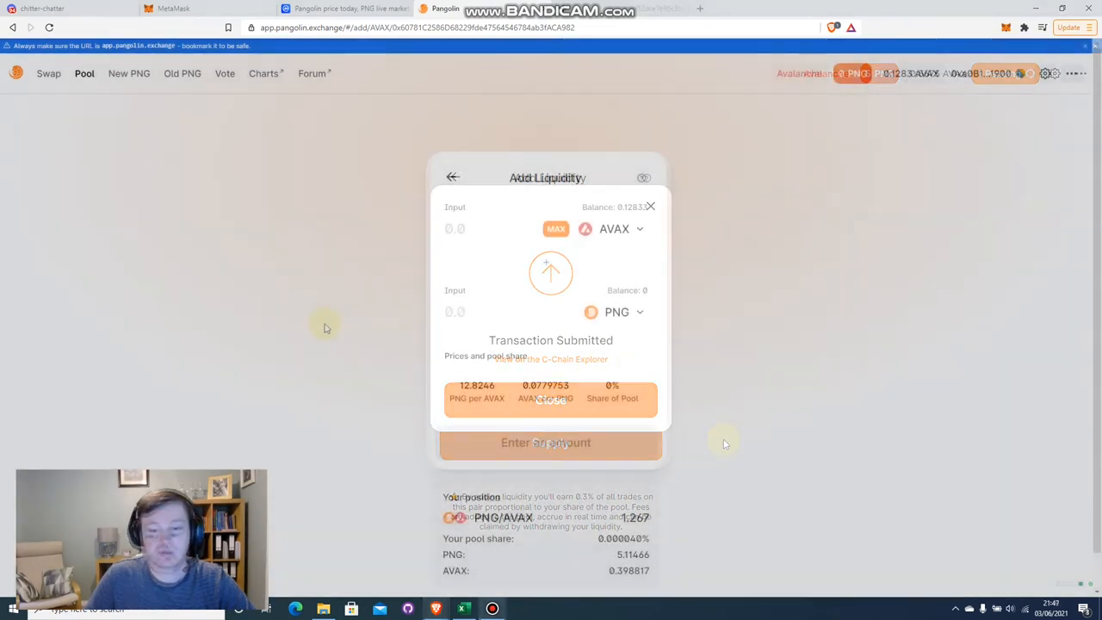
# Review the 1.267 PNG/AVAX position, then return to the Pool page
pyautogui.click(551, 400)
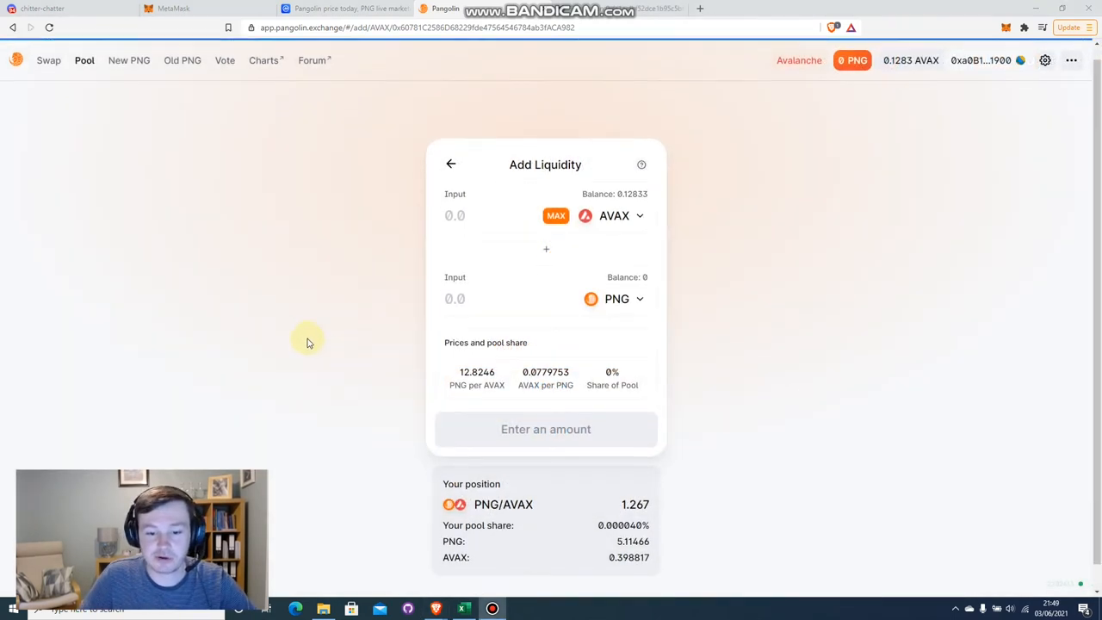
pyautogui.scroll(-3)
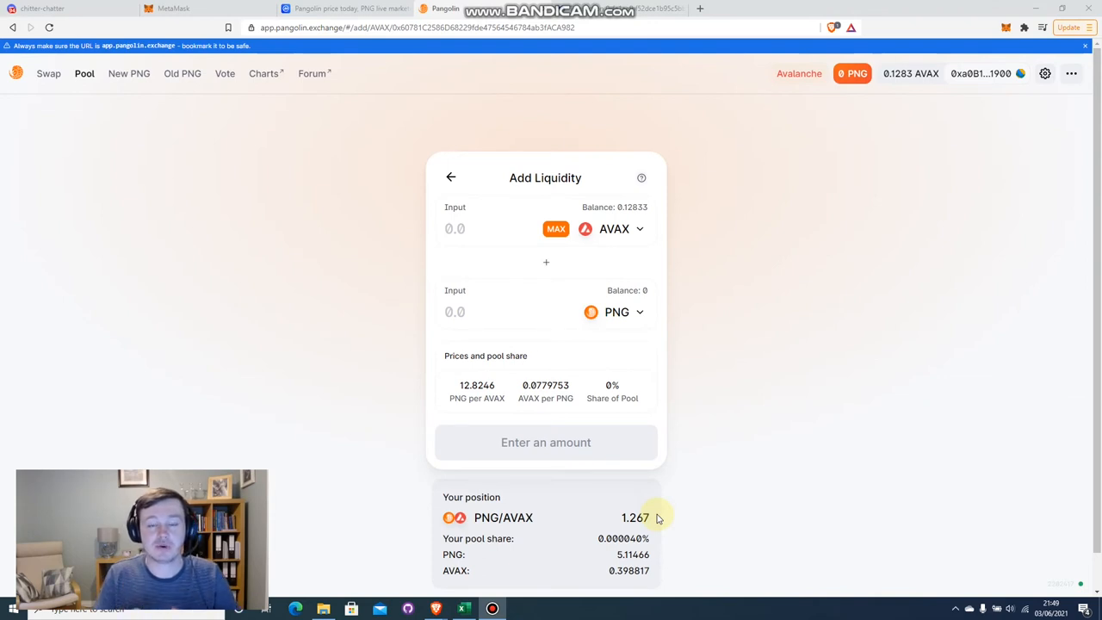
pyautogui.moveTo(657, 508)
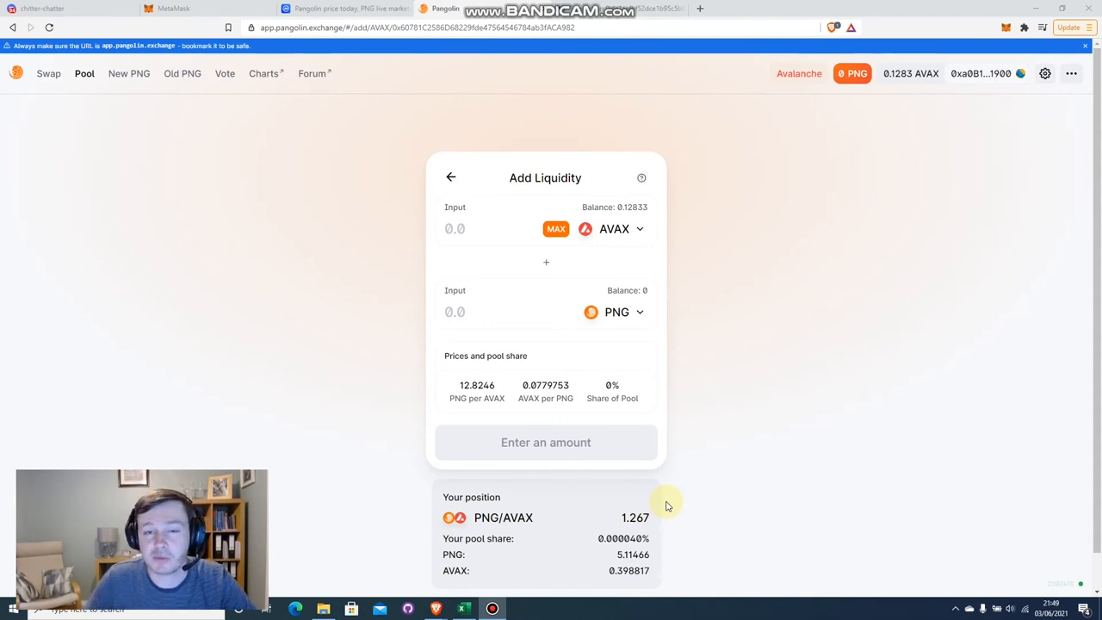
pyautogui.moveTo(696, 446)
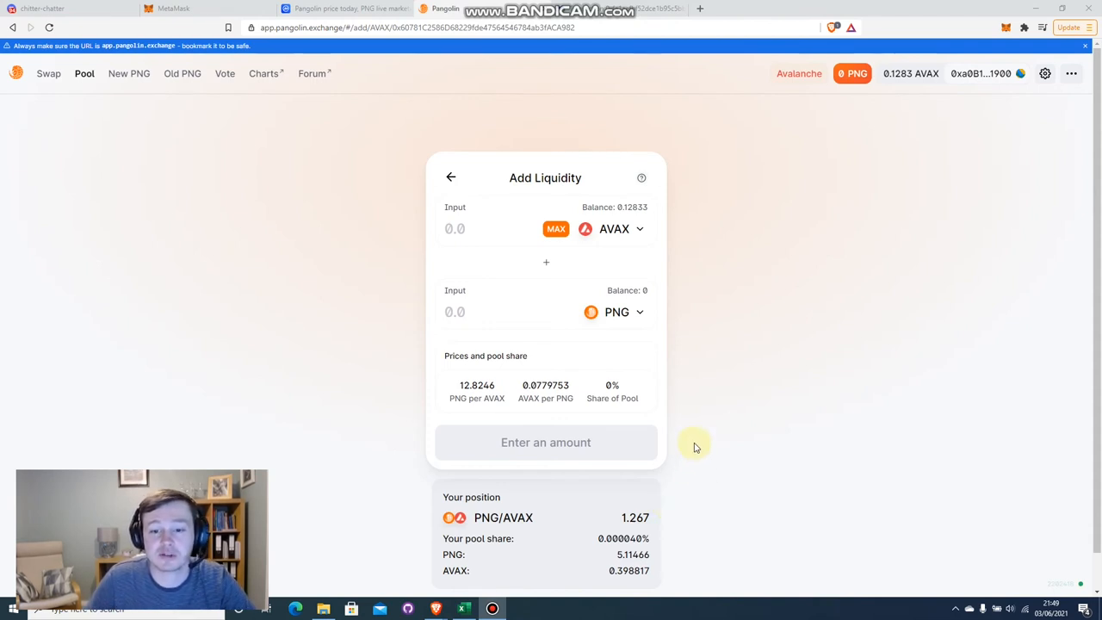
pyautogui.moveTo(699, 437)
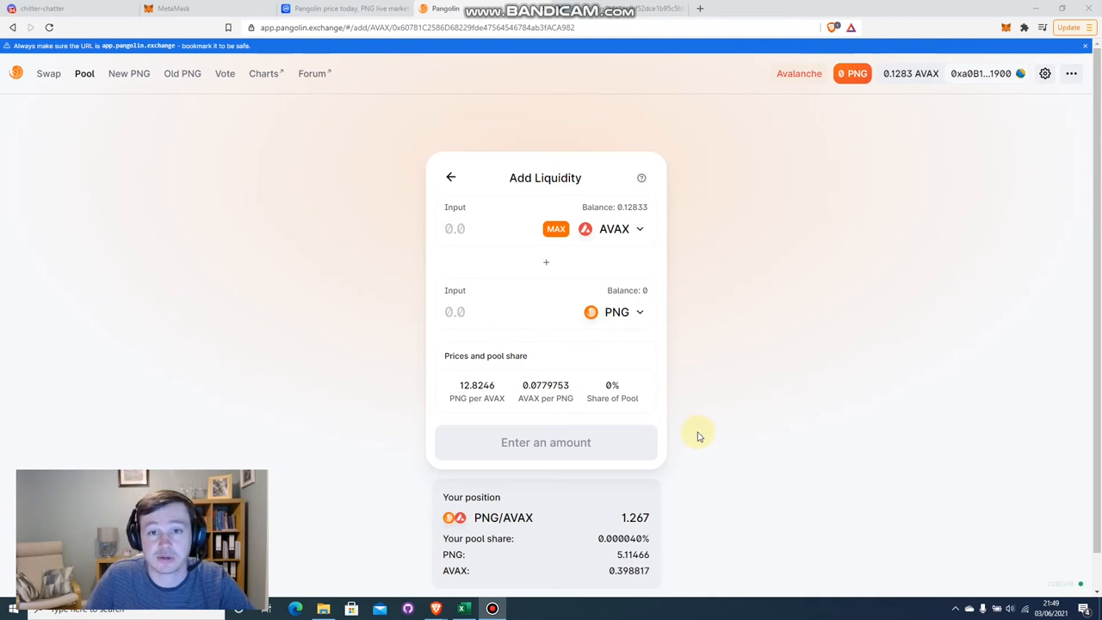
pyautogui.click(451, 178)
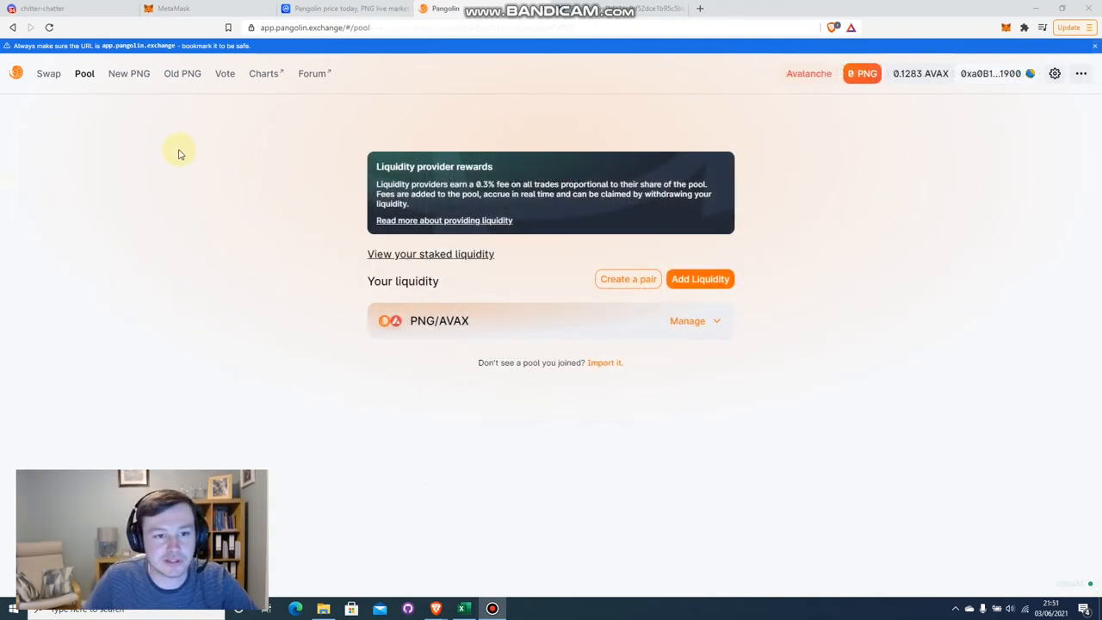
pyautogui.moveTo(129, 73)
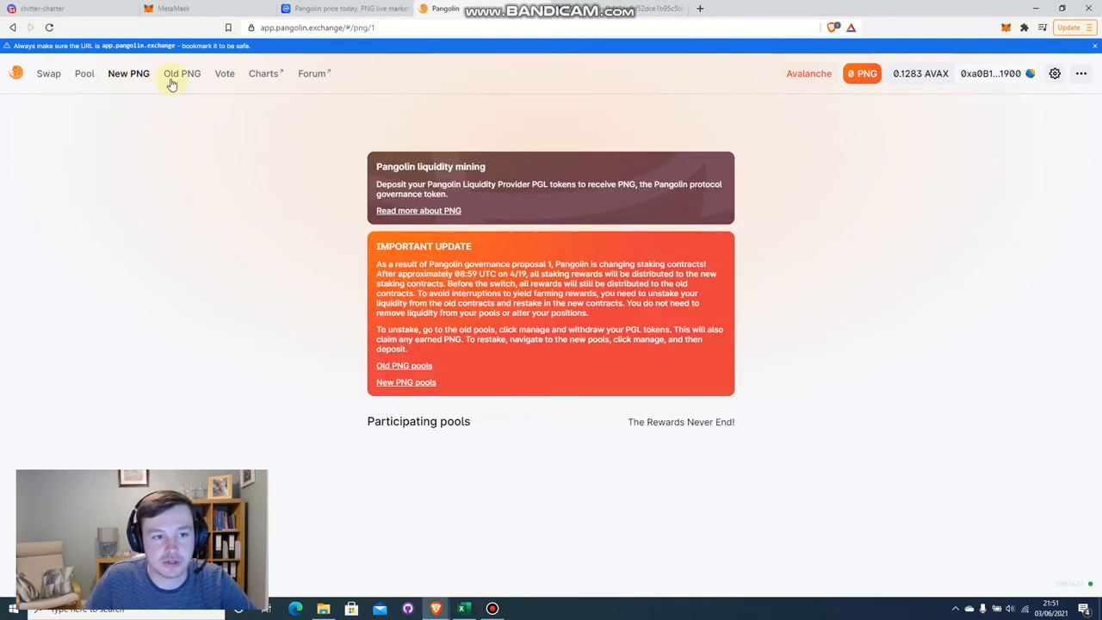
# Scroll down to the AVAX-PNG pool card and open its deposit page
pyautogui.scroll(-3)
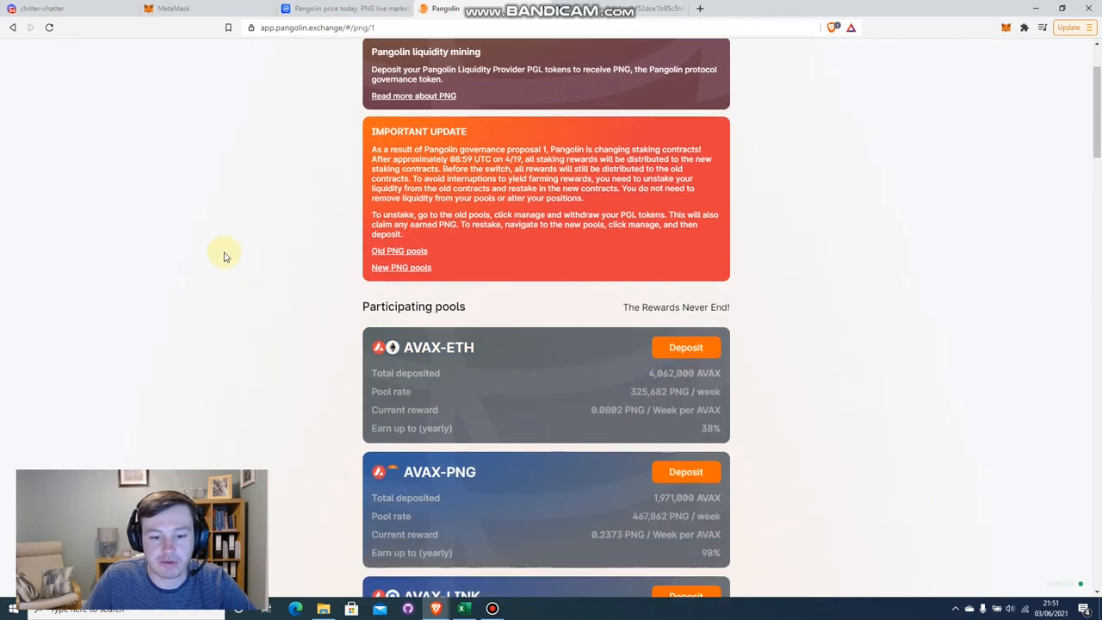
pyautogui.scroll(-3)
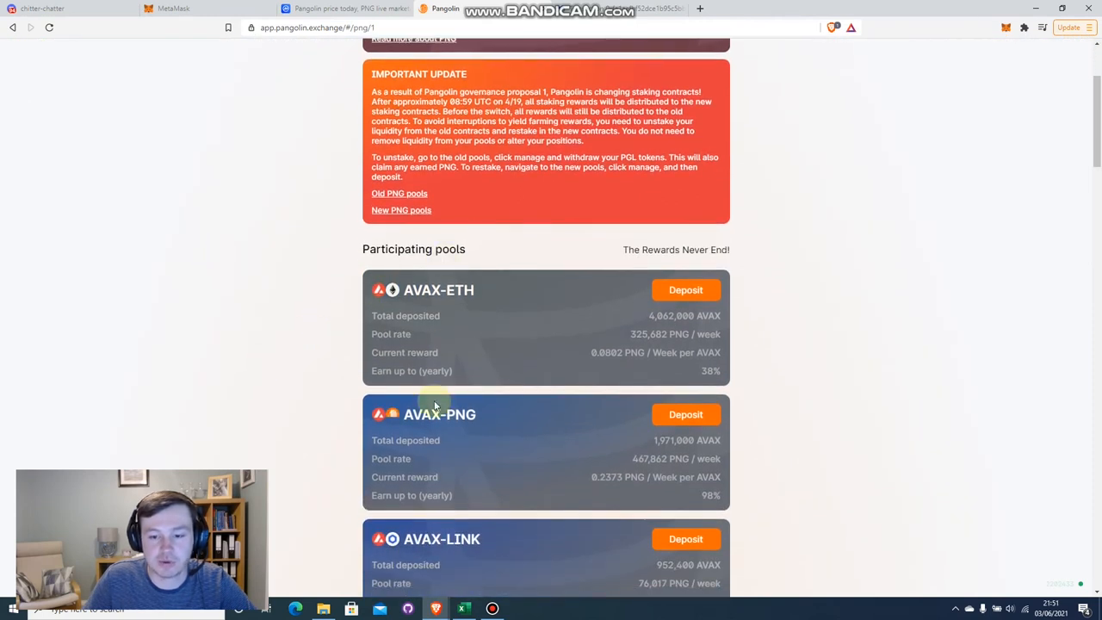
pyautogui.scroll(-3)
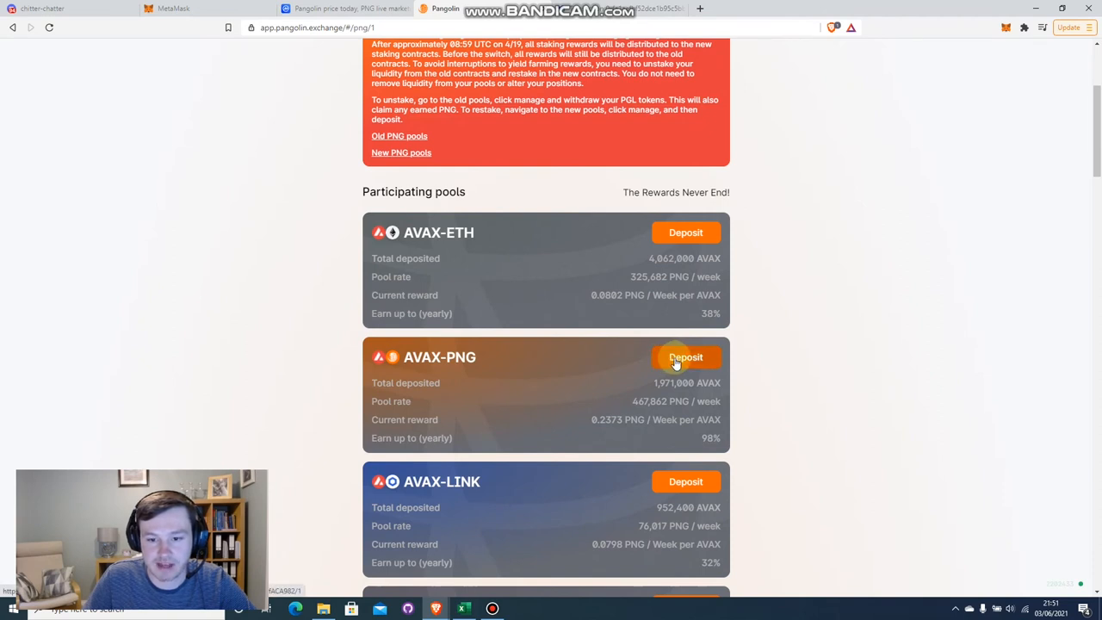
pyautogui.click(685, 357)
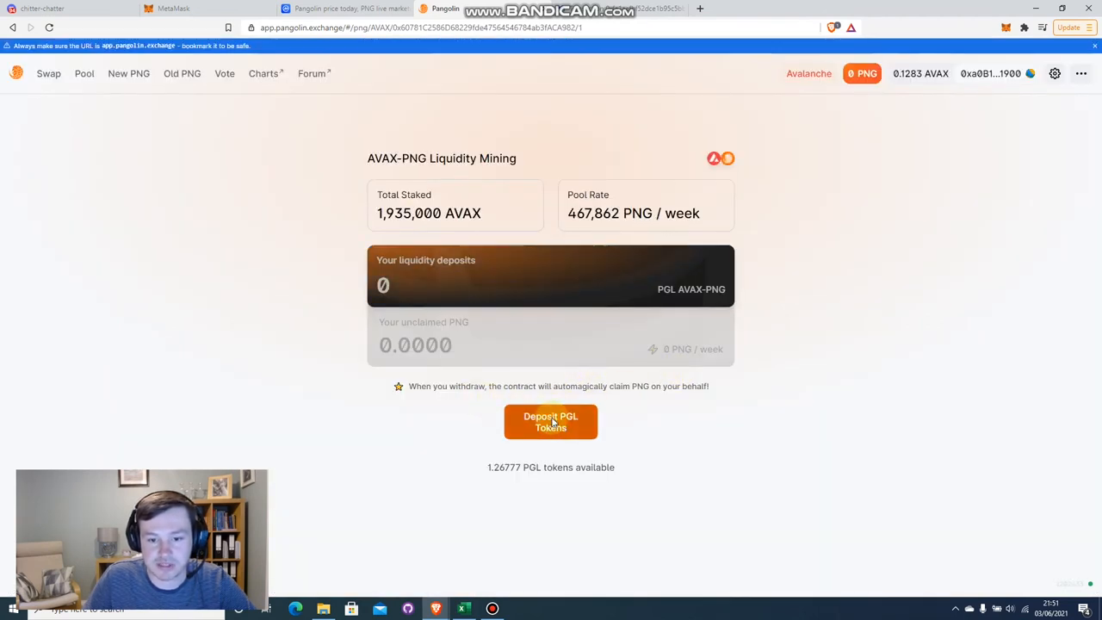
# Start a deposit and fill in the full 1.26777 PGL balance with Max
pyautogui.click(550, 421)
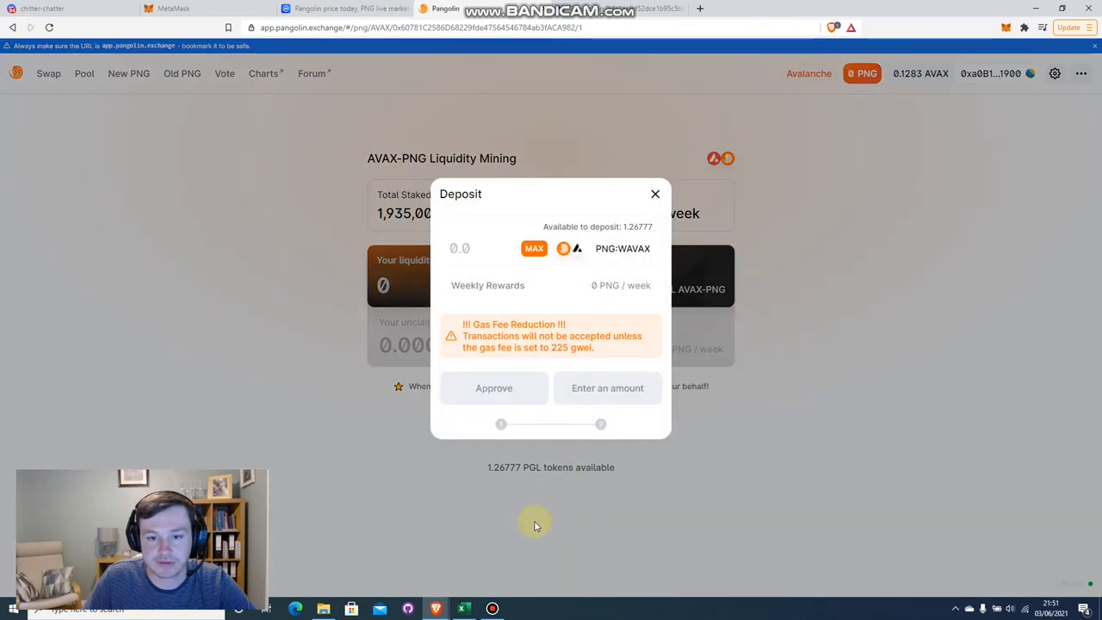
pyautogui.moveTo(620, 235)
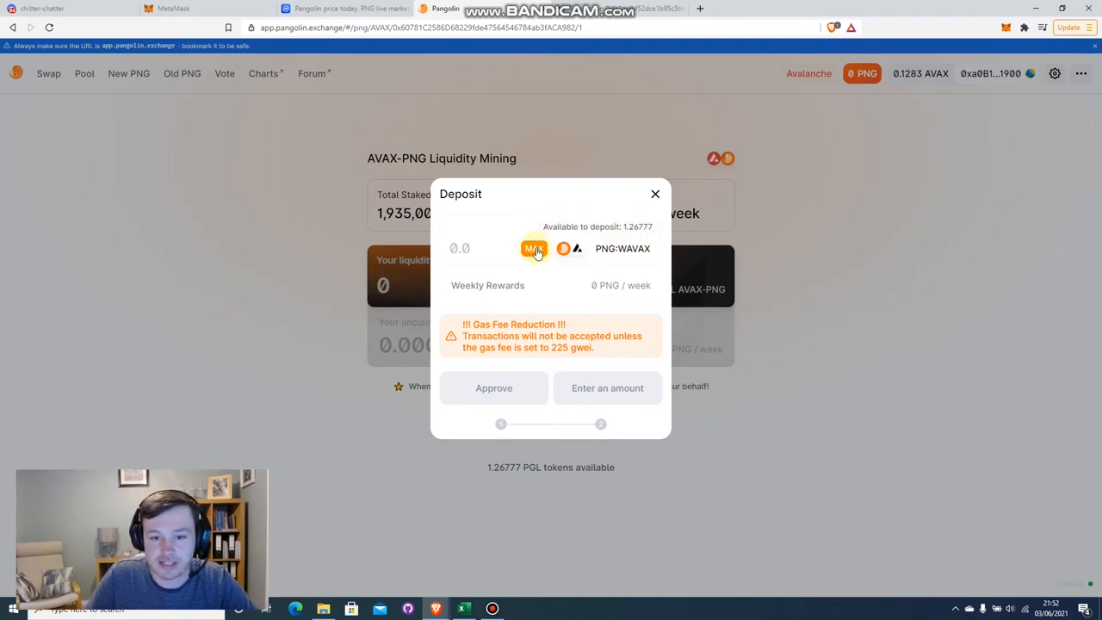
pyautogui.click(534, 249)
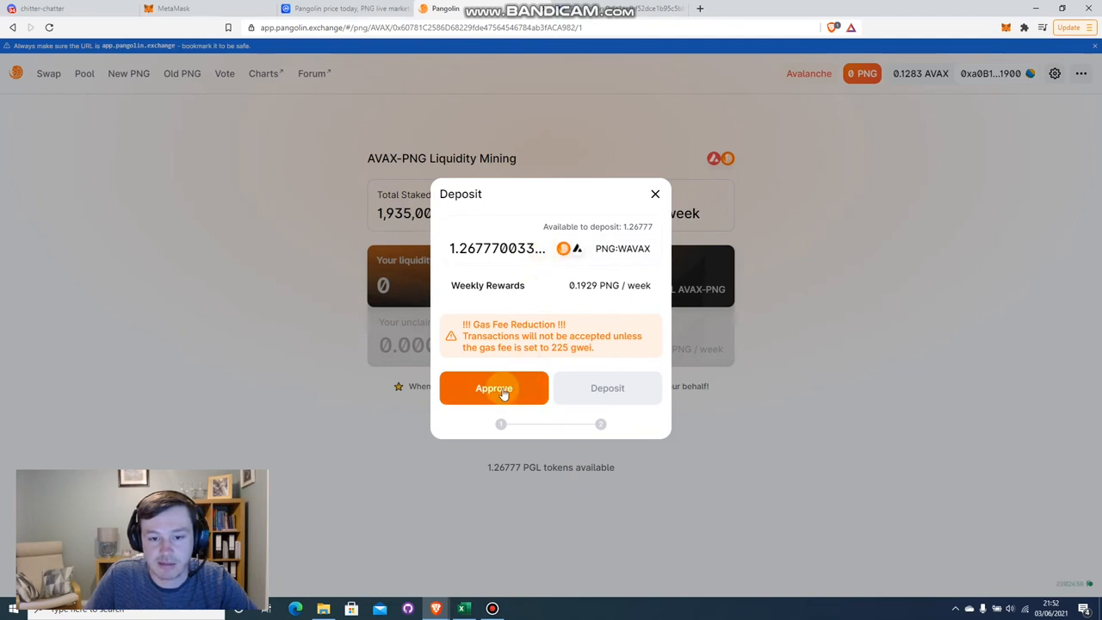
# Approve PGL spending in MetaMask, then deposit and confirm the 1.267 PGL stake
pyautogui.click(494, 388)
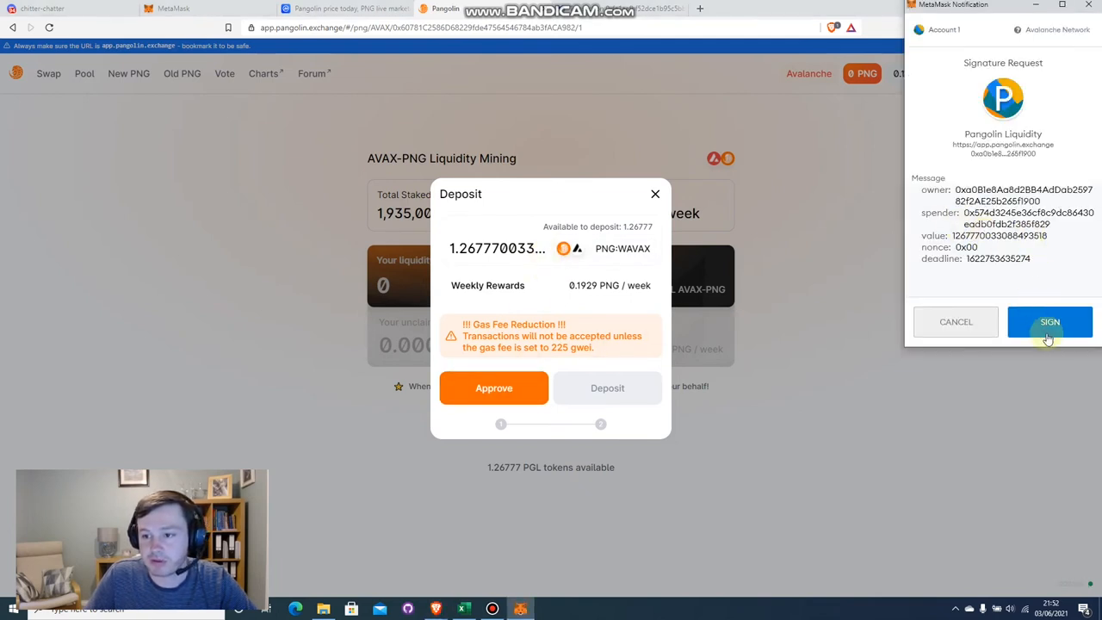
pyautogui.click(1050, 321)
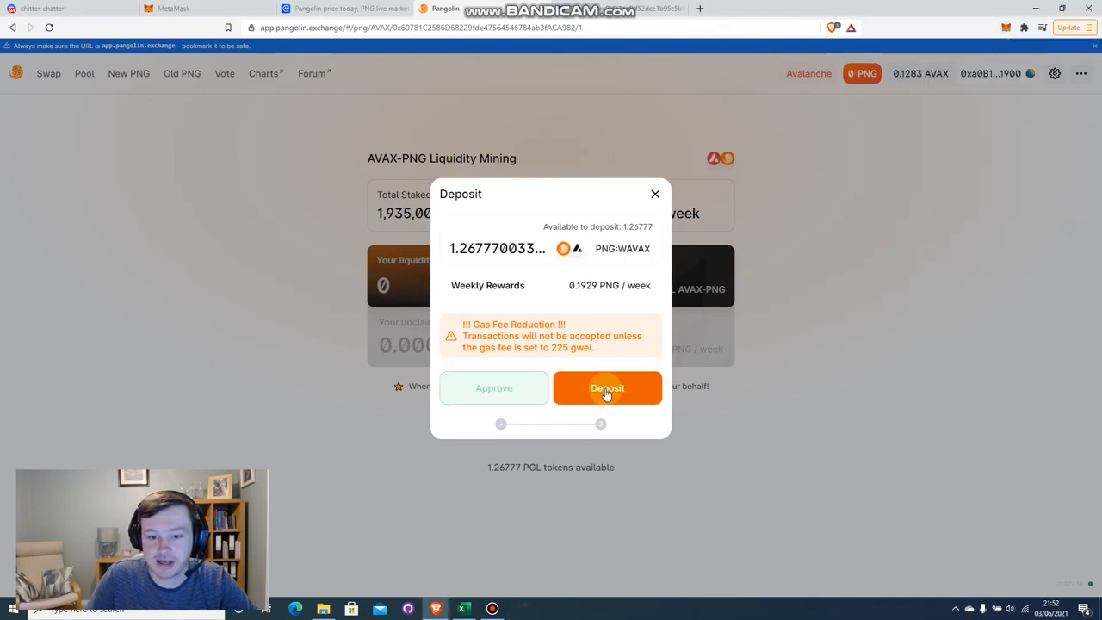
pyautogui.click(607, 387)
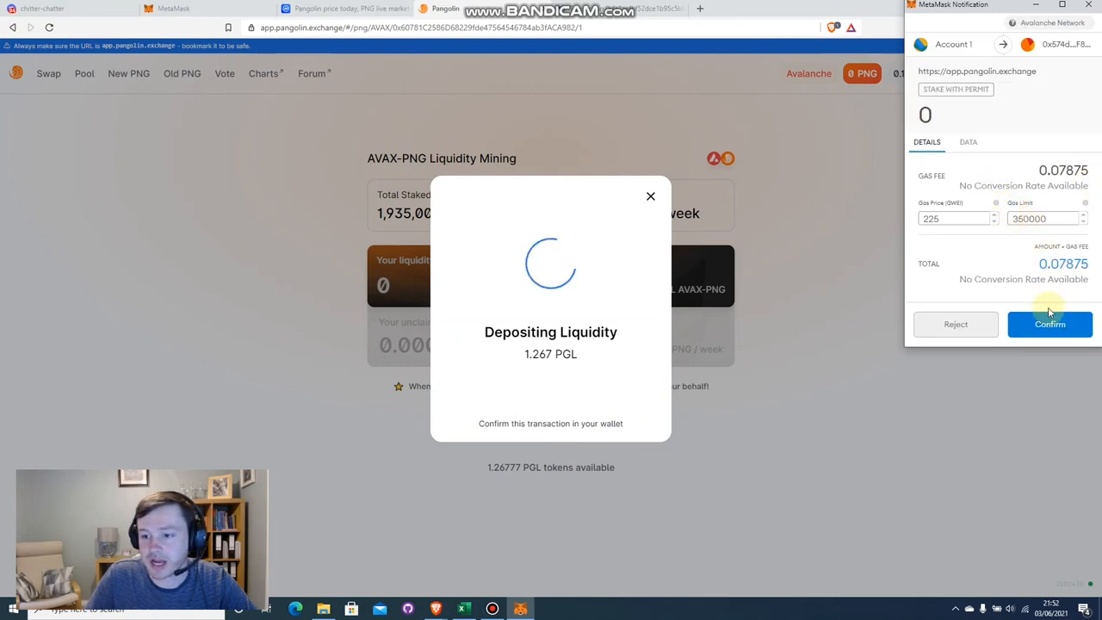
pyautogui.click(1050, 323)
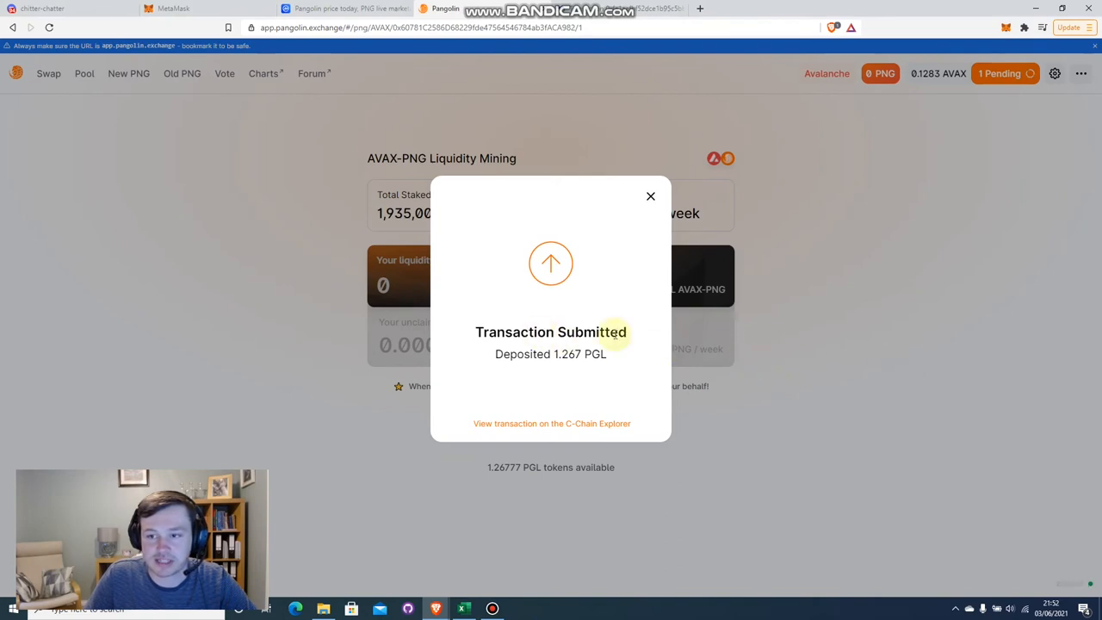
# Dismiss the Transaction Submitted dialog to see 1.26777 PGL deposited earning 0.1929 PNG weekly
pyautogui.click(651, 197)
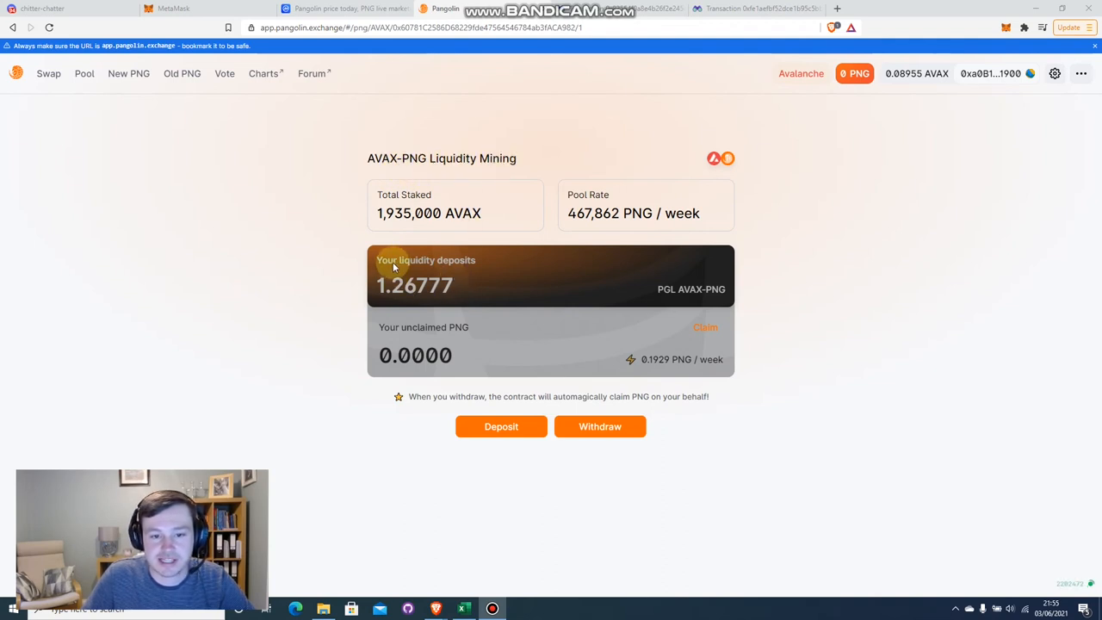
pyautogui.moveTo(416, 295)
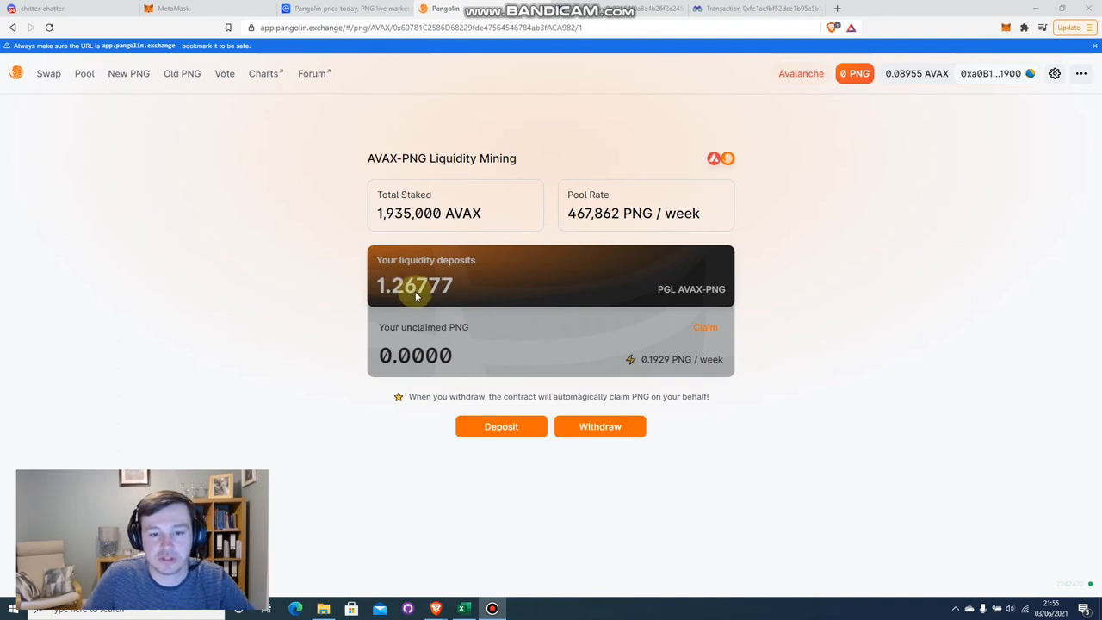
pyautogui.moveTo(471, 293)
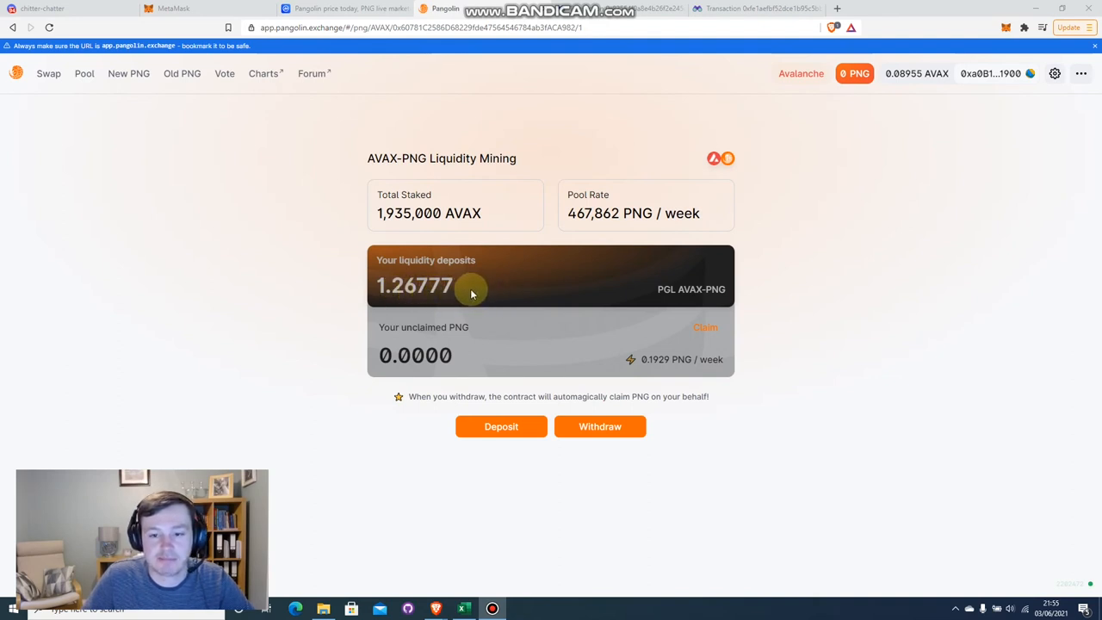
pyautogui.moveTo(539, 355)
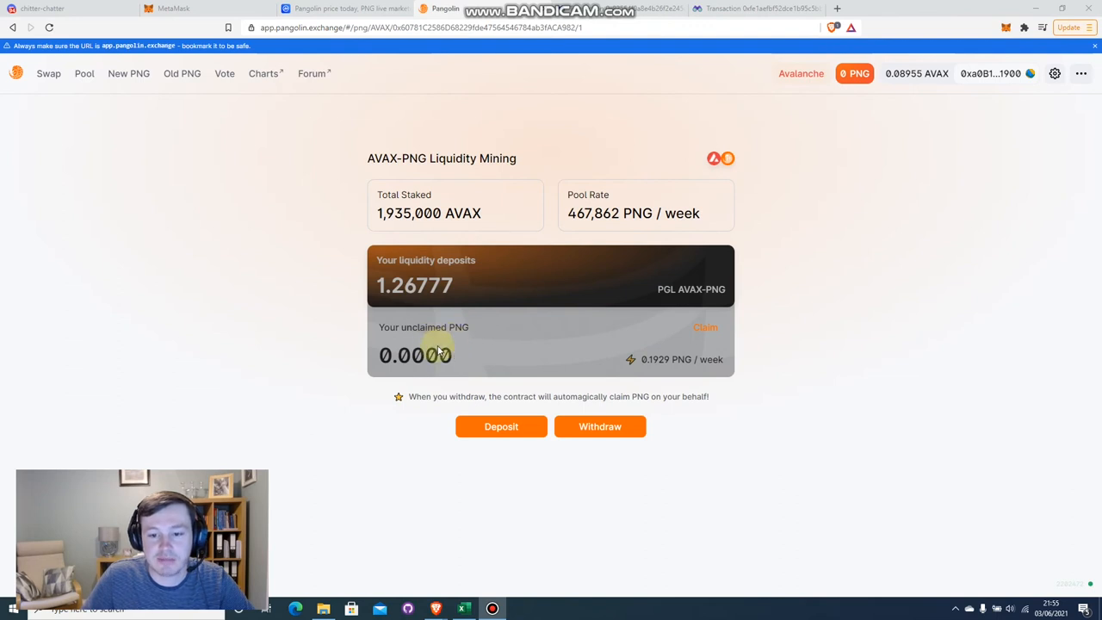
pyautogui.moveTo(460, 354)
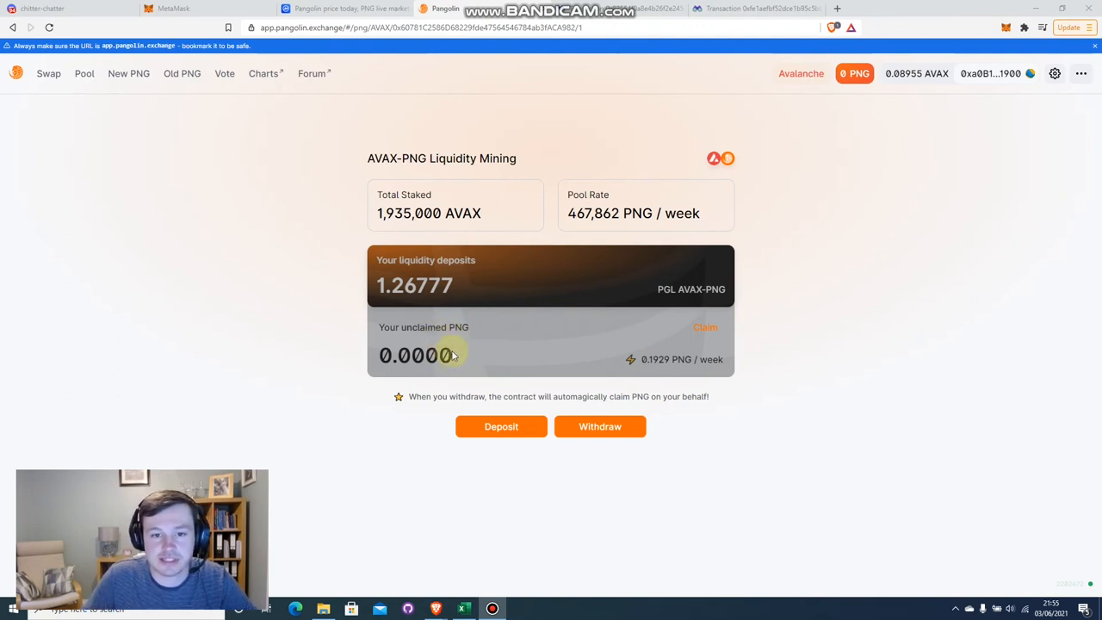
pyautogui.moveTo(493, 350)
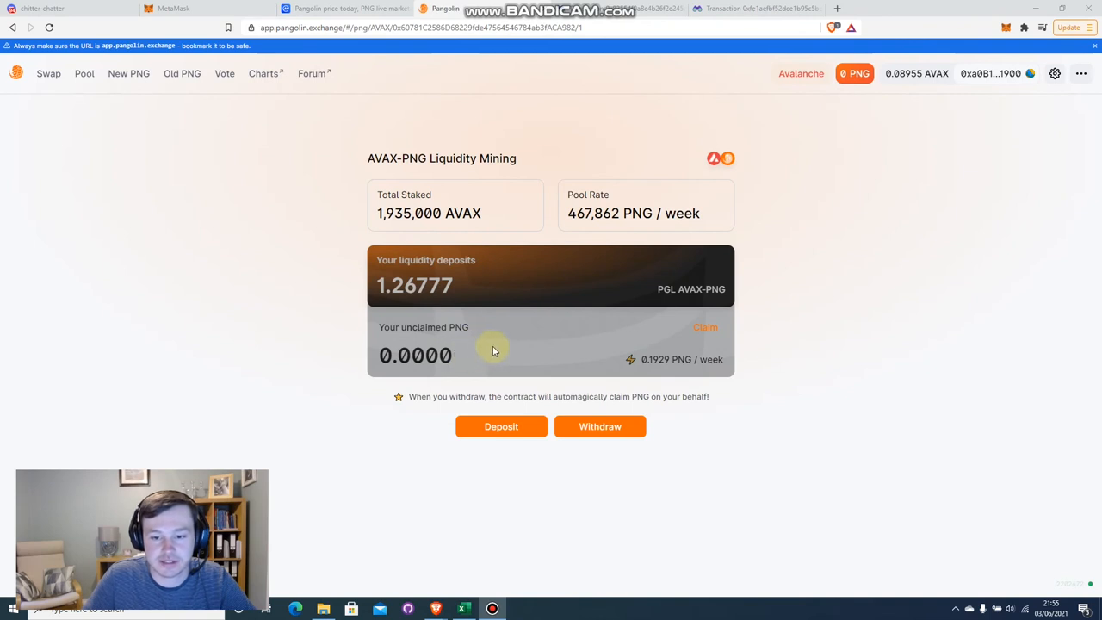
pyautogui.moveTo(534, 348)
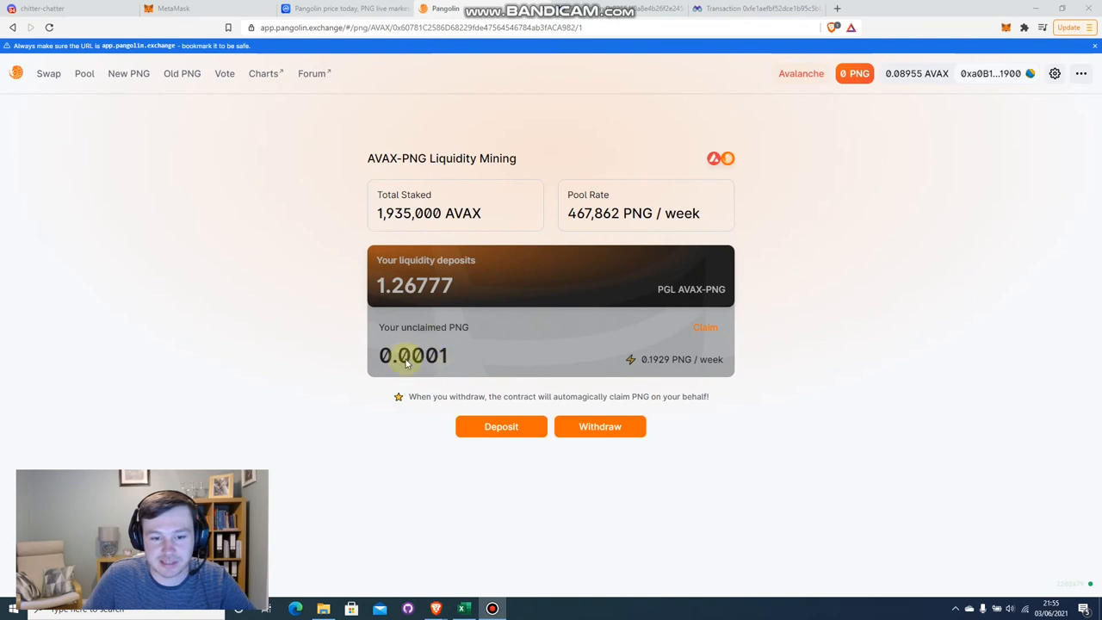
pyautogui.moveTo(452, 360)
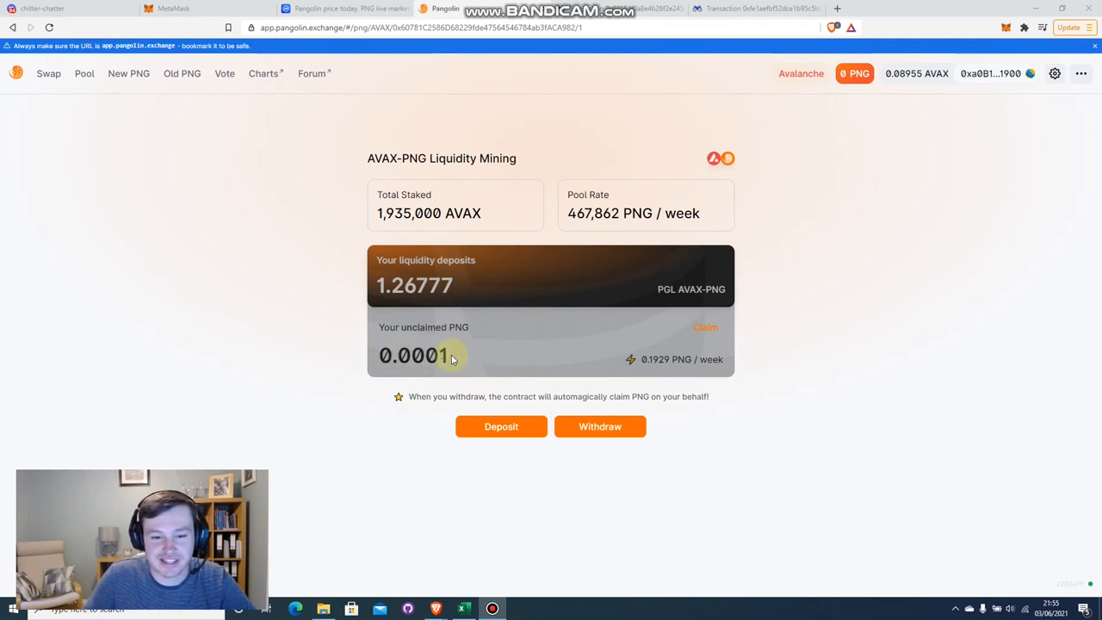
pyautogui.moveTo(646, 365)
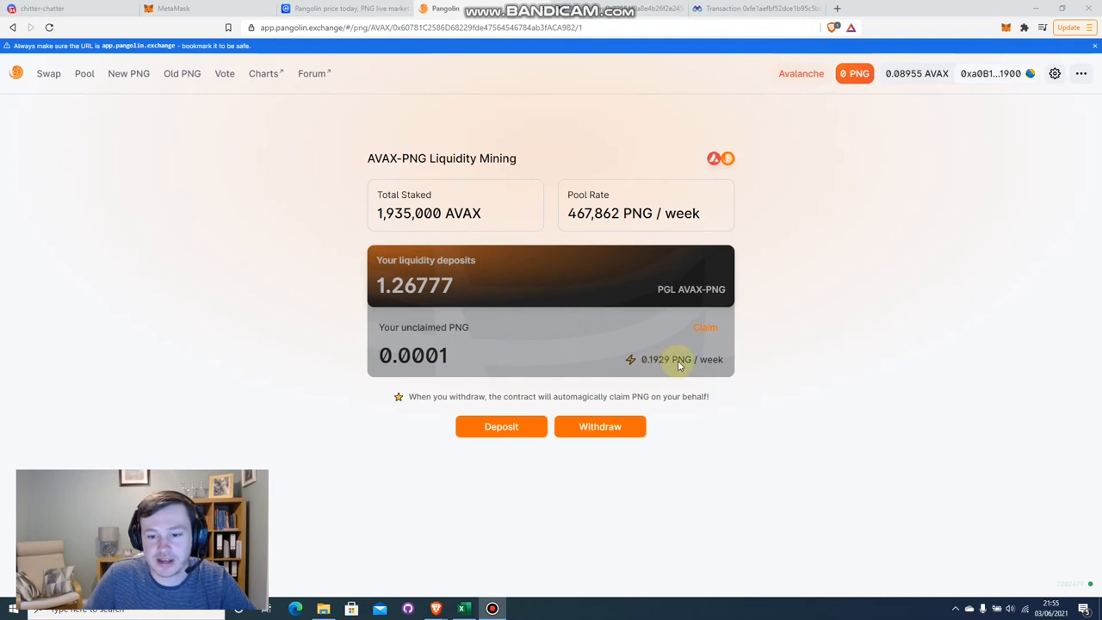
pyautogui.moveTo(716, 368)
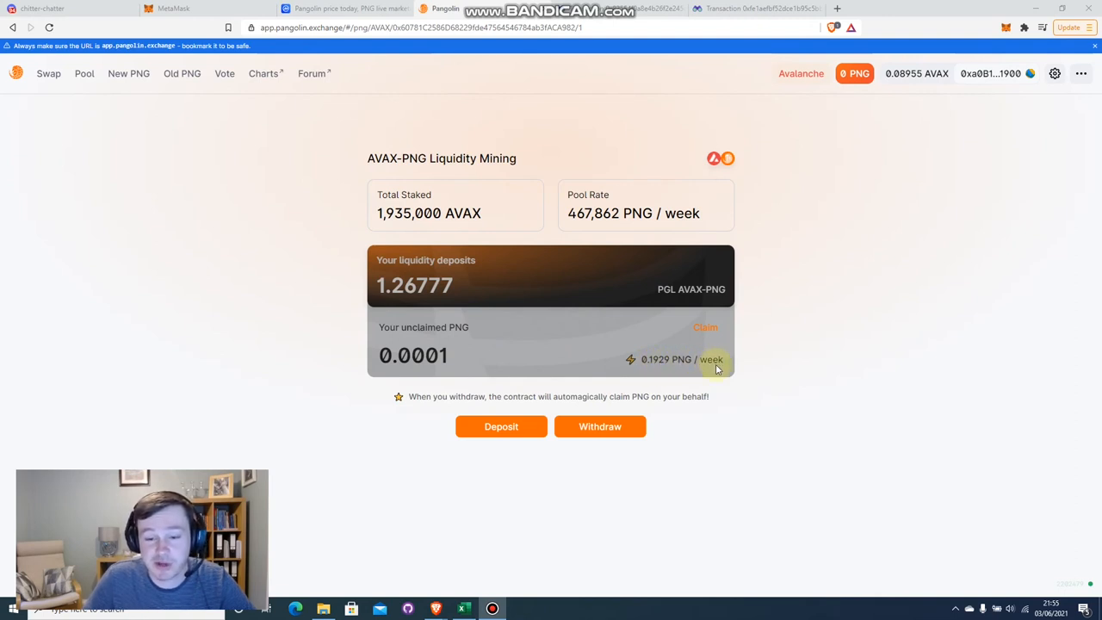
pyautogui.moveTo(611, 364)
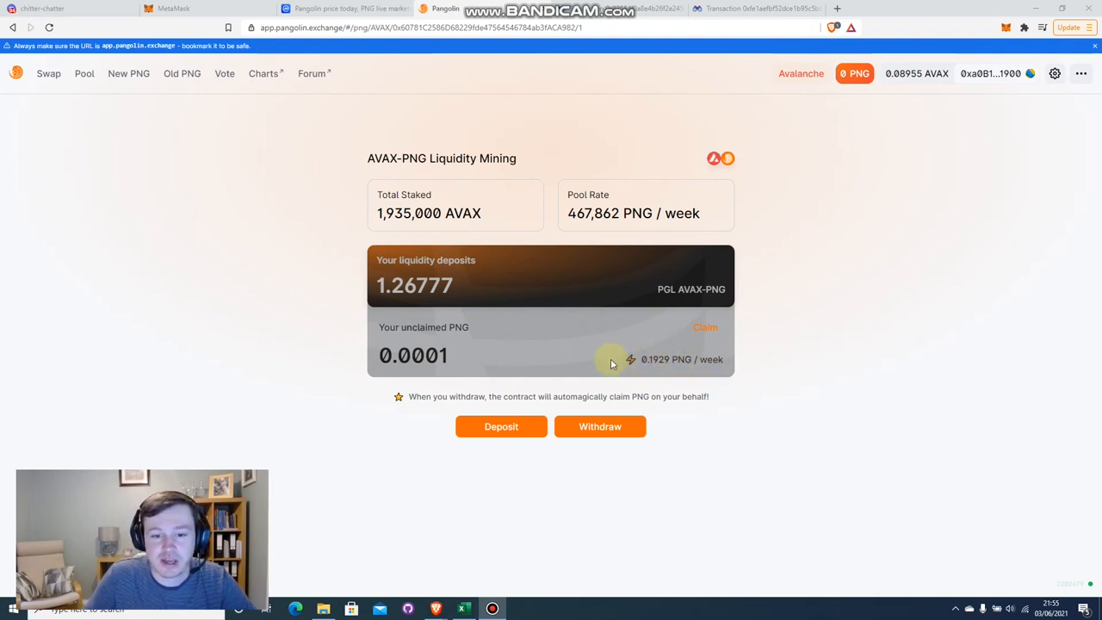
pyautogui.moveTo(603, 368)
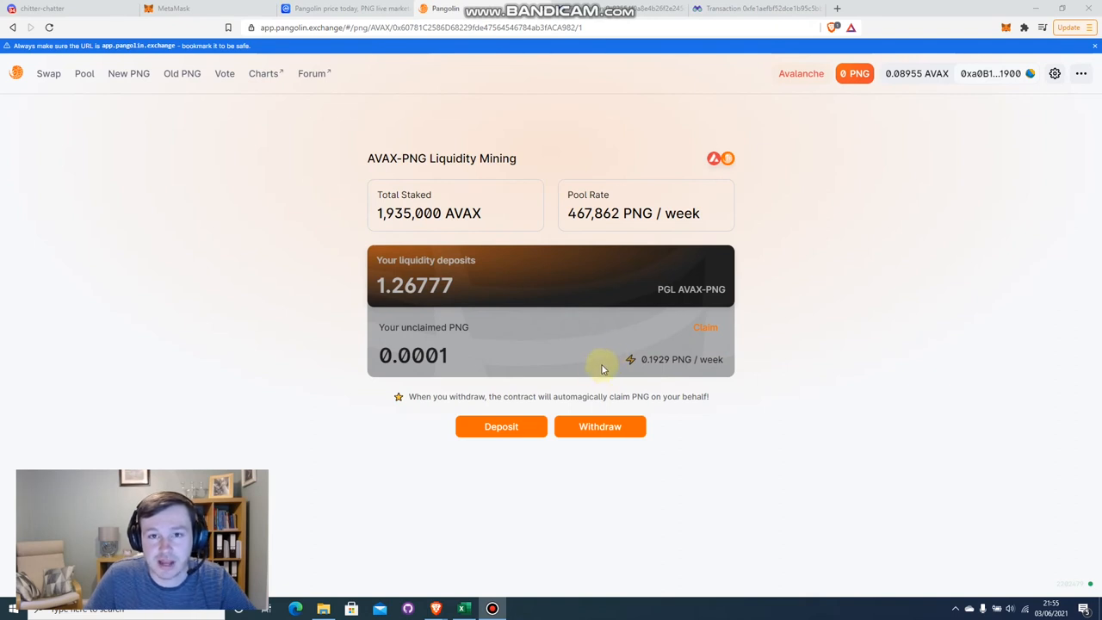
pyautogui.moveTo(538, 360)
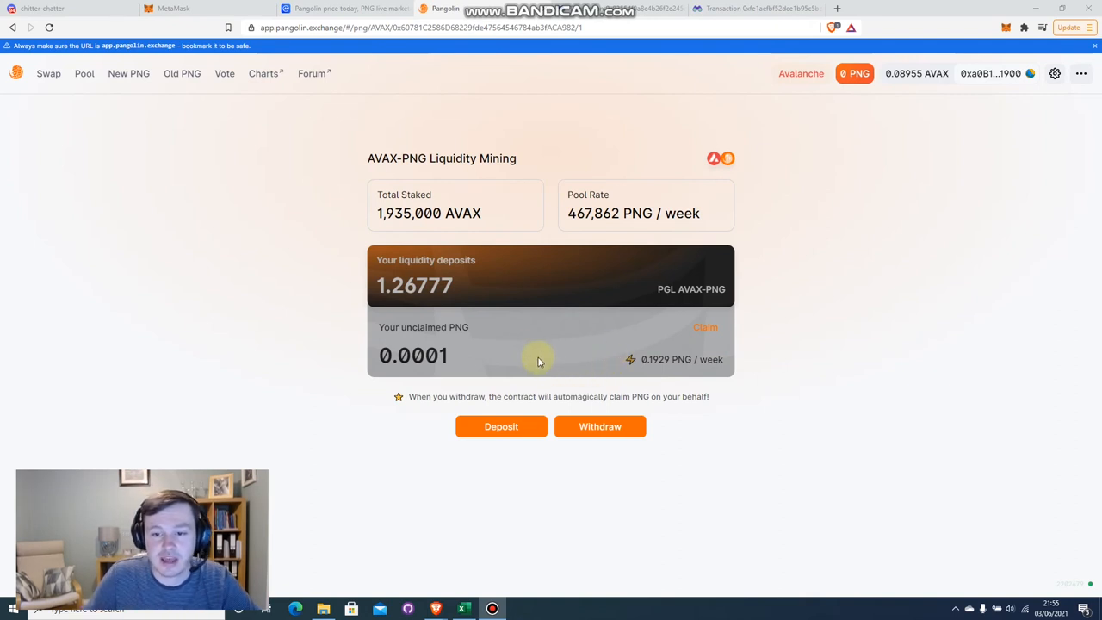
pyautogui.moveTo(481, 336)
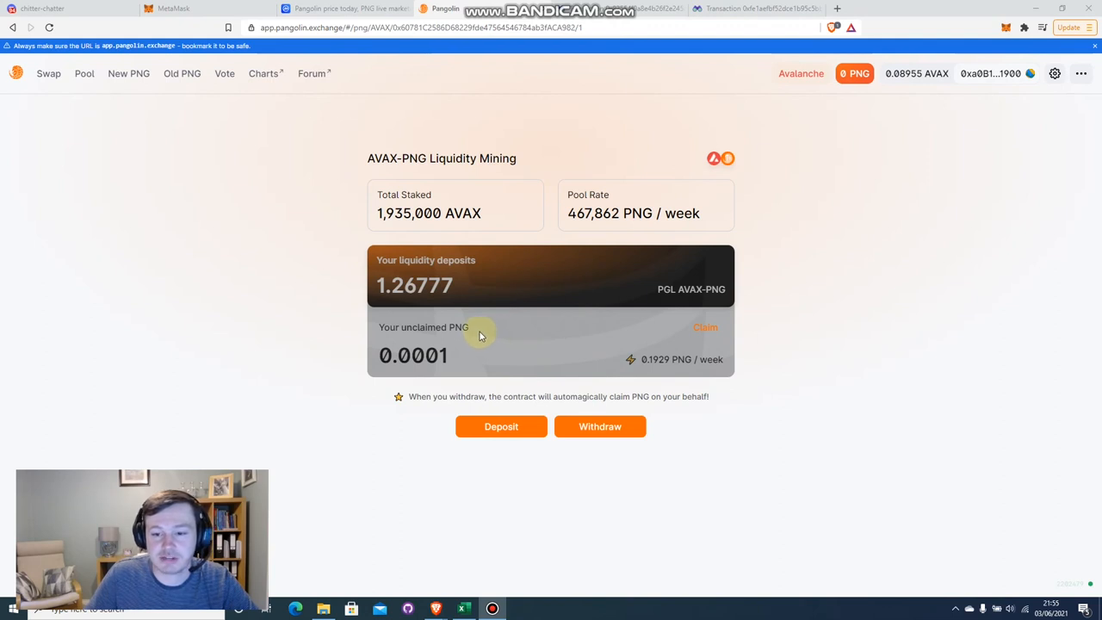
pyautogui.moveTo(286, 48)
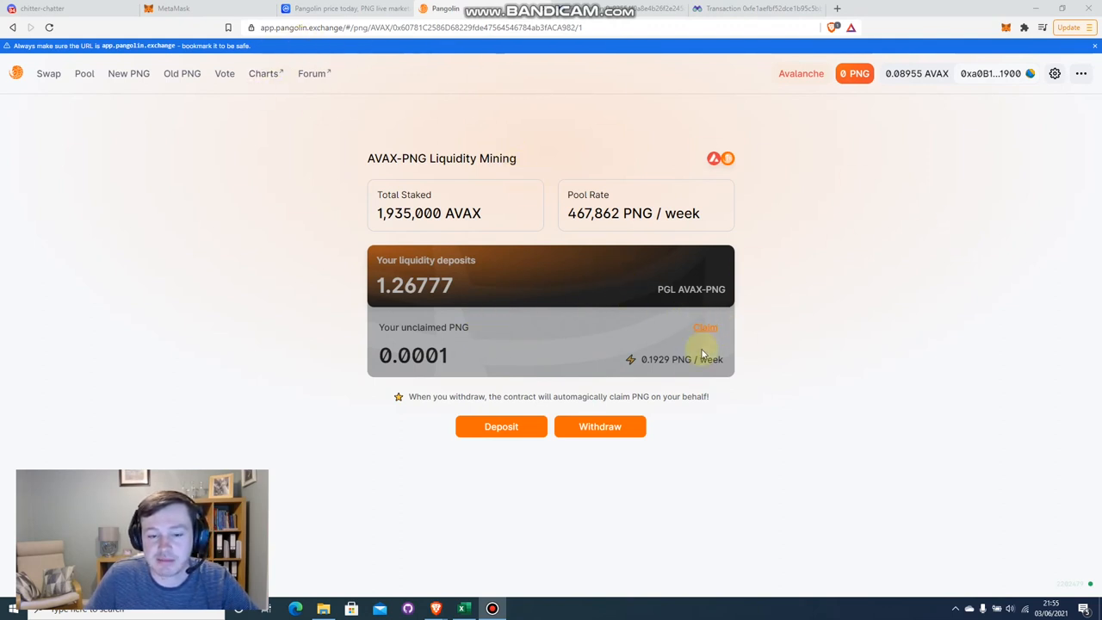
pyautogui.moveTo(697, 498)
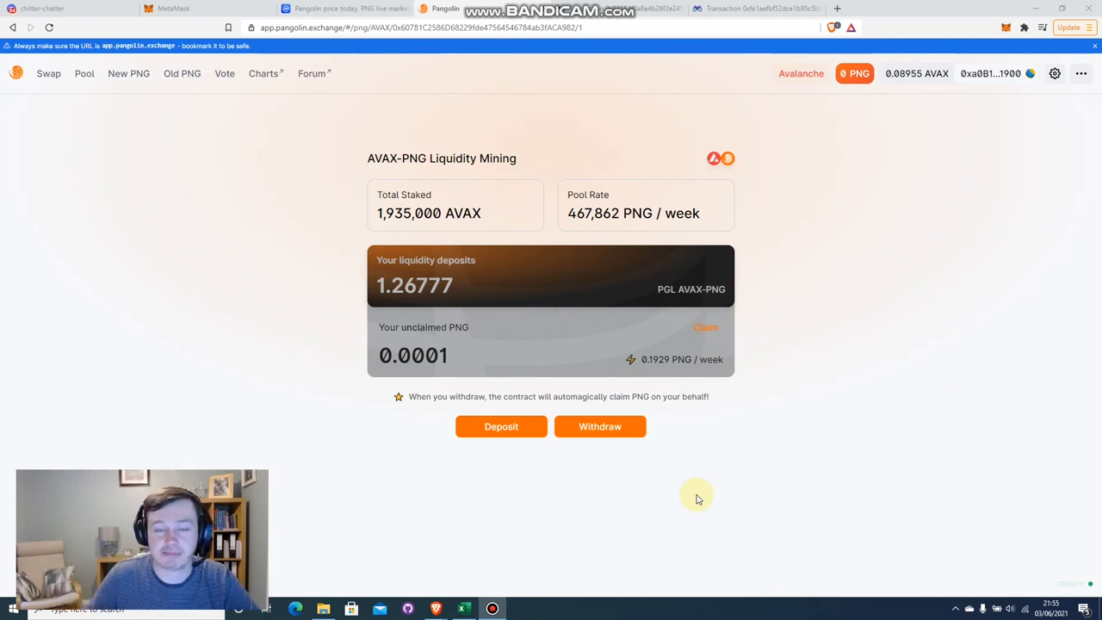
pyautogui.moveTo(709, 493)
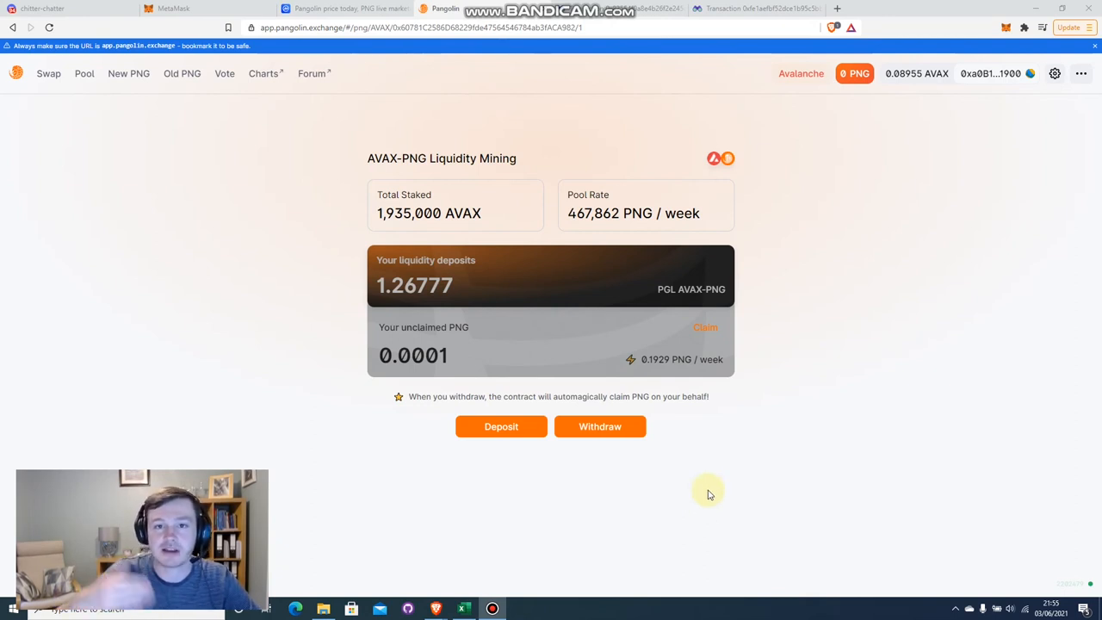
pyautogui.moveTo(703, 474)
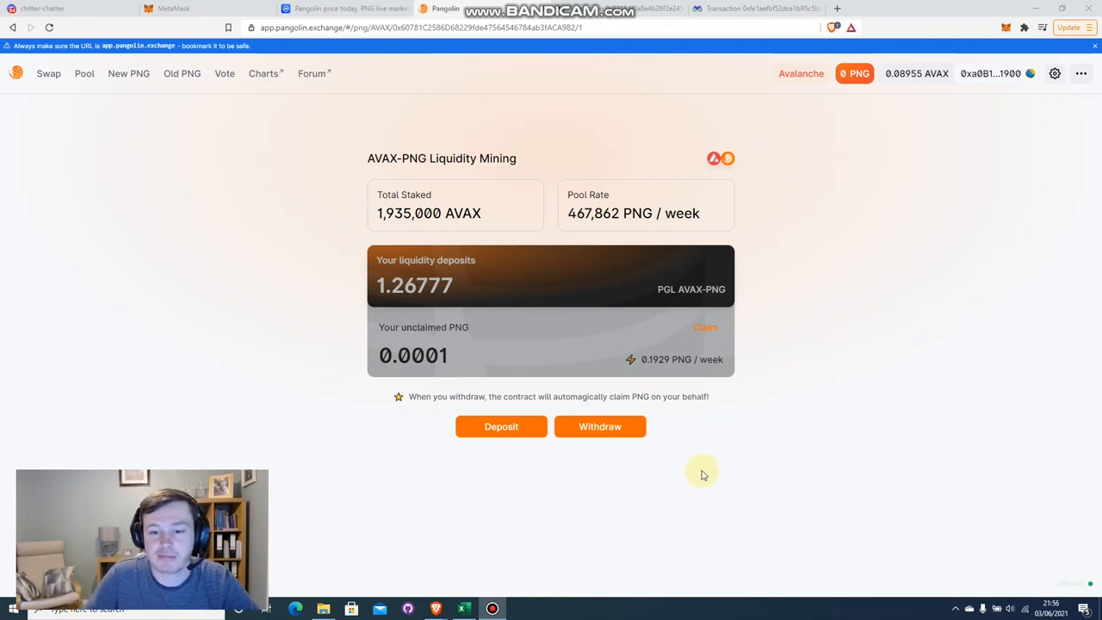
pyautogui.moveTo(693, 466)
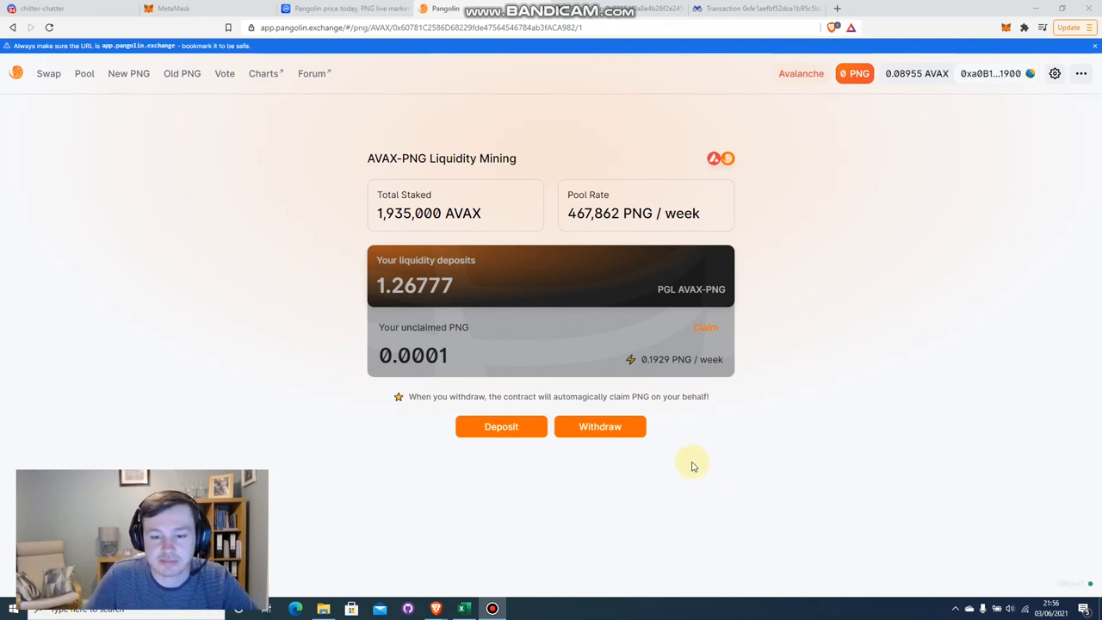
pyautogui.moveTo(456, 366)
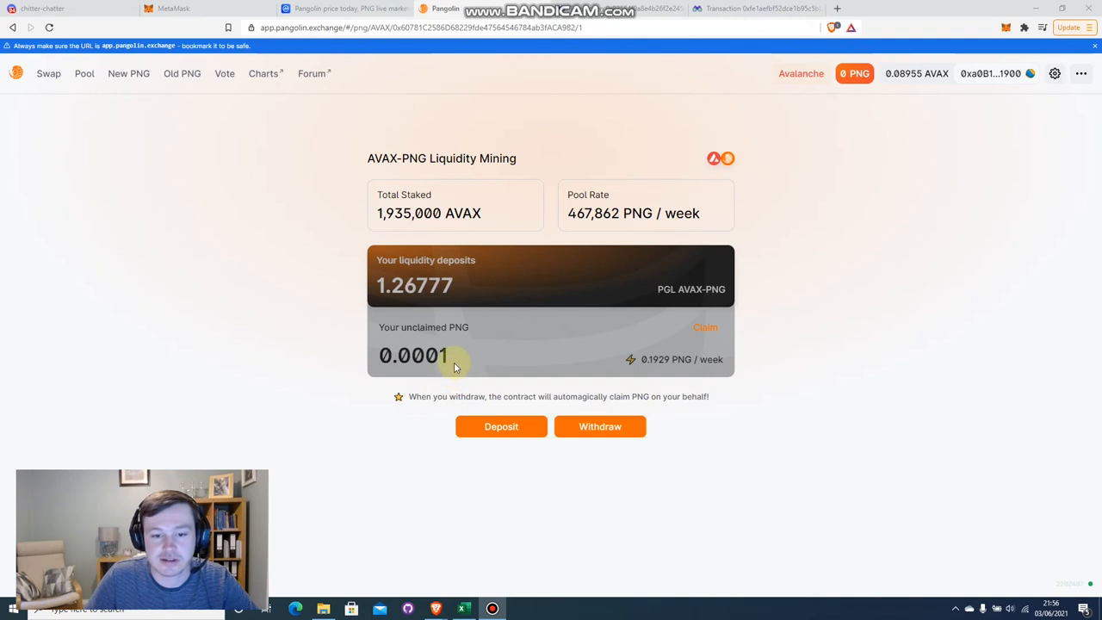